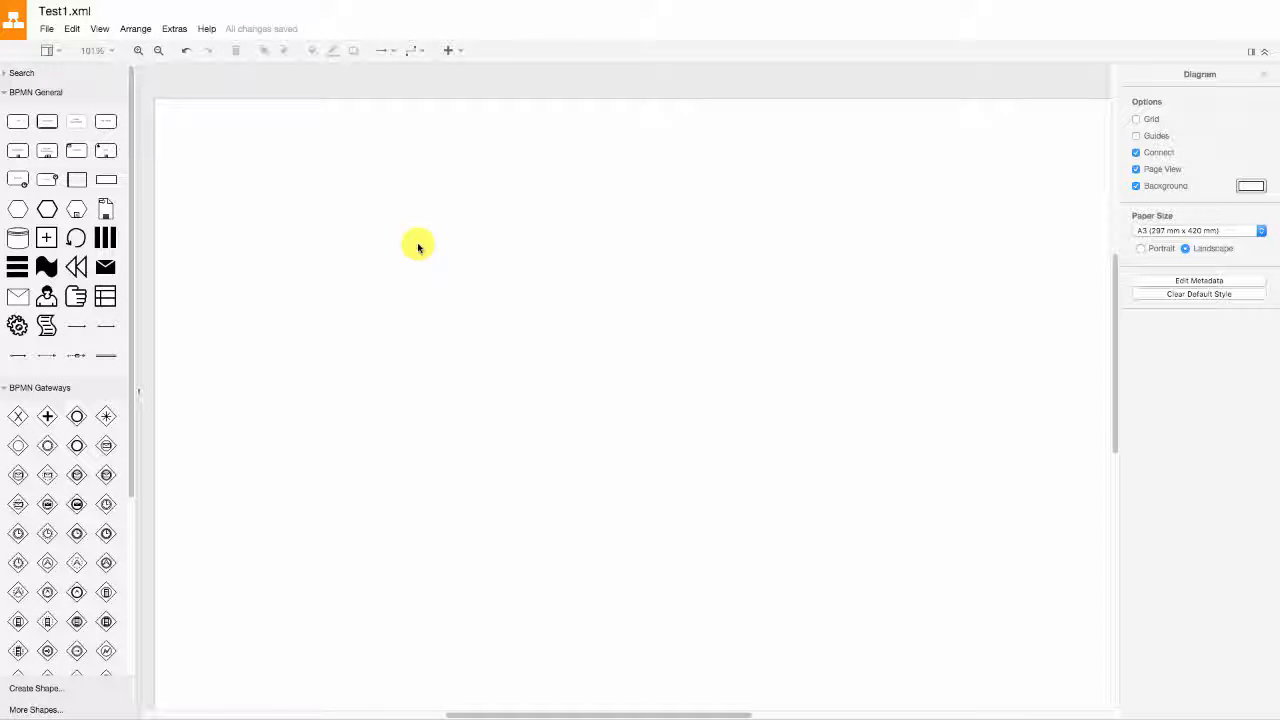
{"action": "mouse_move", "coordinate": [88, 438]}
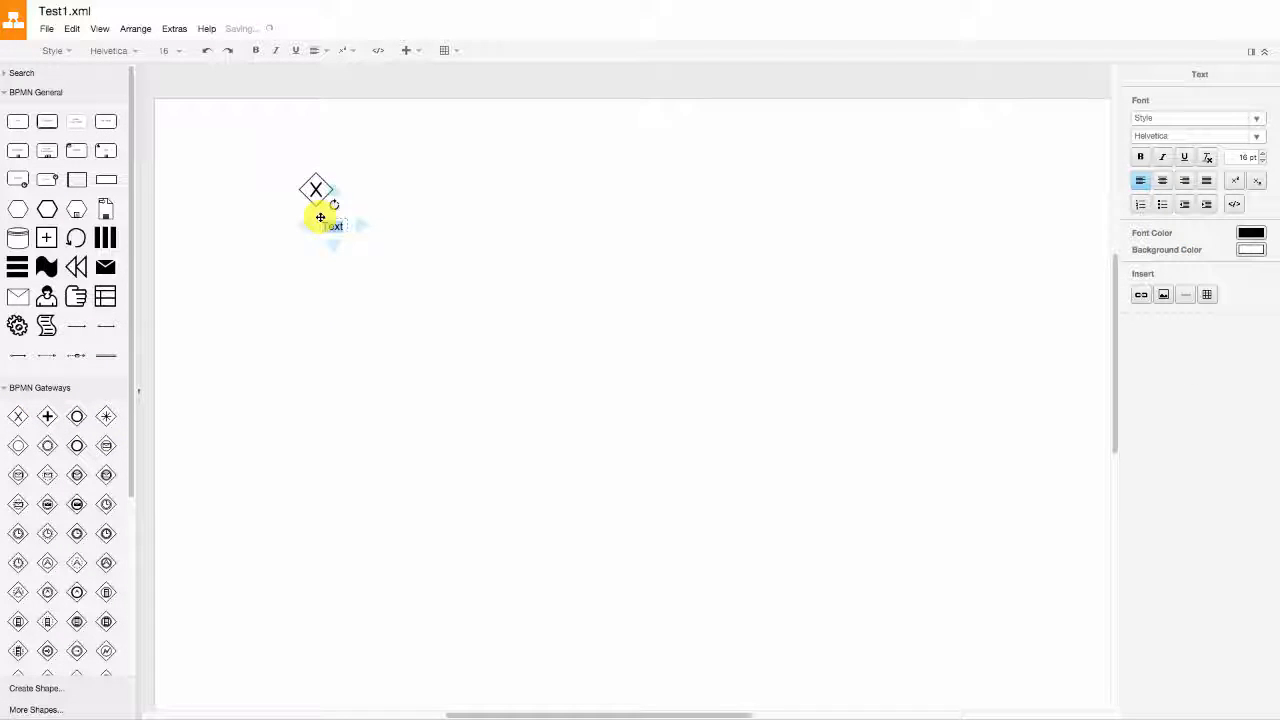
Place an exclusive gateway on the canvas labeled XOR.
{"action": "left_click", "coordinate": [640, 450]}
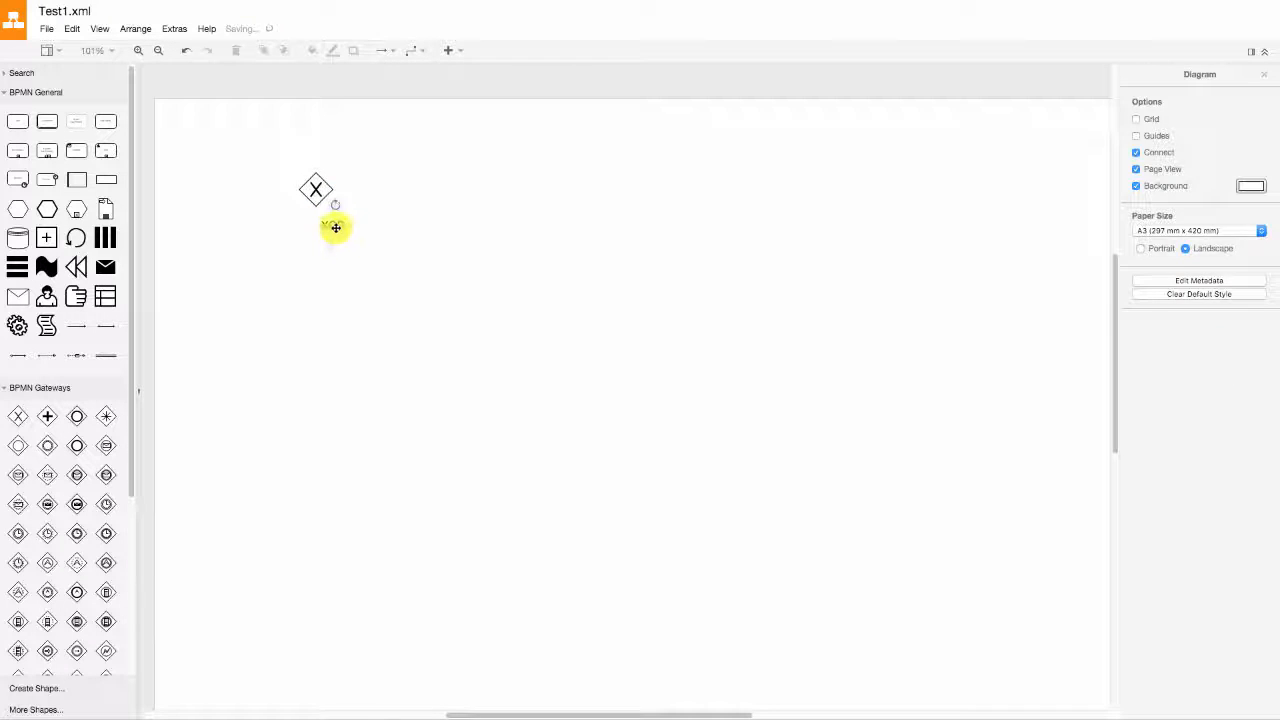
{"action": "left_click", "coordinate": [454, 214]}
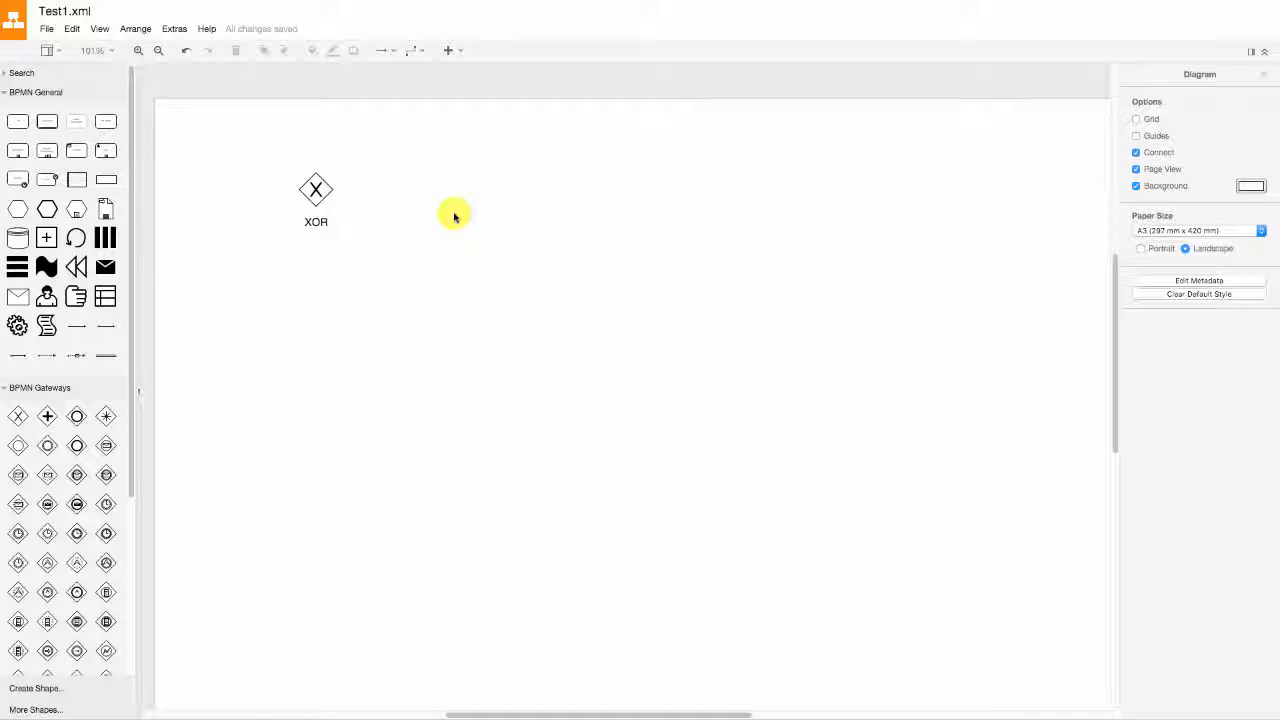
{"action": "mouse_move", "coordinate": [500, 160]}
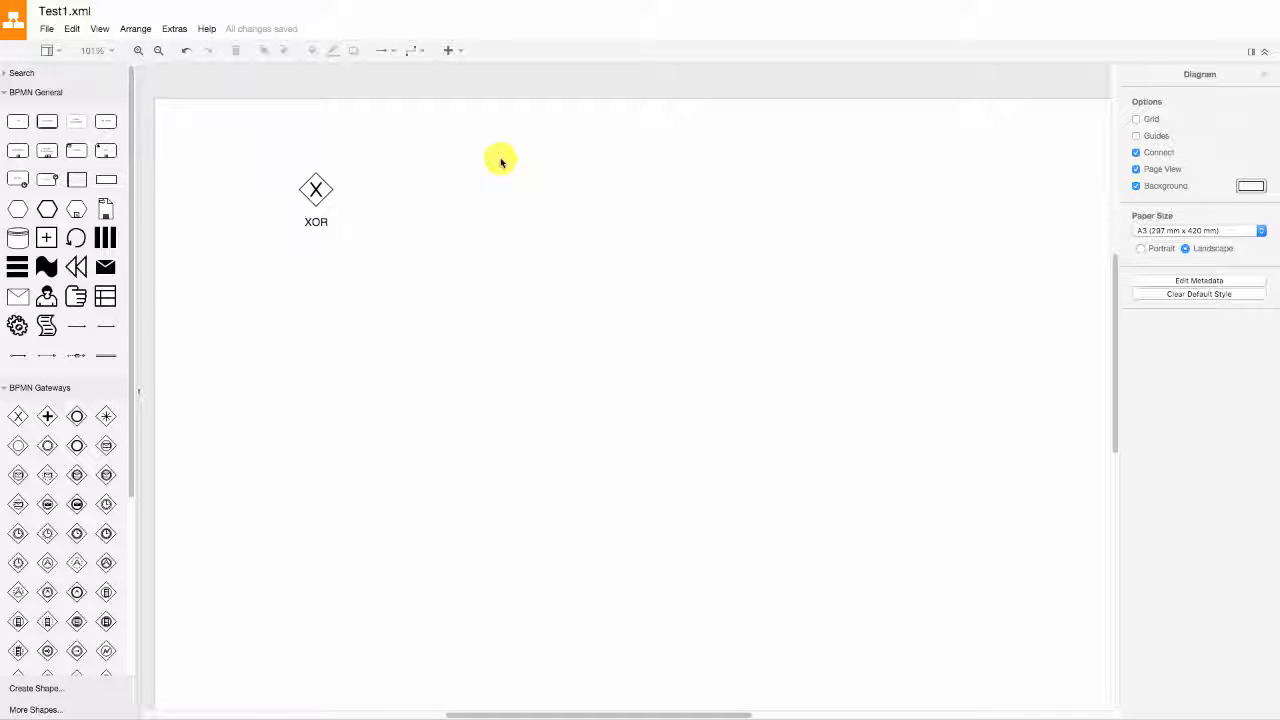
{"action": "mouse_move", "coordinate": [504, 172]}
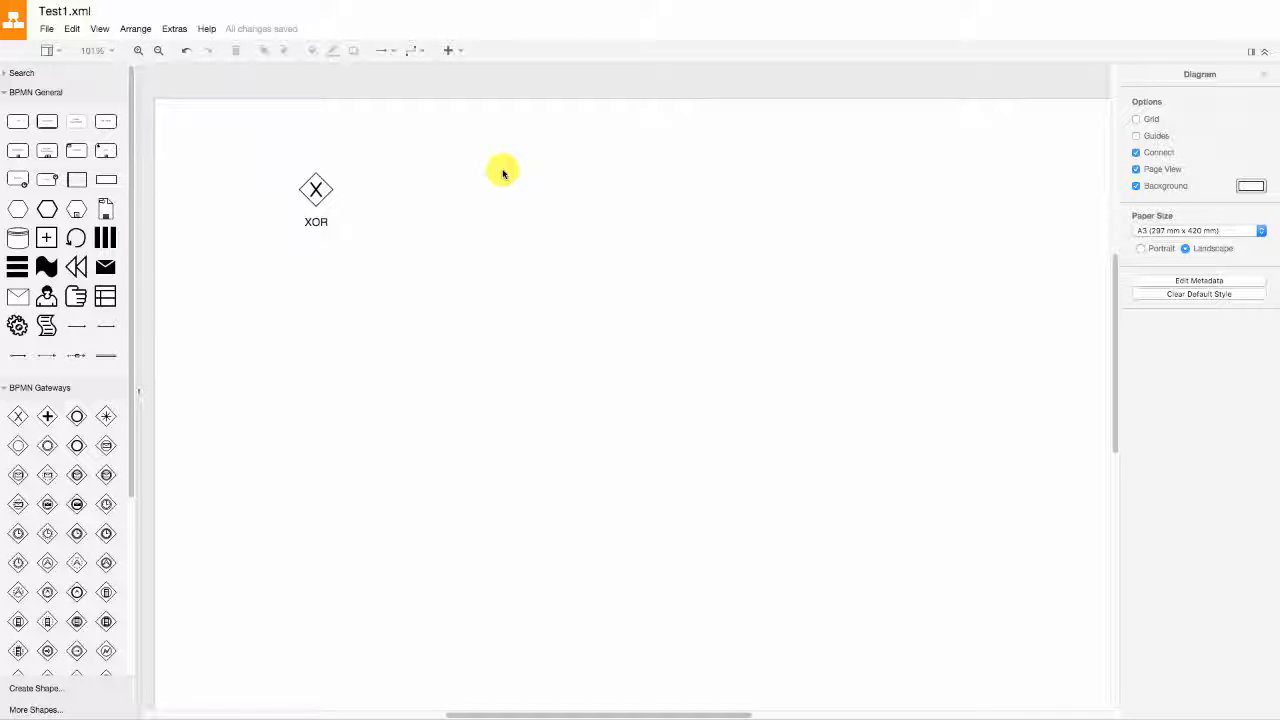
Remove the XOR gateway and add a task renamed 'Pick a topping' feeding a new exclusive gateway.
{"action": "left_click", "coordinate": [316, 190]}
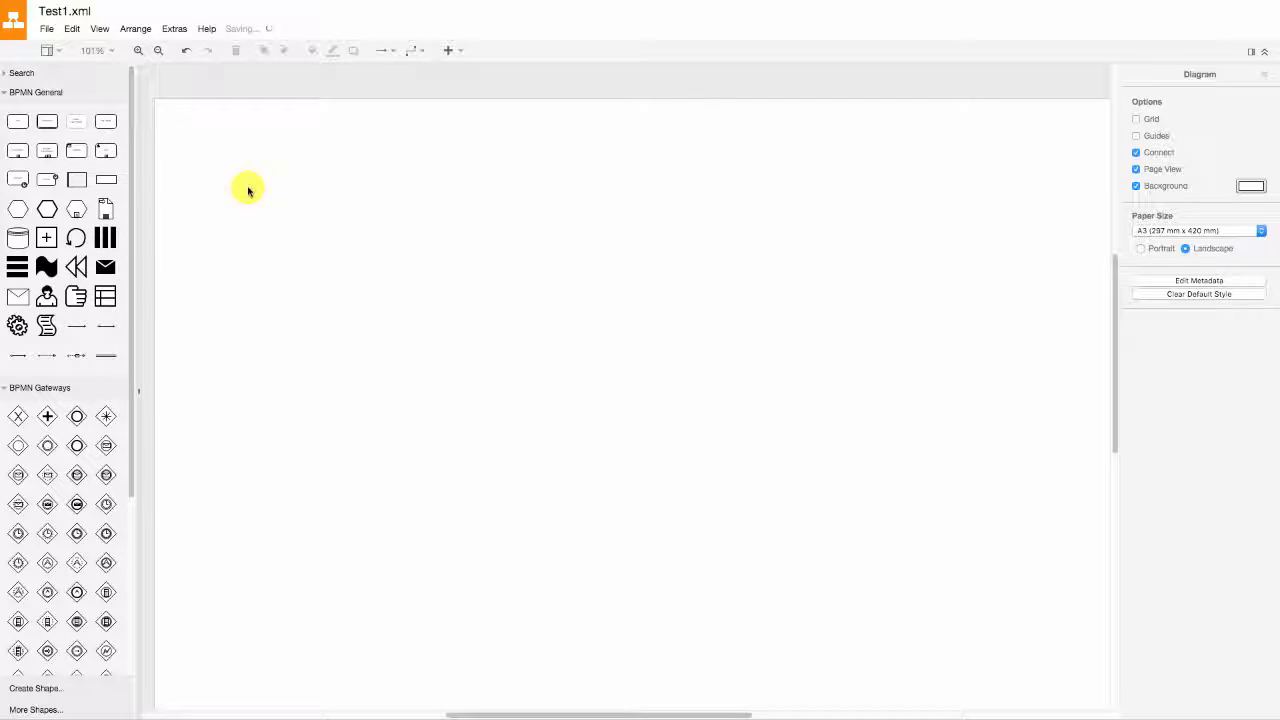
{"action": "mouse_move", "coordinate": [196, 288]}
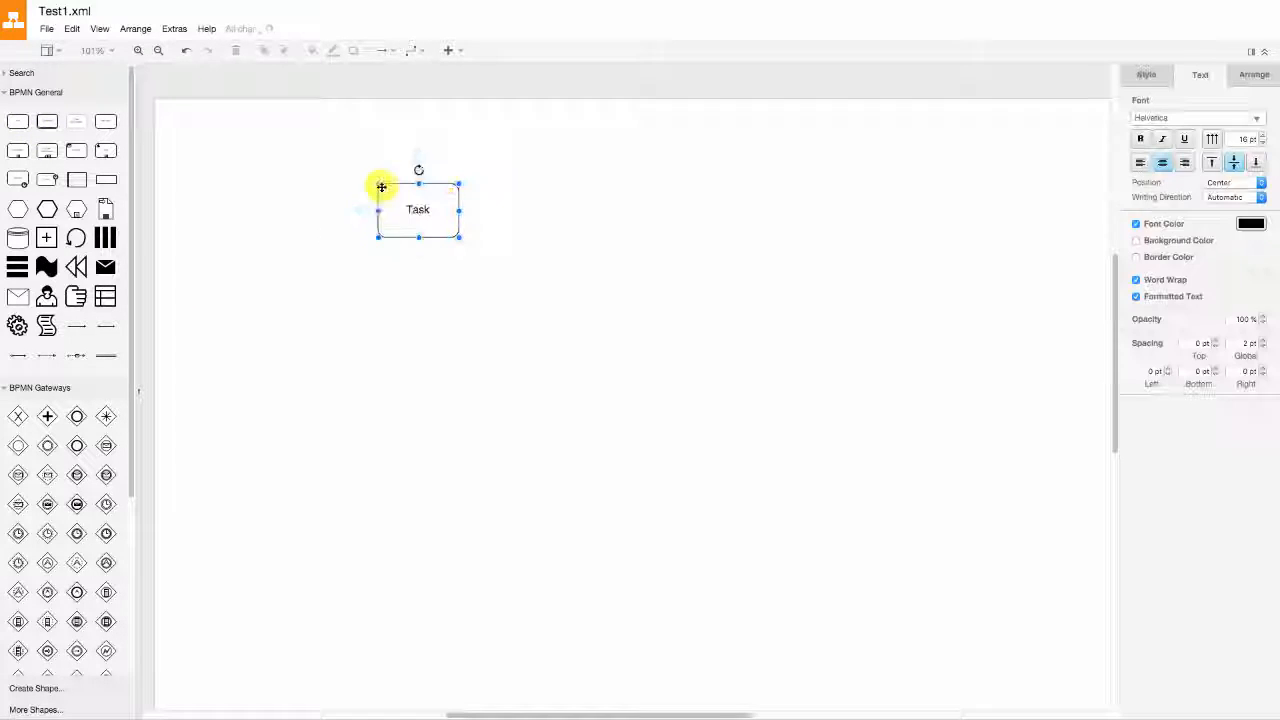
{"action": "double_click", "coordinate": [418, 210]}
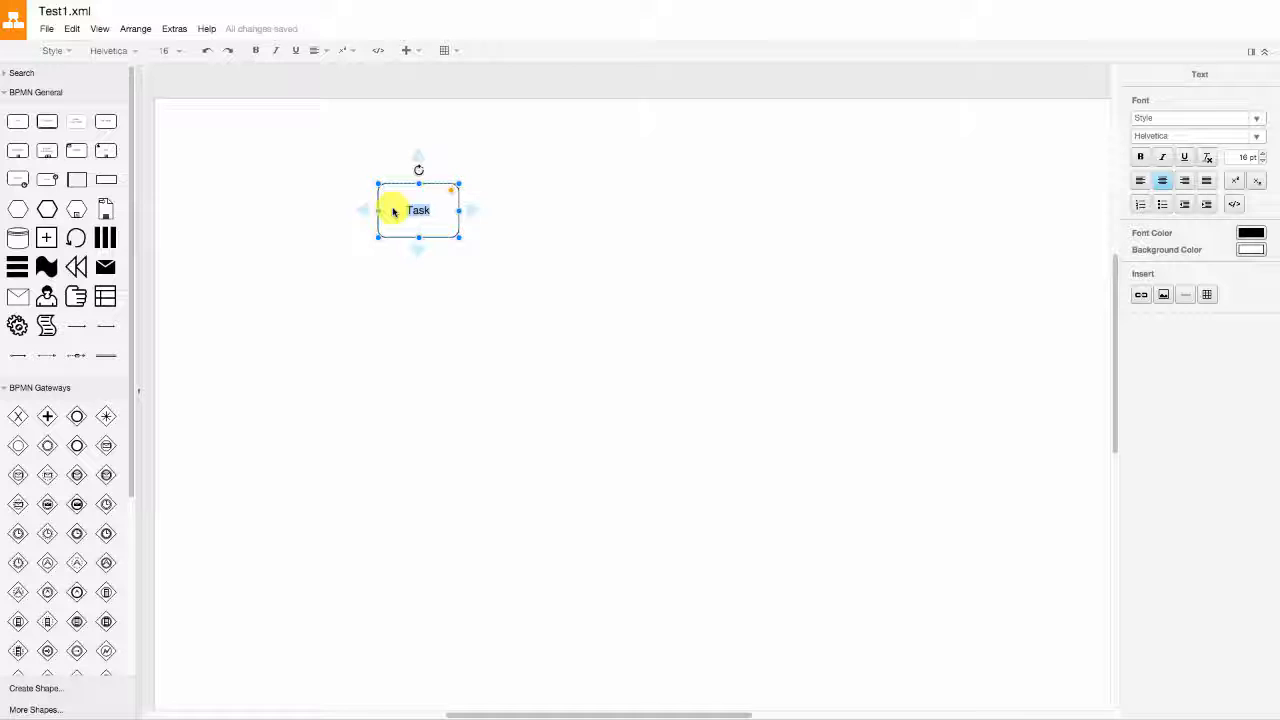
{"action": "type", "text": "Pid"}
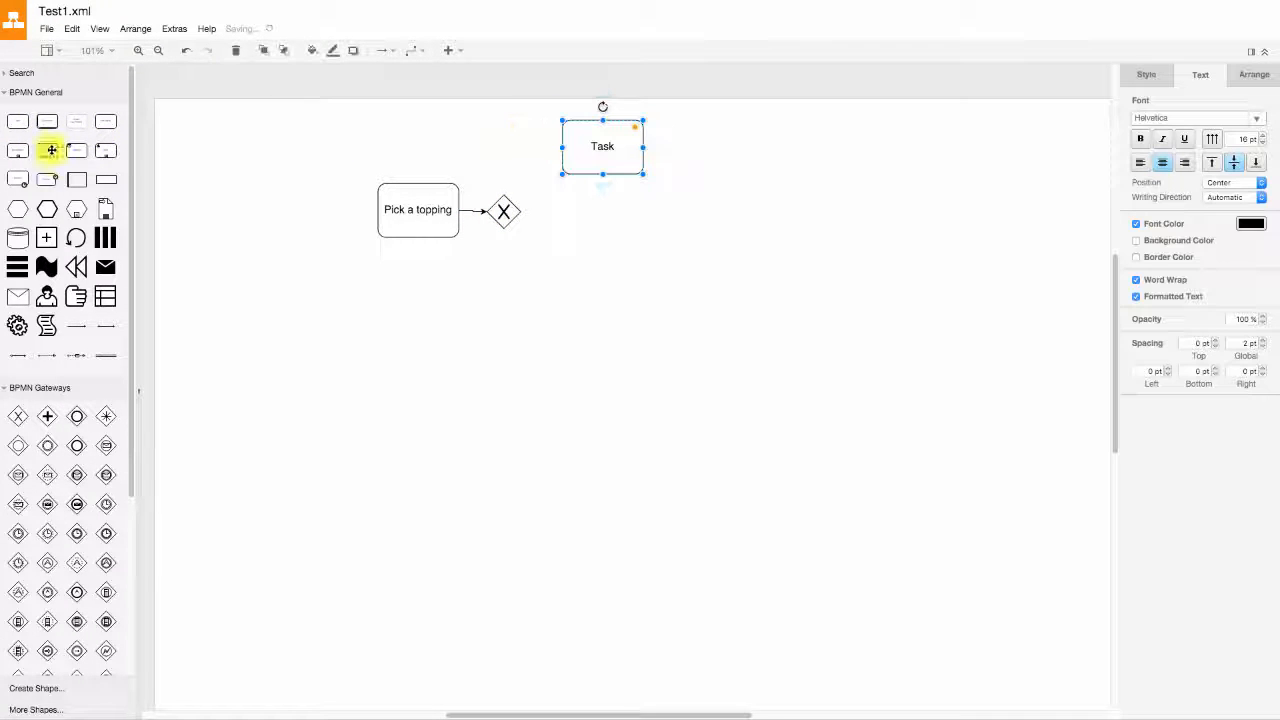
Create three topping tasks named Chicken, Tuna and Pineapples.
{"action": "left_click_drag", "start_coordinate": [46, 150], "coordinate": [608, 224]}
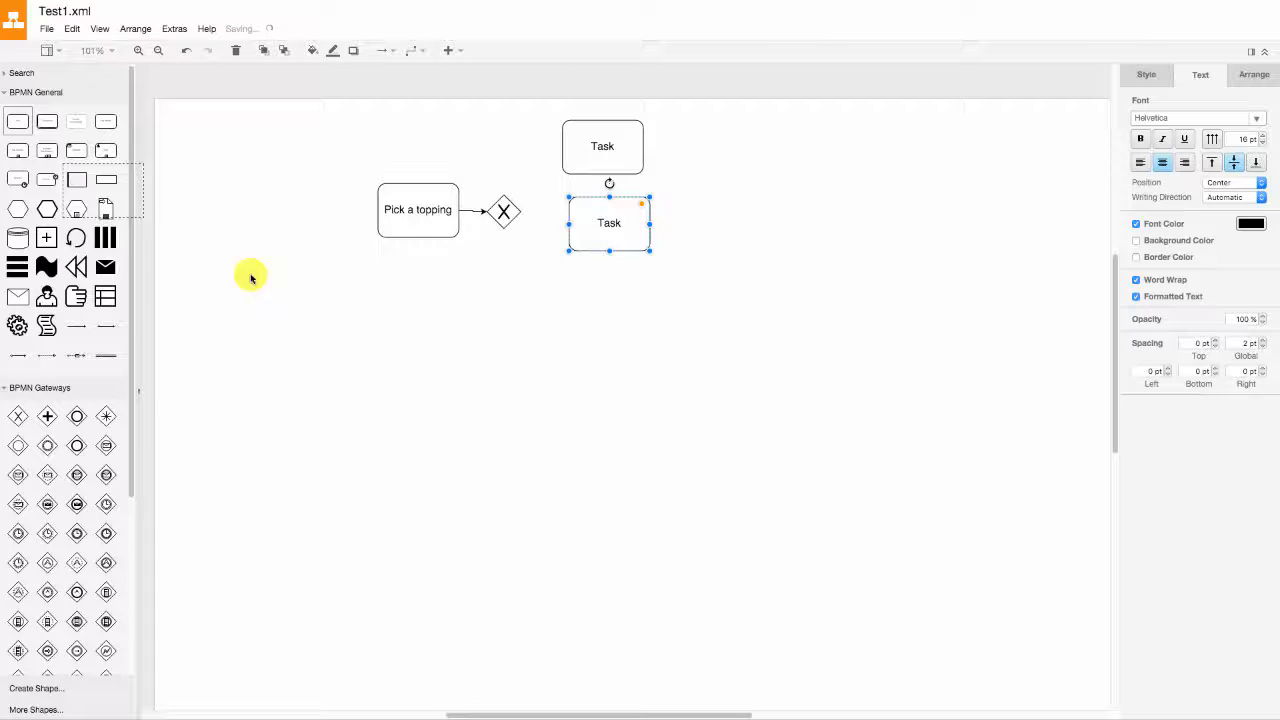
{"action": "double_click", "coordinate": [602, 148]}
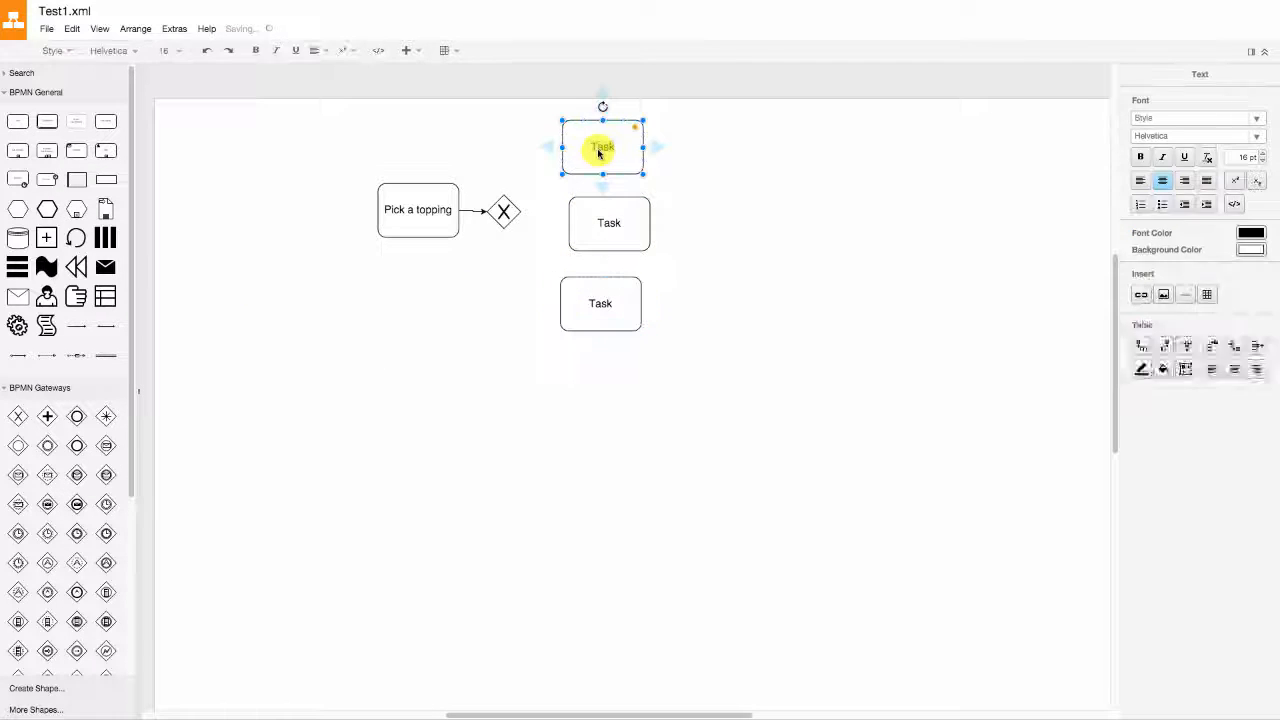
{"action": "type", "text": "Chicken"}
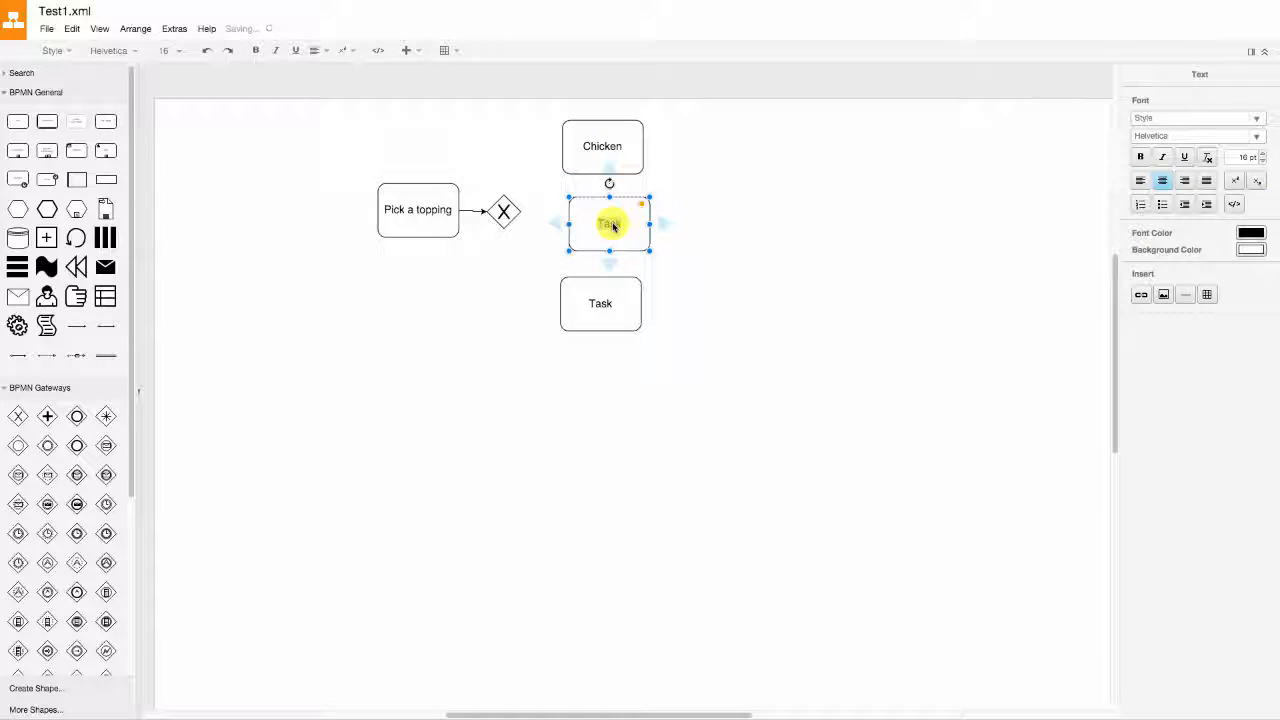
{"action": "type", "text": "Tuna"}
{"action": "left_click", "coordinate": [600, 304]}
{"action": "type", "text": "P"}
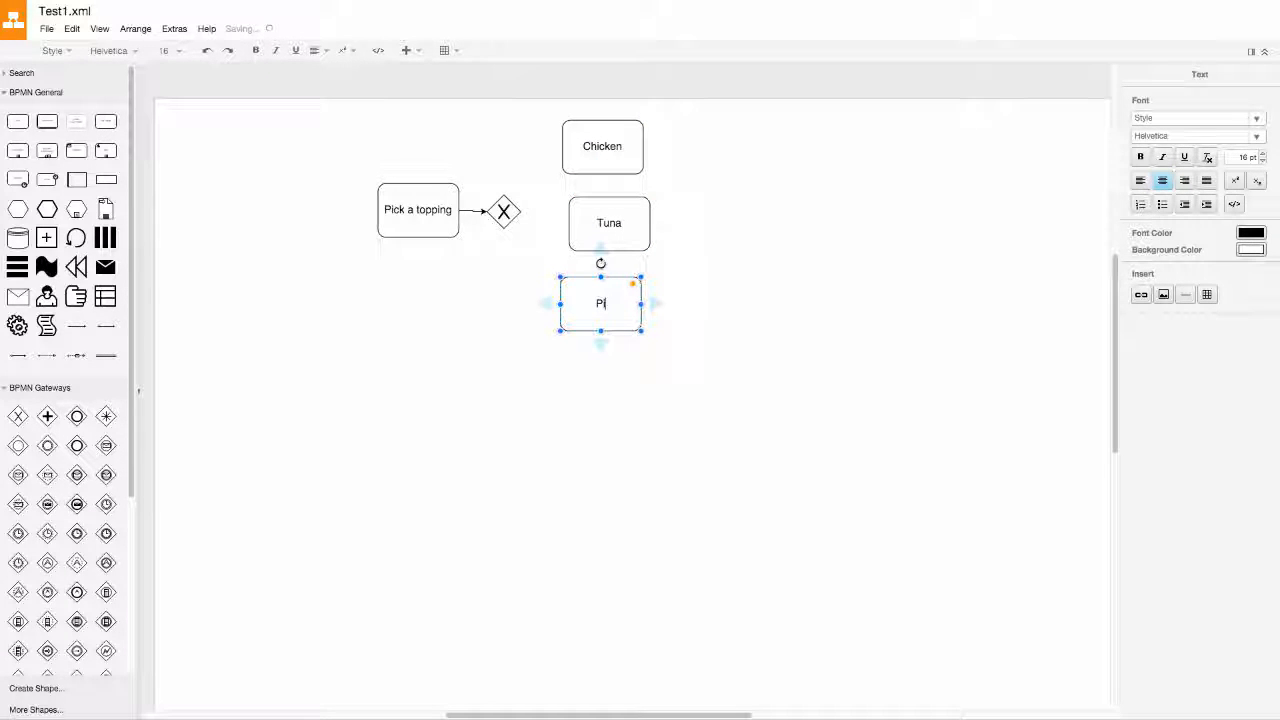
{"action": "type", "text": "ineappl"}
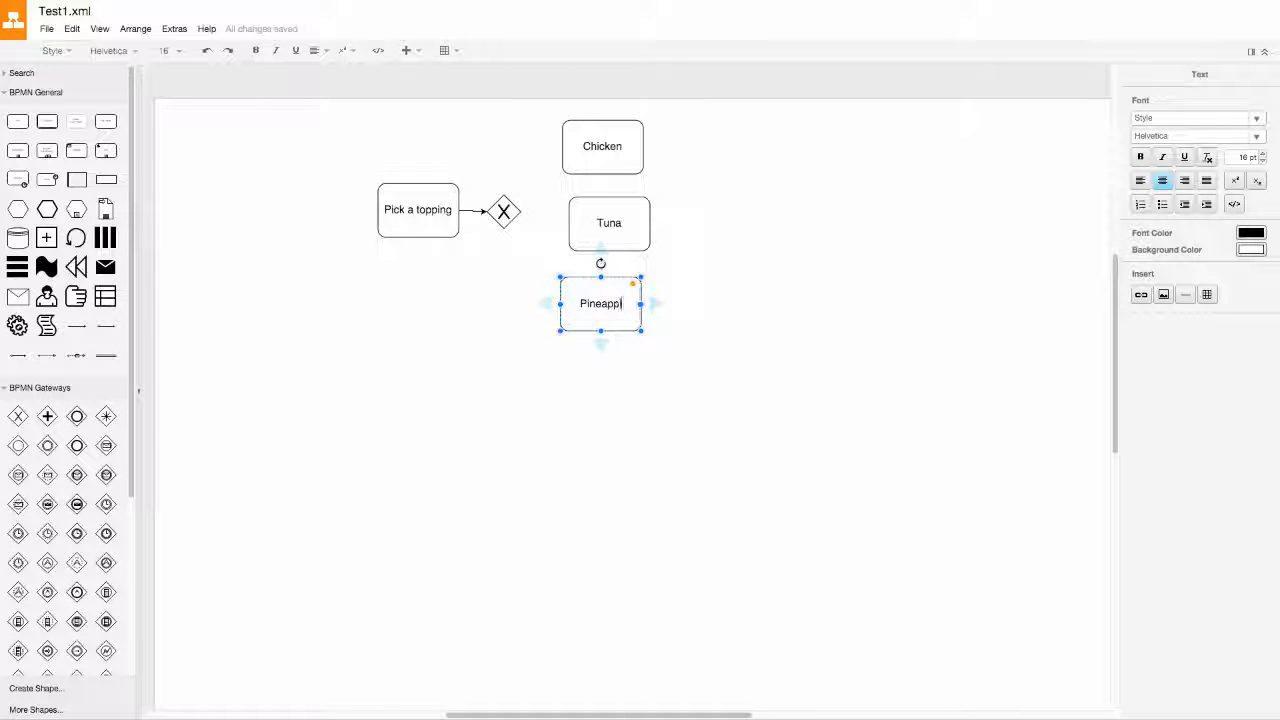
{"action": "left_click", "coordinate": [748, 282]}
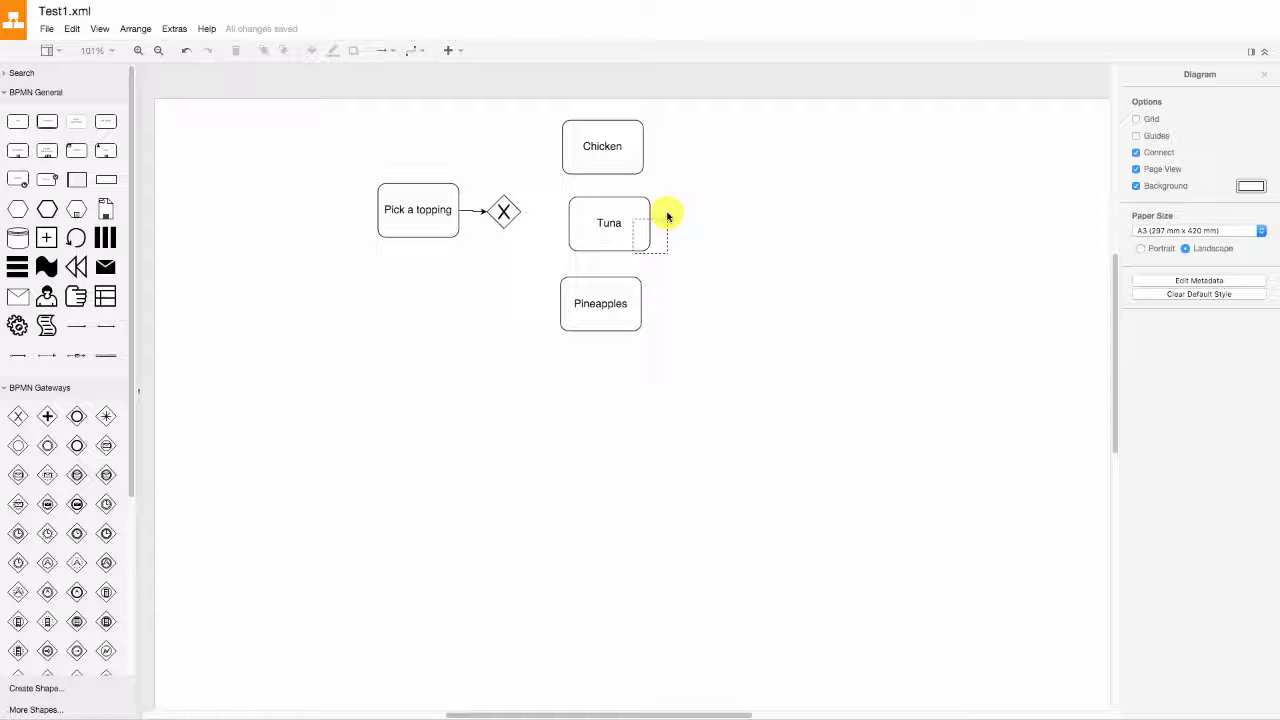
Add a second exclusive gateway right of Tuna leading to a task named 'Random task'.
{"action": "left_click_drag", "start_coordinate": [668, 216], "coordinate": [704, 216]}
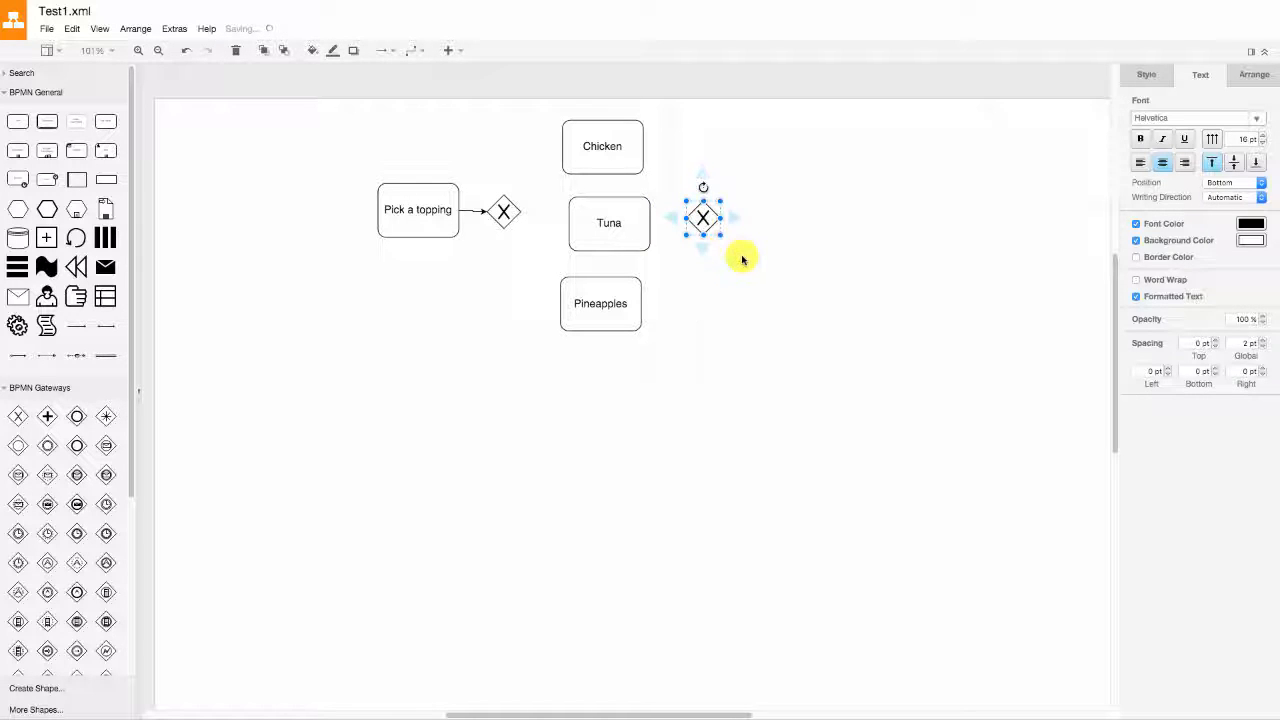
{"action": "left_click", "coordinate": [762, 196]}
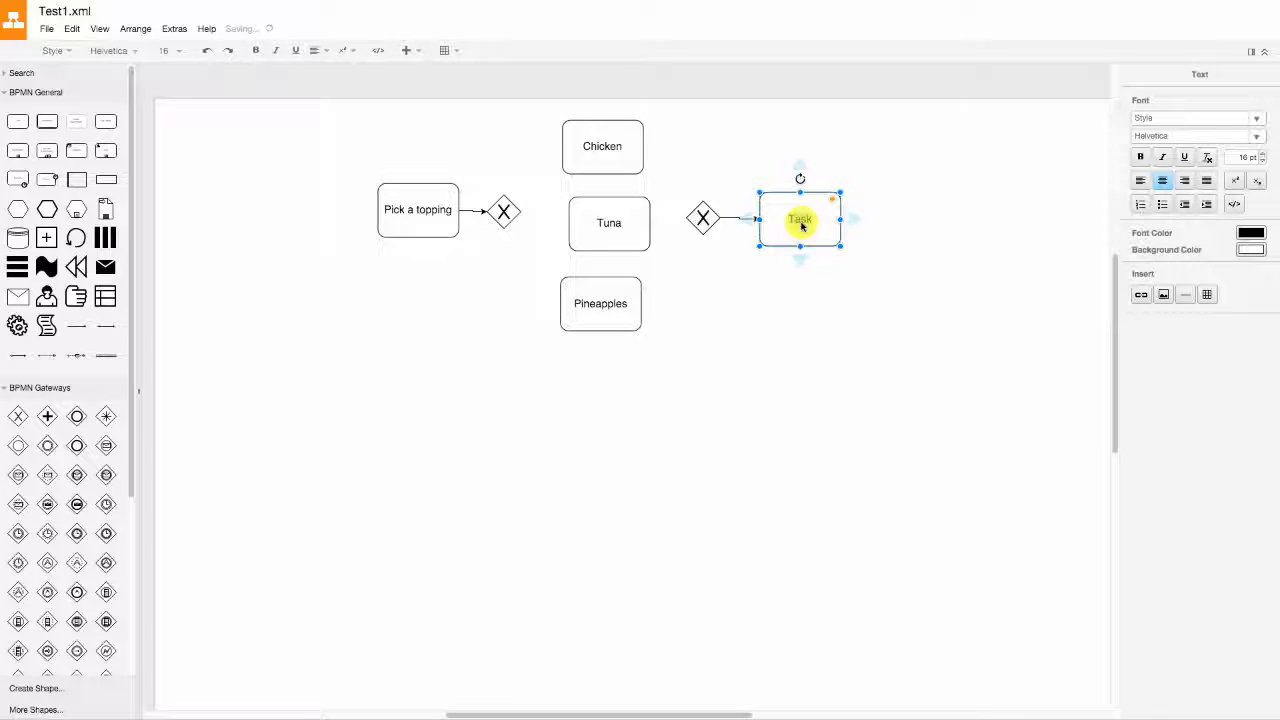
{"action": "type", "text": "Random task"}
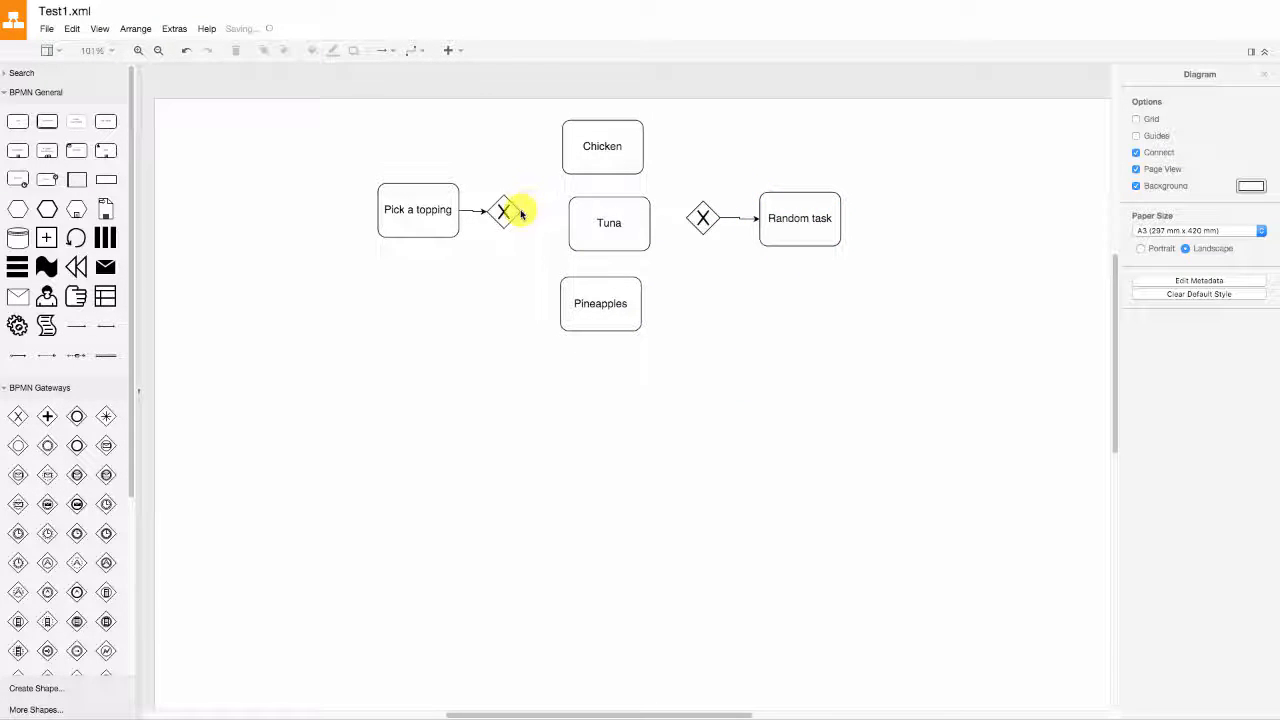
Link the first gateway to the topping tasks and Chicken into the second gateway.
{"action": "left_click", "coordinate": [540, 220]}
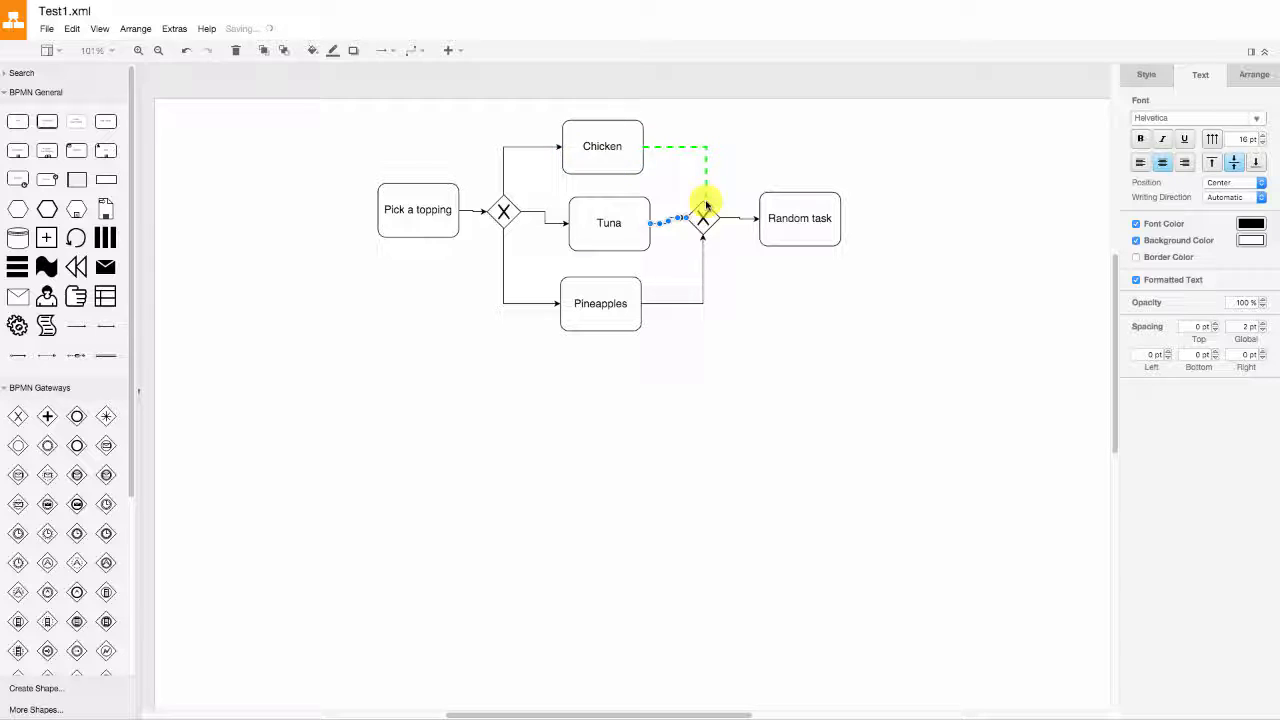
{"action": "left_click", "coordinate": [752, 168]}
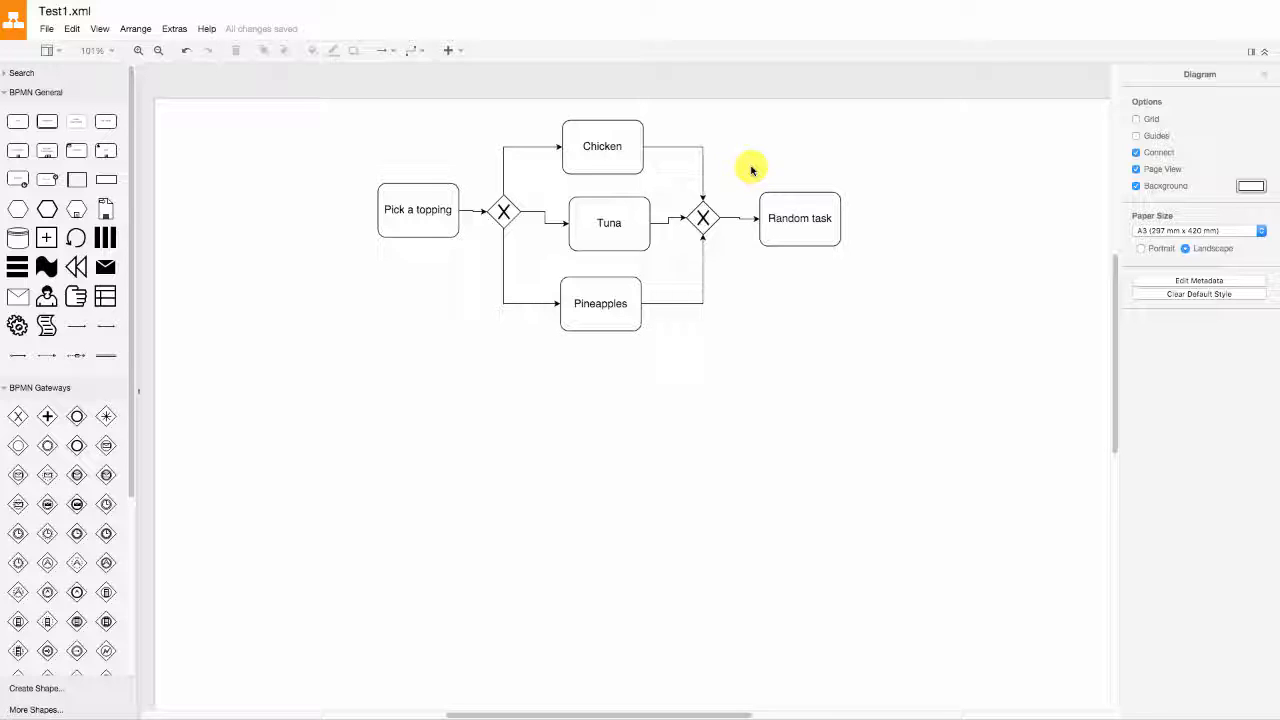
{"action": "mouse_move", "coordinate": [538, 210]}
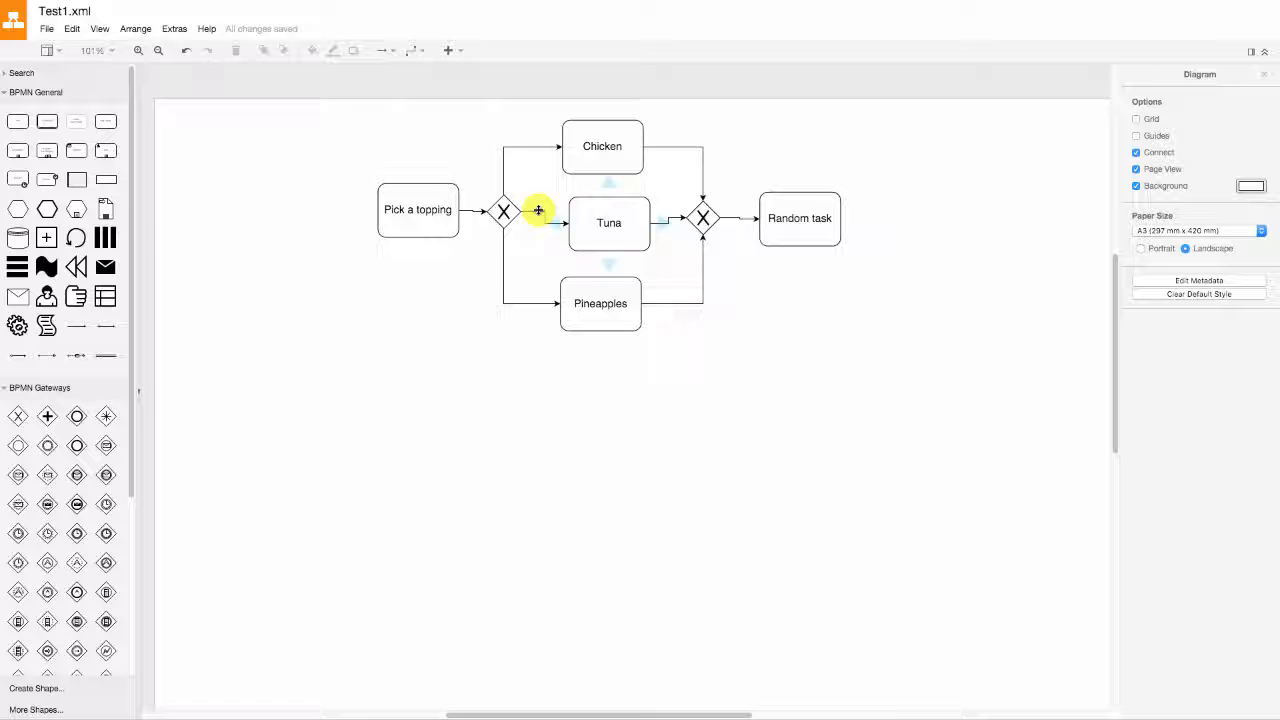
Complete the flow from Pick a topping through the gateways and toppings to Random task.
{"action": "left_click", "coordinate": [418, 210]}
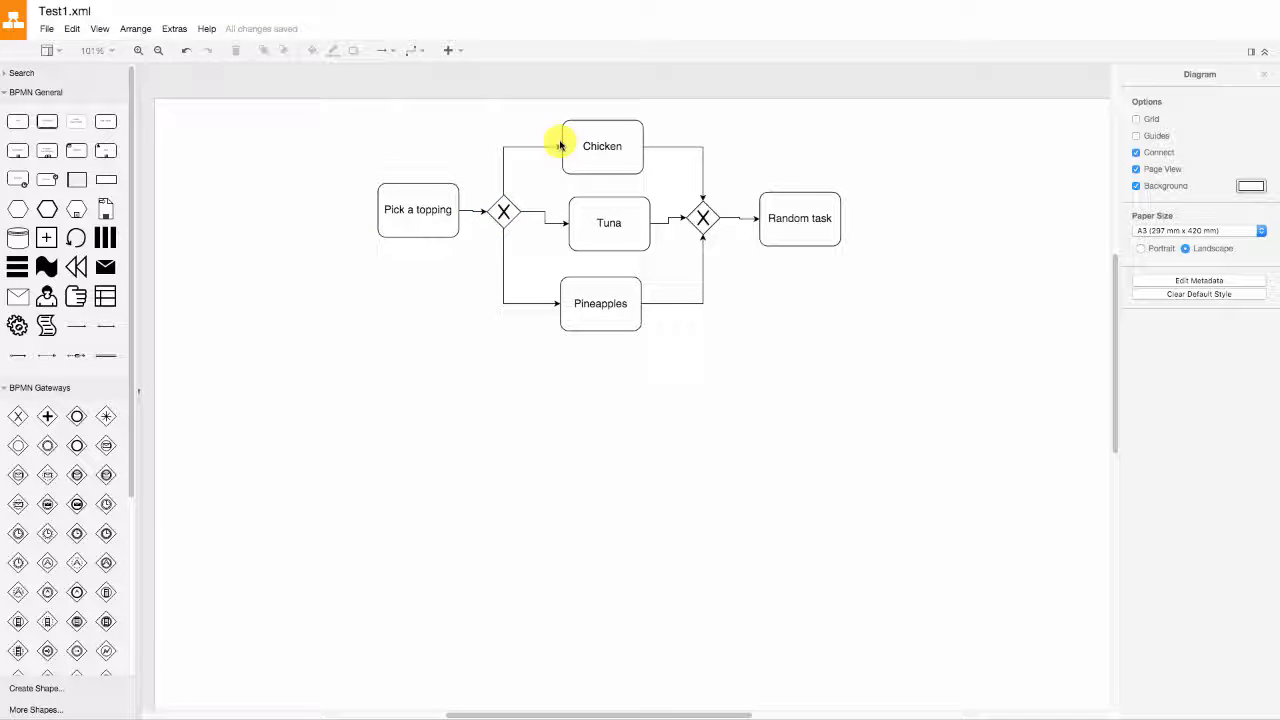
{"action": "left_click", "coordinate": [600, 304]}
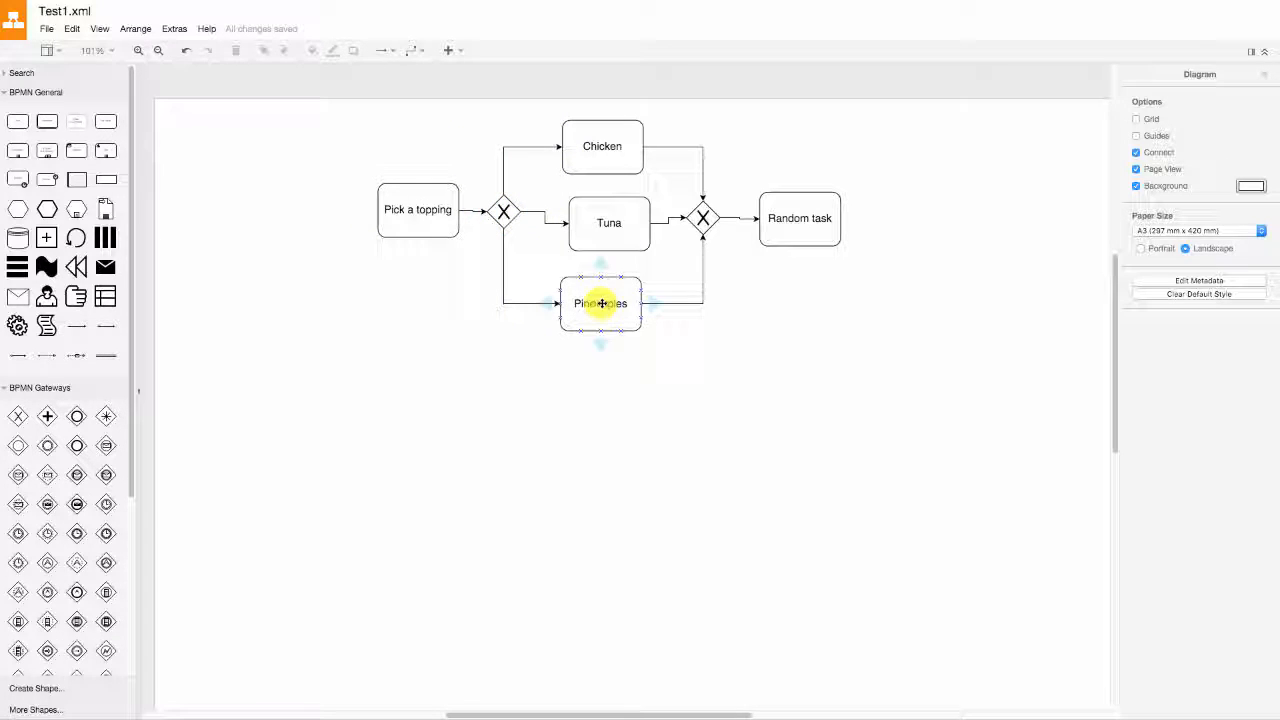
{"action": "mouse_move", "coordinate": [606, 312]}
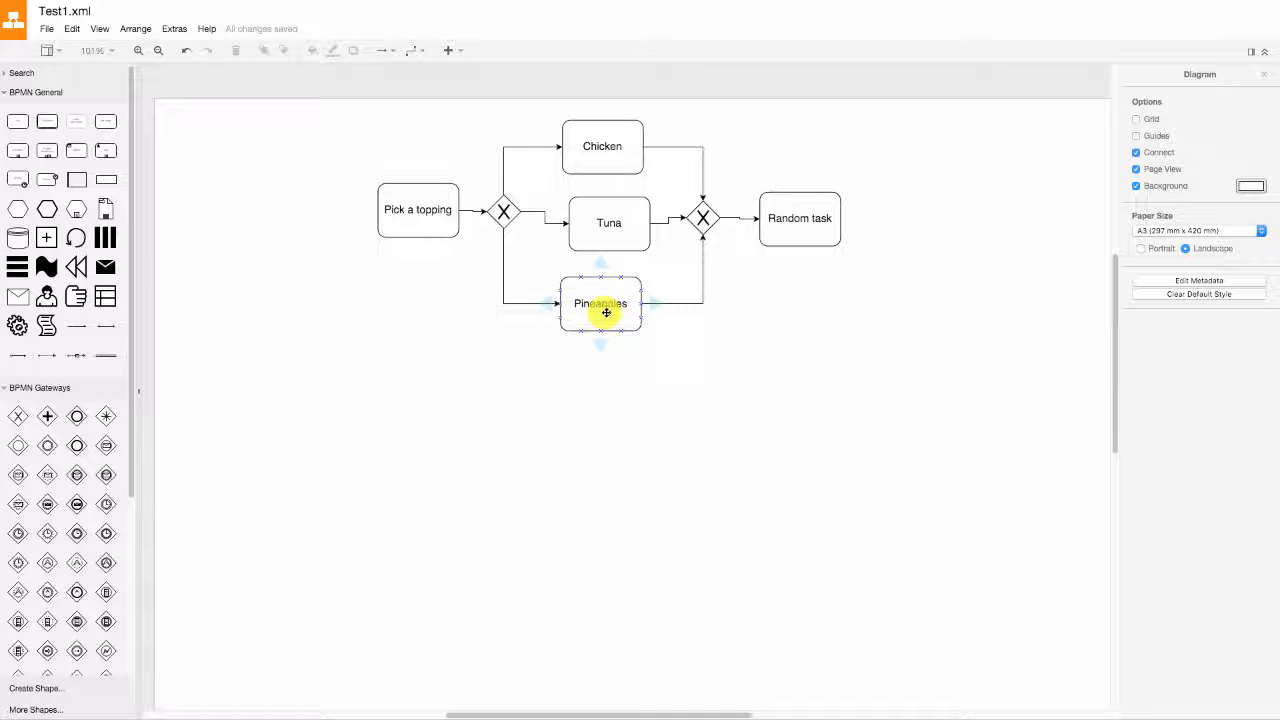
{"action": "left_click", "coordinate": [684, 312]}
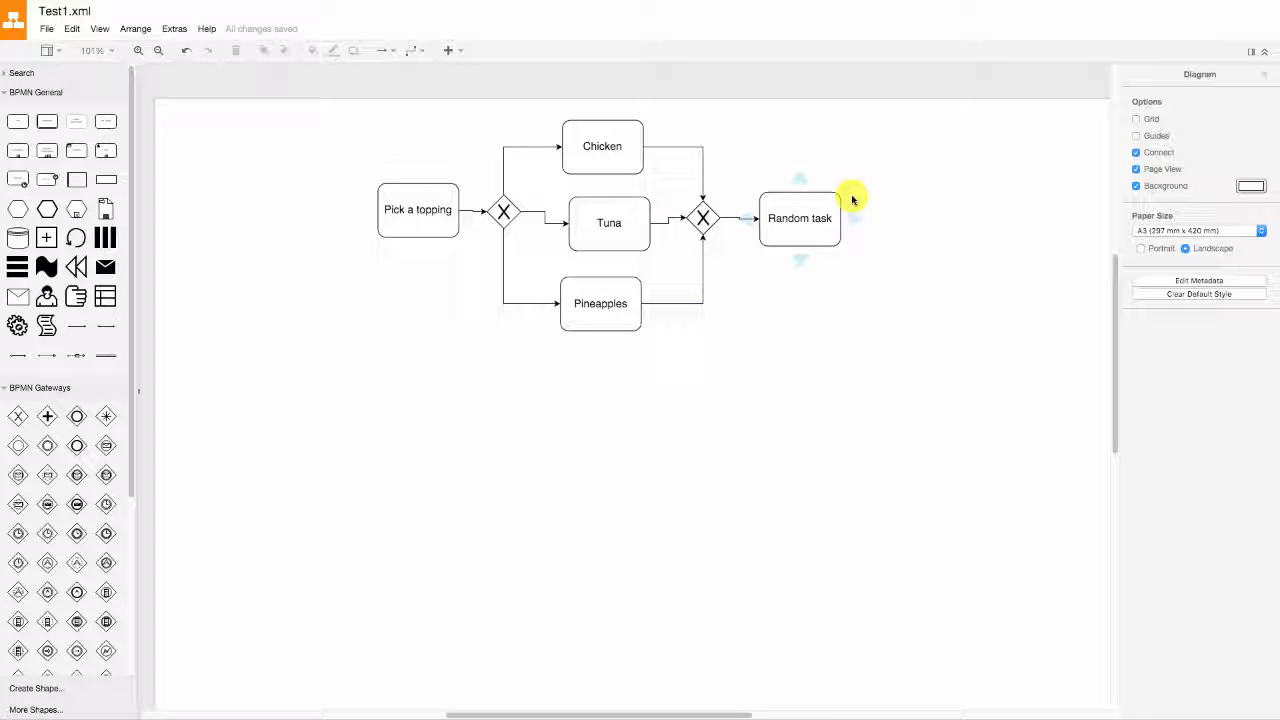
{"action": "mouse_move", "coordinate": [756, 330]}
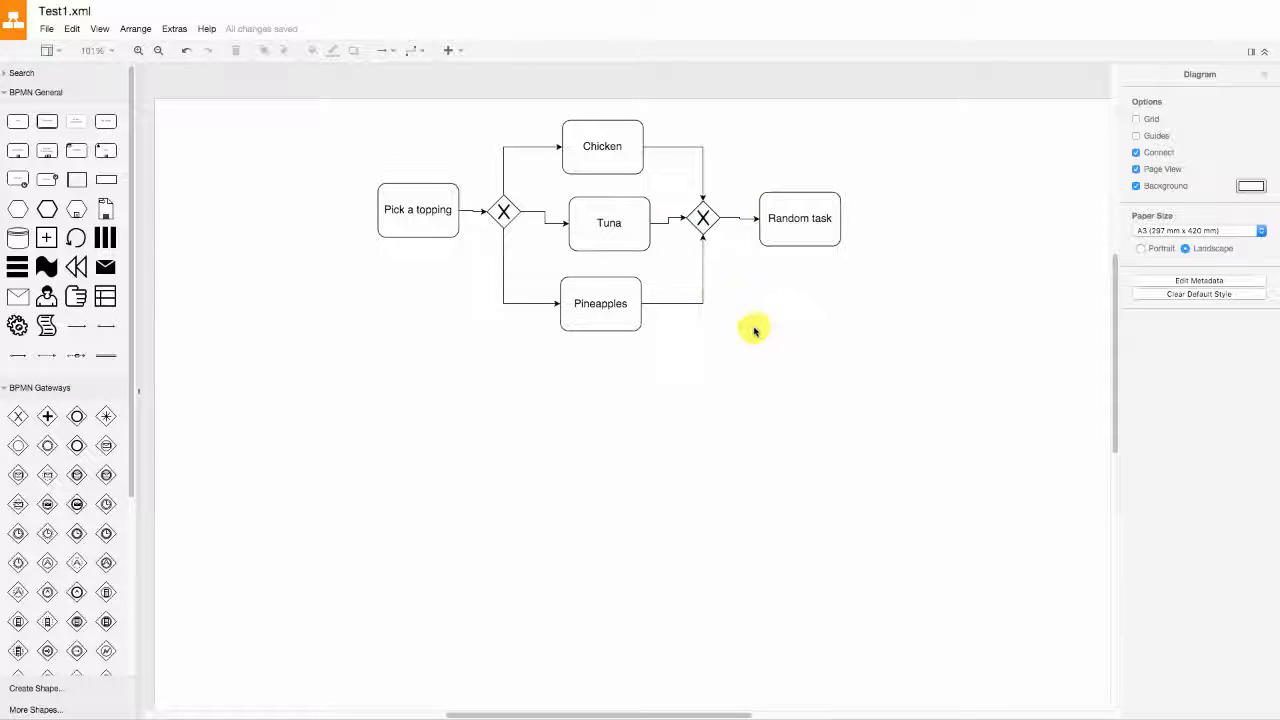
{"action": "mouse_move", "coordinate": [504, 212]}
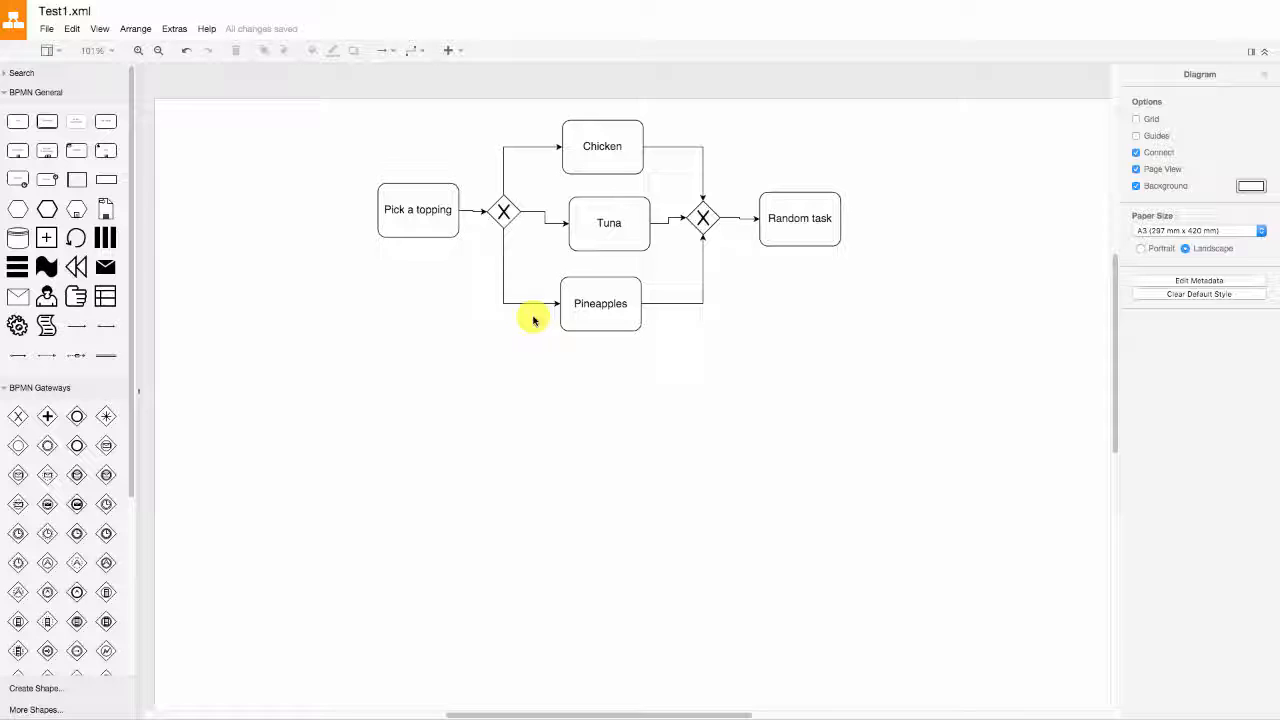
{"action": "mouse_move", "coordinate": [544, 330]}
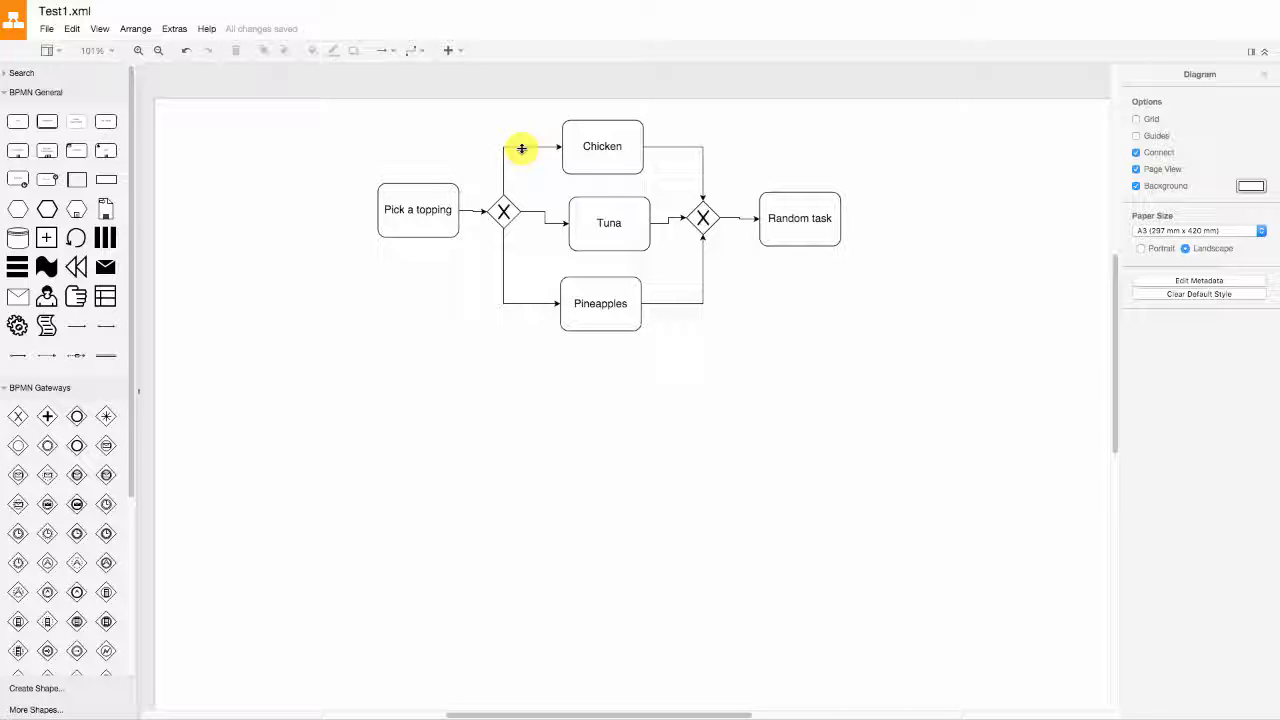
Label the branches 'we want chicken', 'if we want tuna' and 'if we want pineapples'.
{"action": "double_click", "coordinate": [520, 148]}
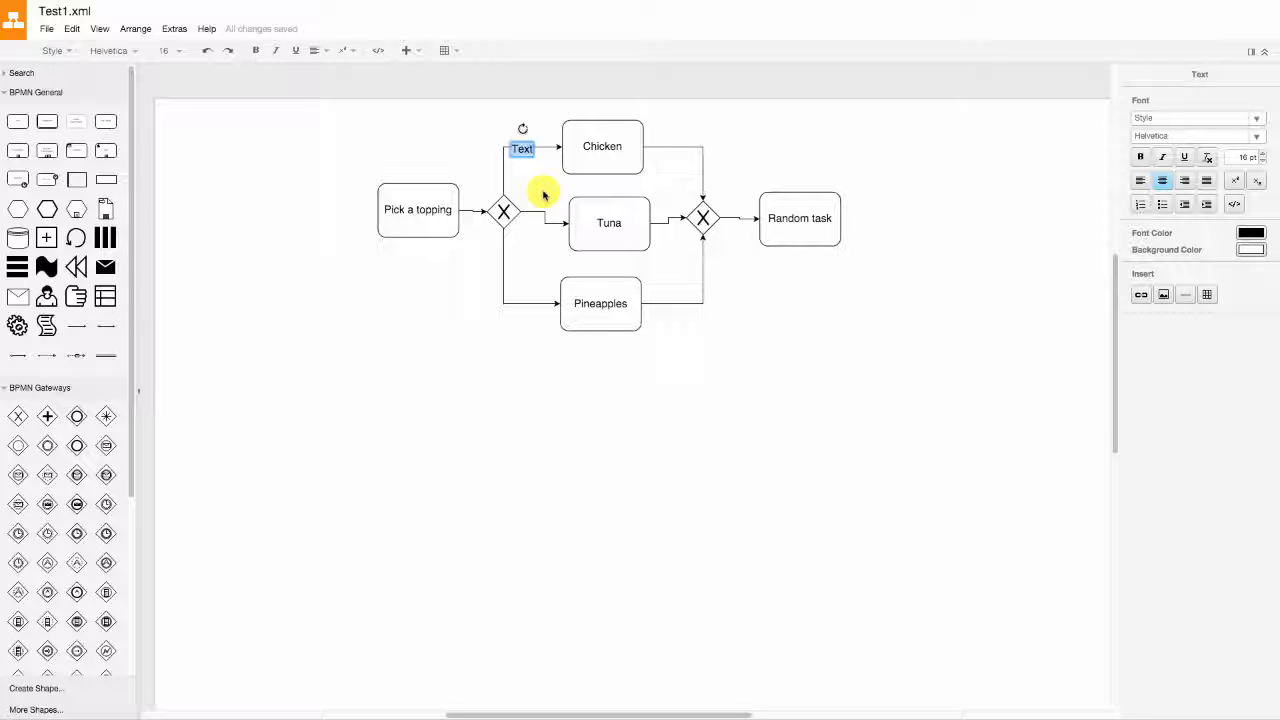
{"action": "type", "text": "we want chicken"}
{"action": "type", "text": "if we wa"}
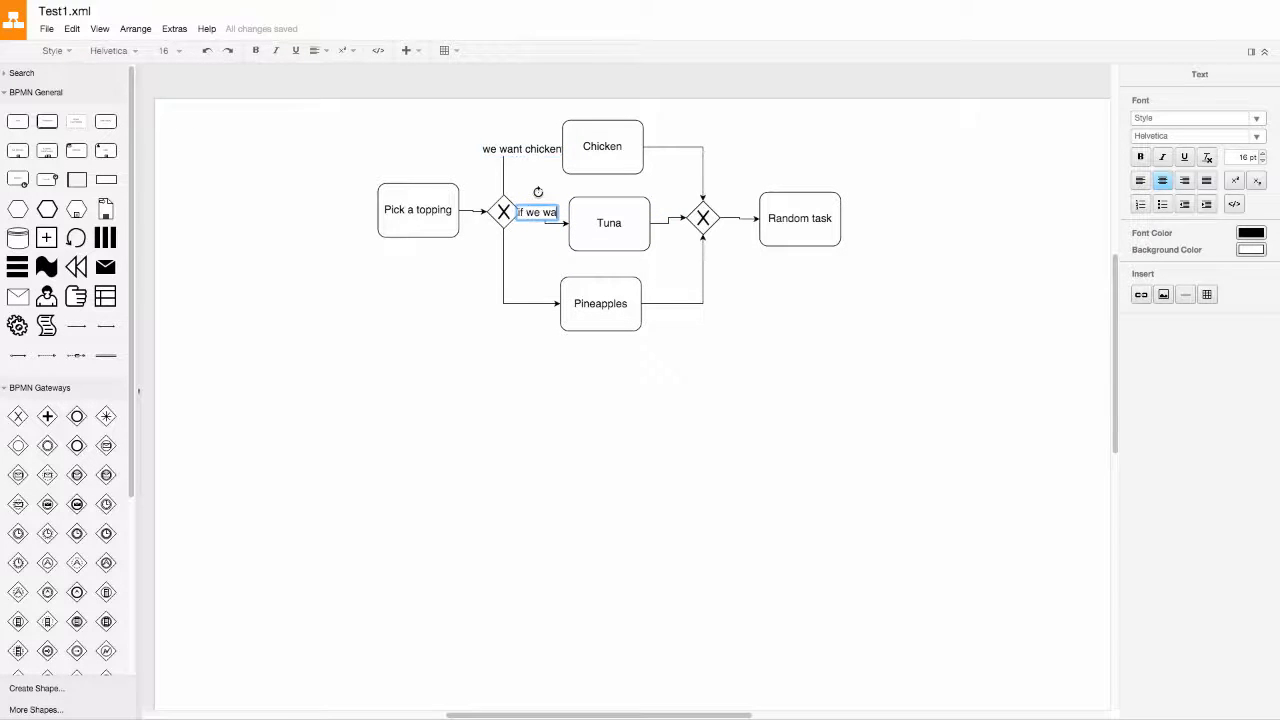
{"action": "left_click", "coordinate": [540, 302]}
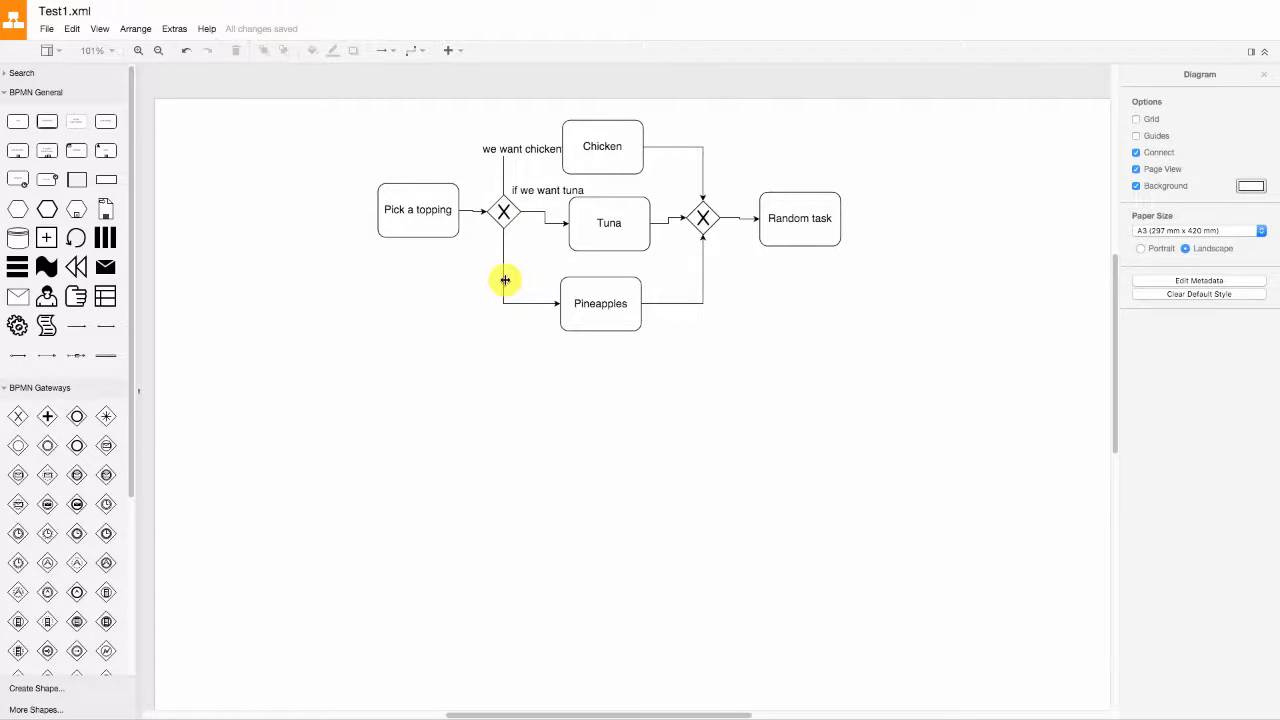
{"action": "double_click", "coordinate": [504, 280]}
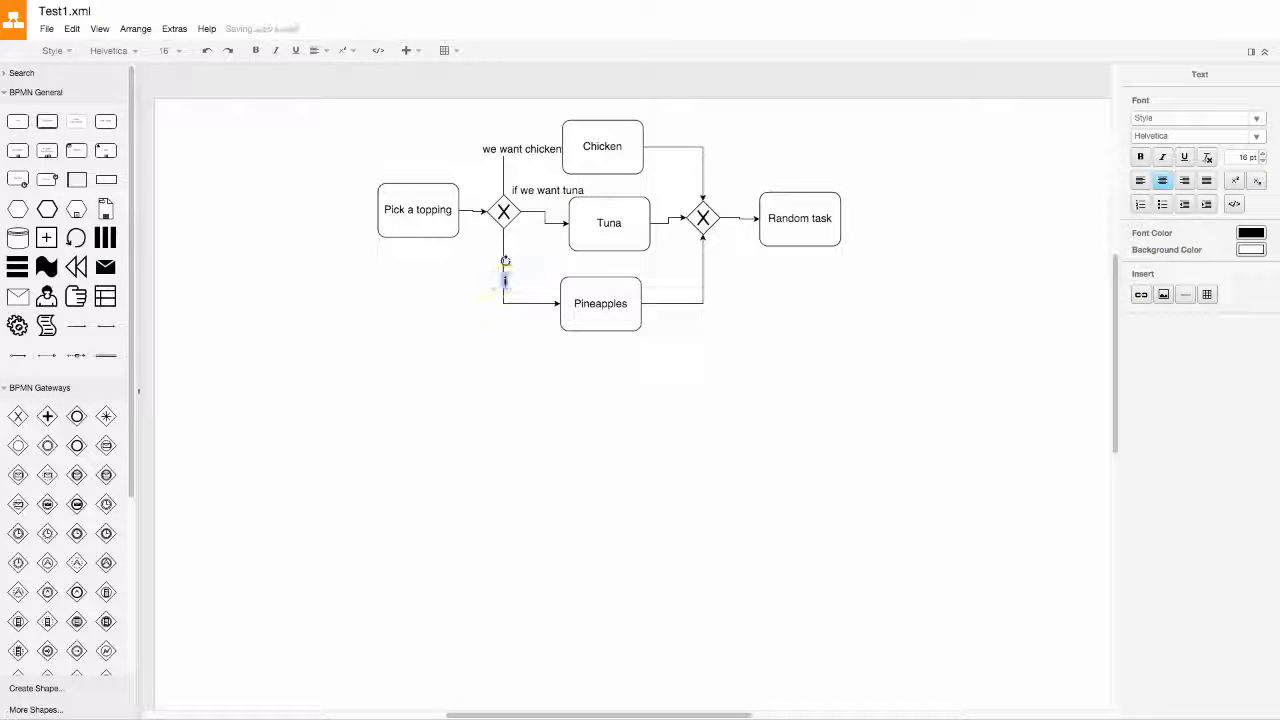
{"action": "type", "text": "if we want pineapples"}
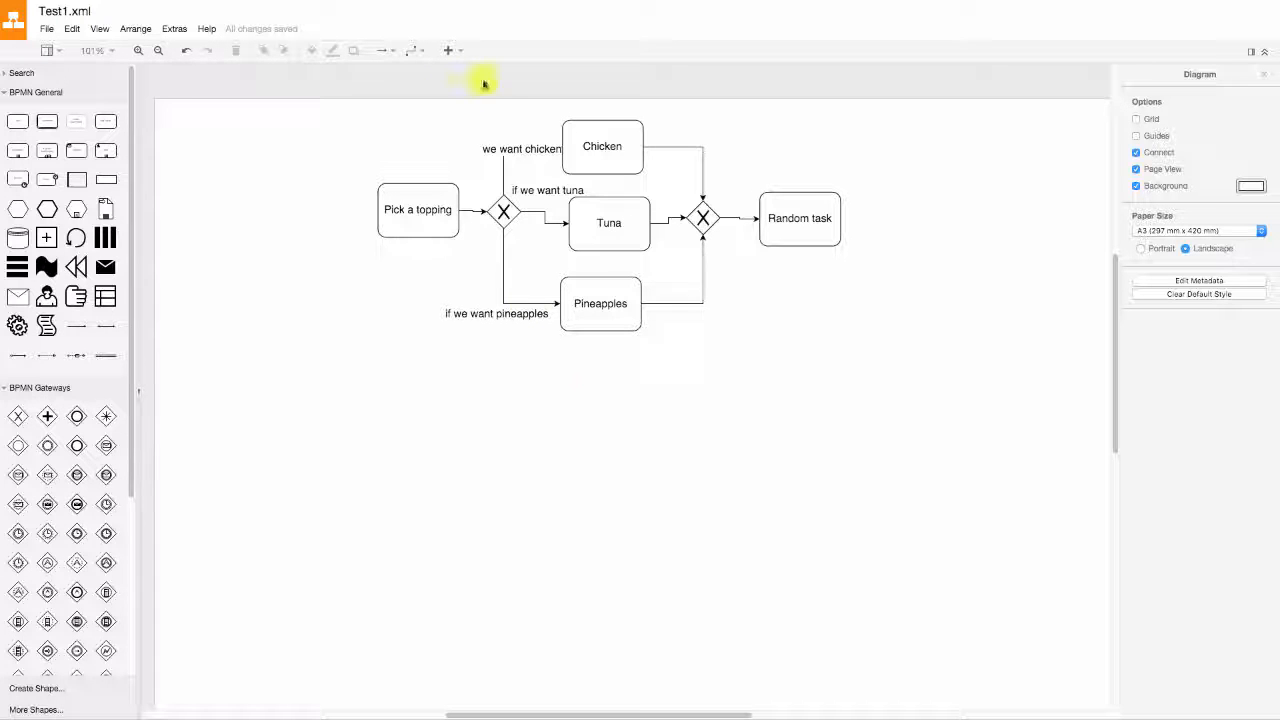
Realign the 'we want chicken' label along its branch and select the merging gateway.
{"action": "left_click", "coordinate": [522, 148]}
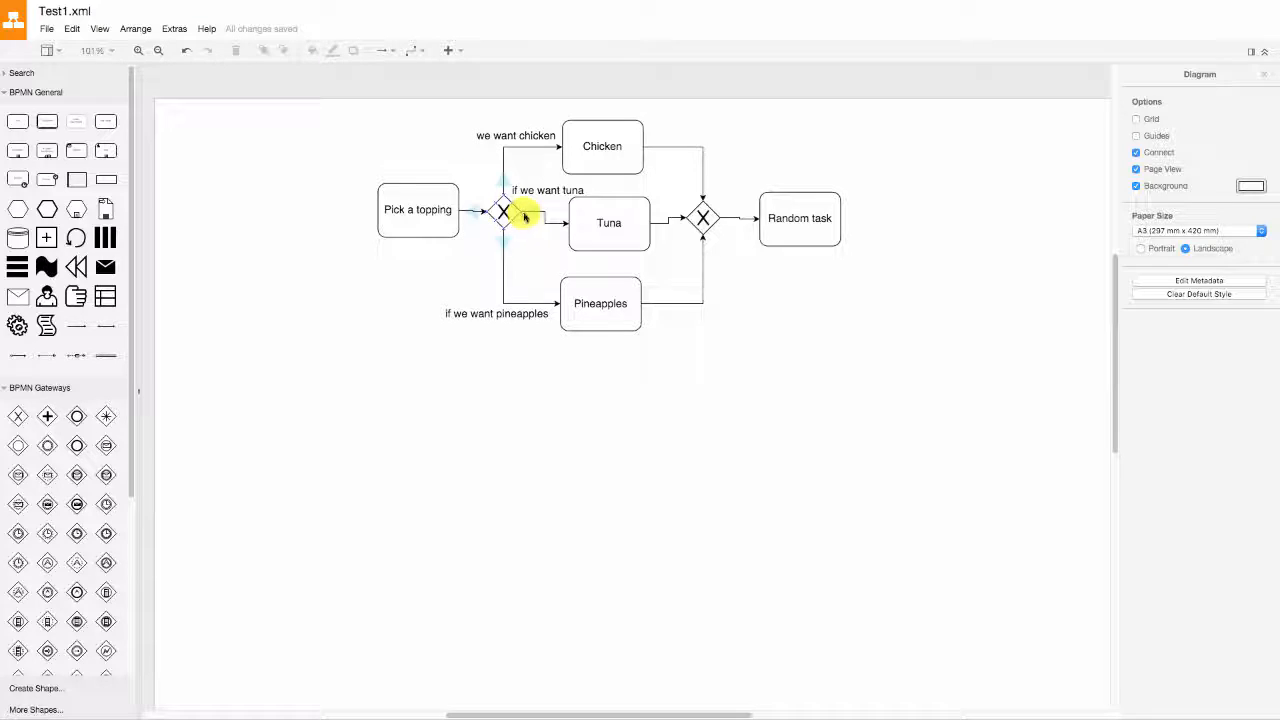
{"action": "mouse_move", "coordinate": [476, 256]}
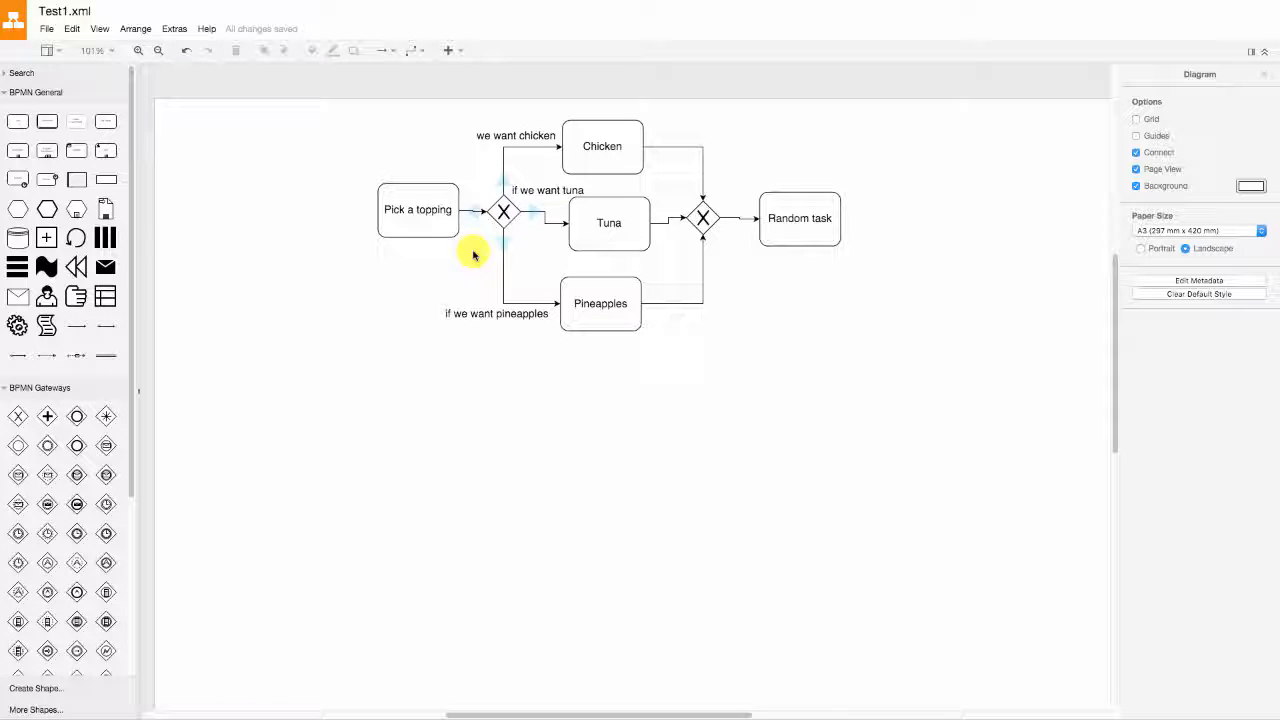
{"action": "mouse_move", "coordinate": [456, 264]}
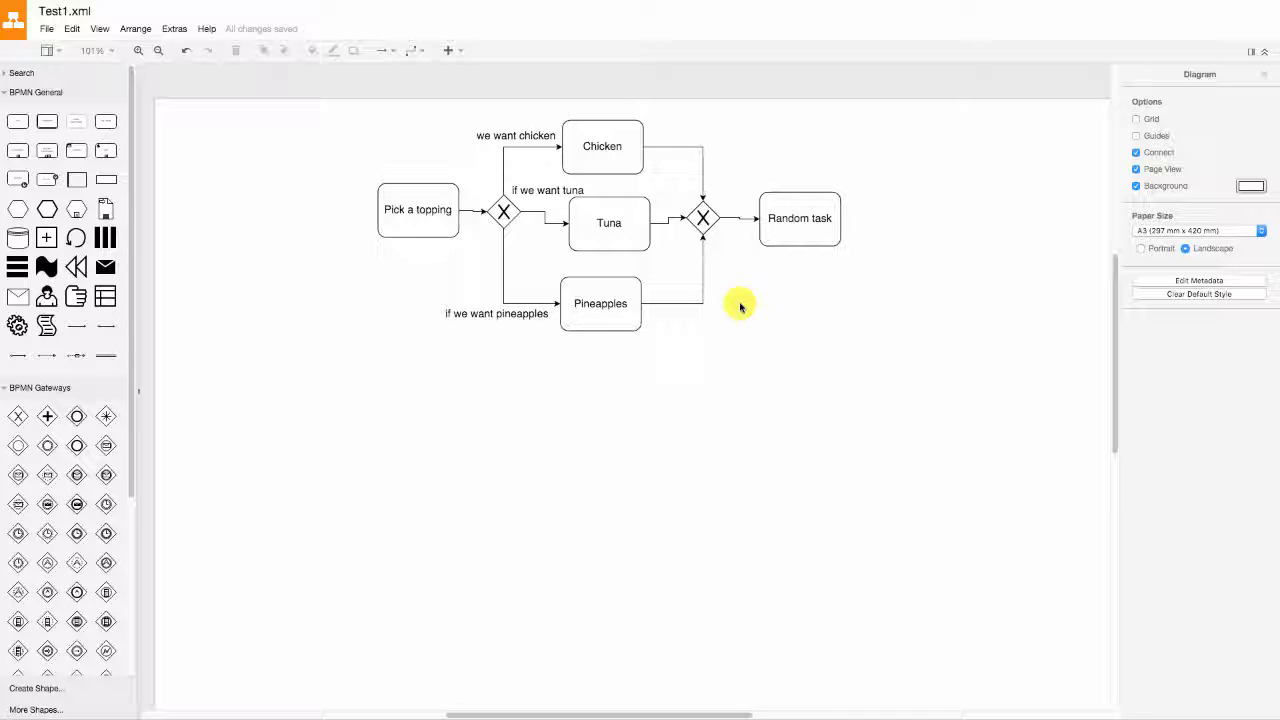
{"action": "mouse_move", "coordinate": [656, 312]}
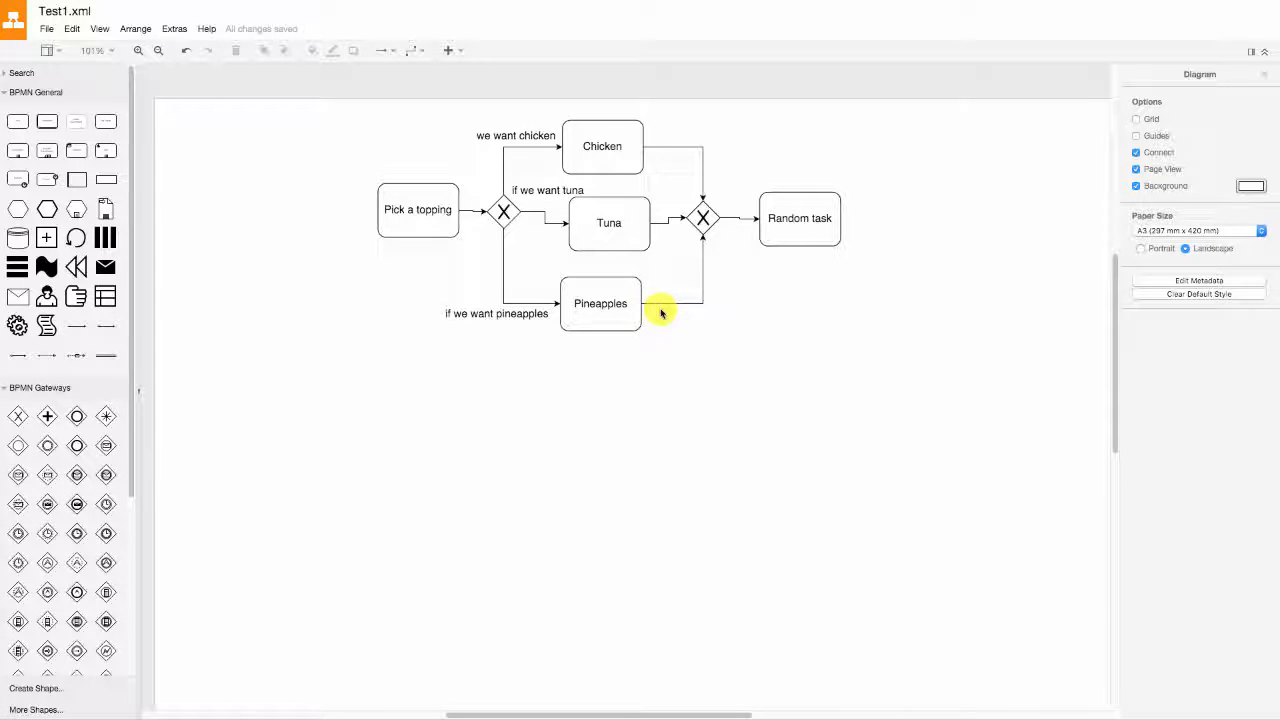
{"action": "mouse_move", "coordinate": [706, 320]}
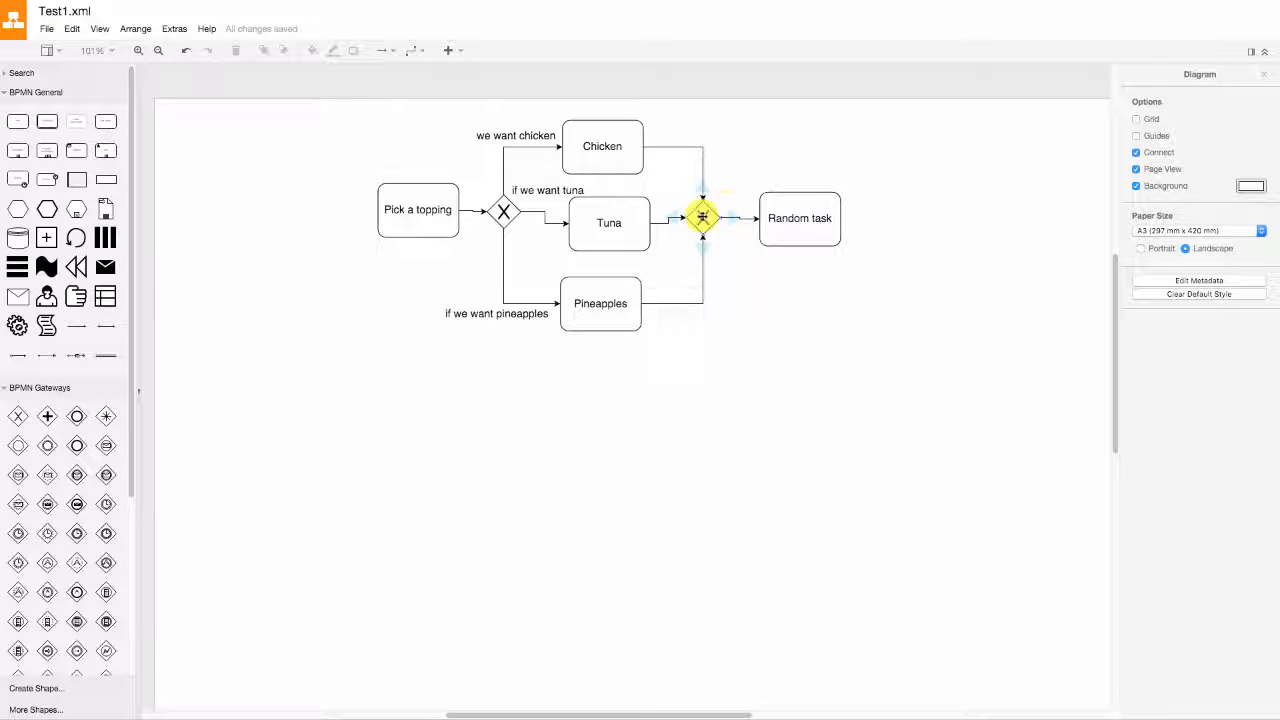
{"action": "left_click", "coordinate": [984, 170]}
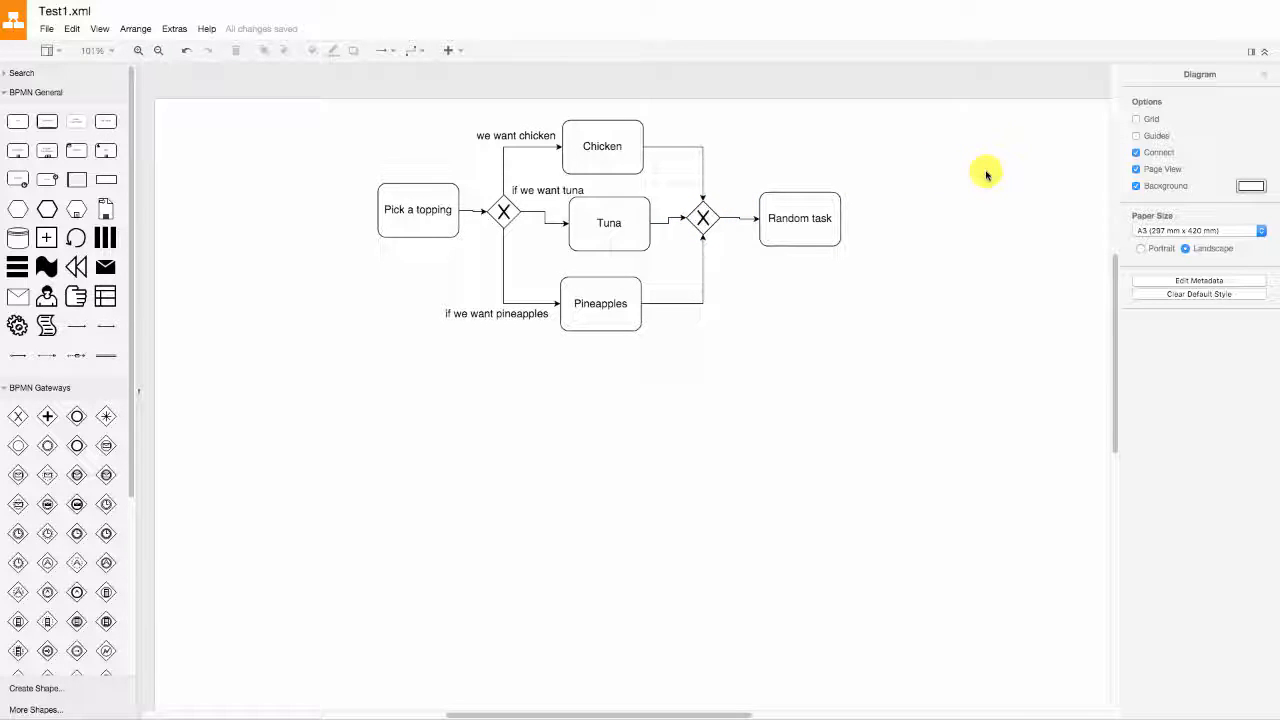
{"action": "mouse_move", "coordinate": [832, 336]}
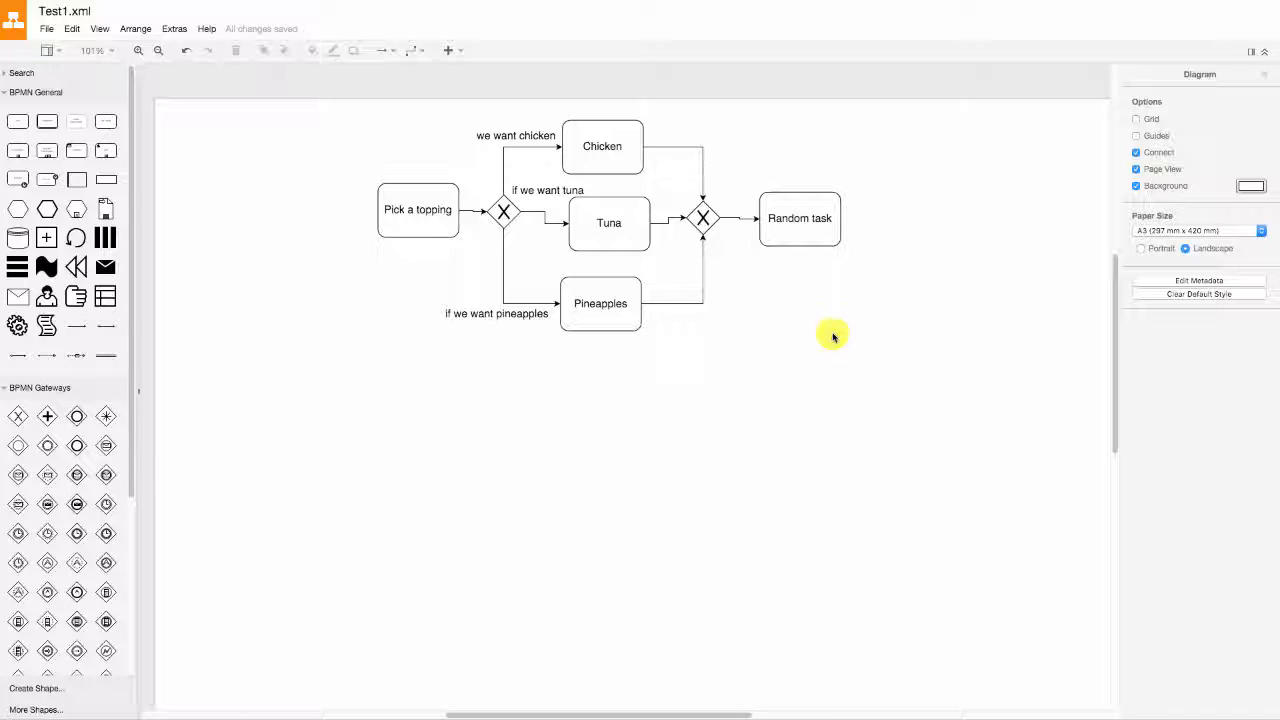
{"action": "mouse_move", "coordinate": [688, 366]}
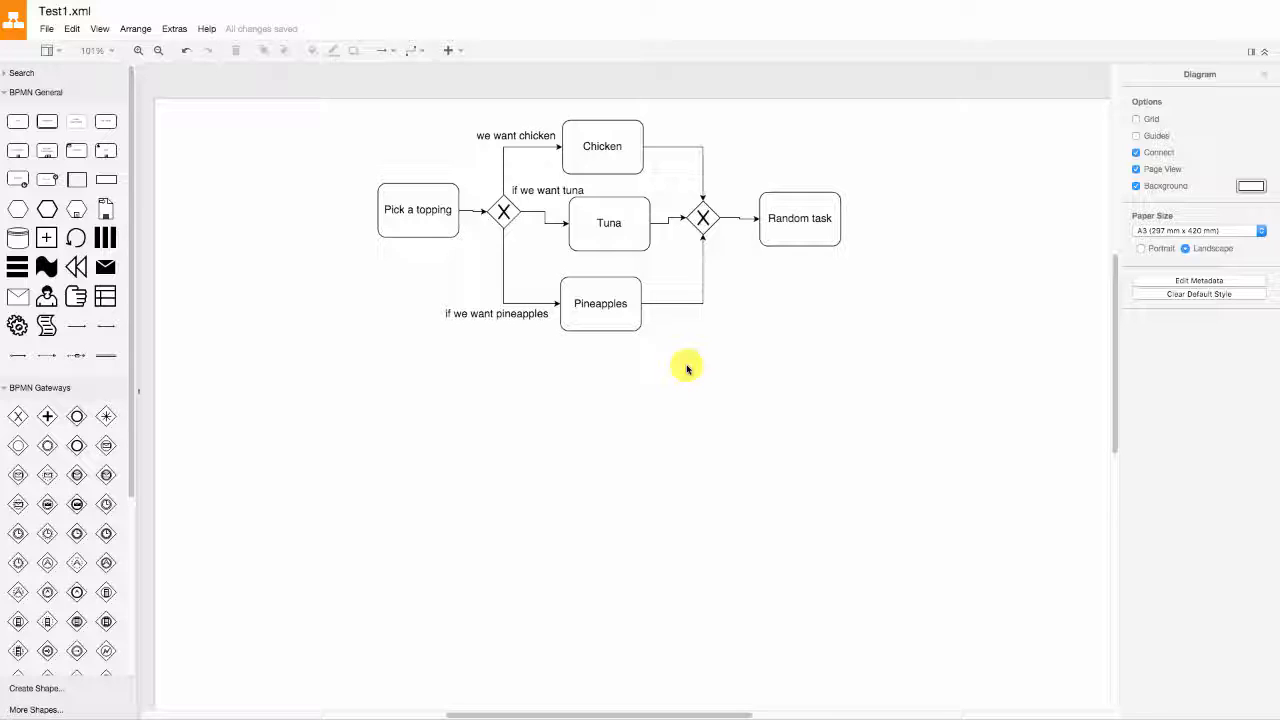
{"action": "mouse_move", "coordinate": [688, 378]}
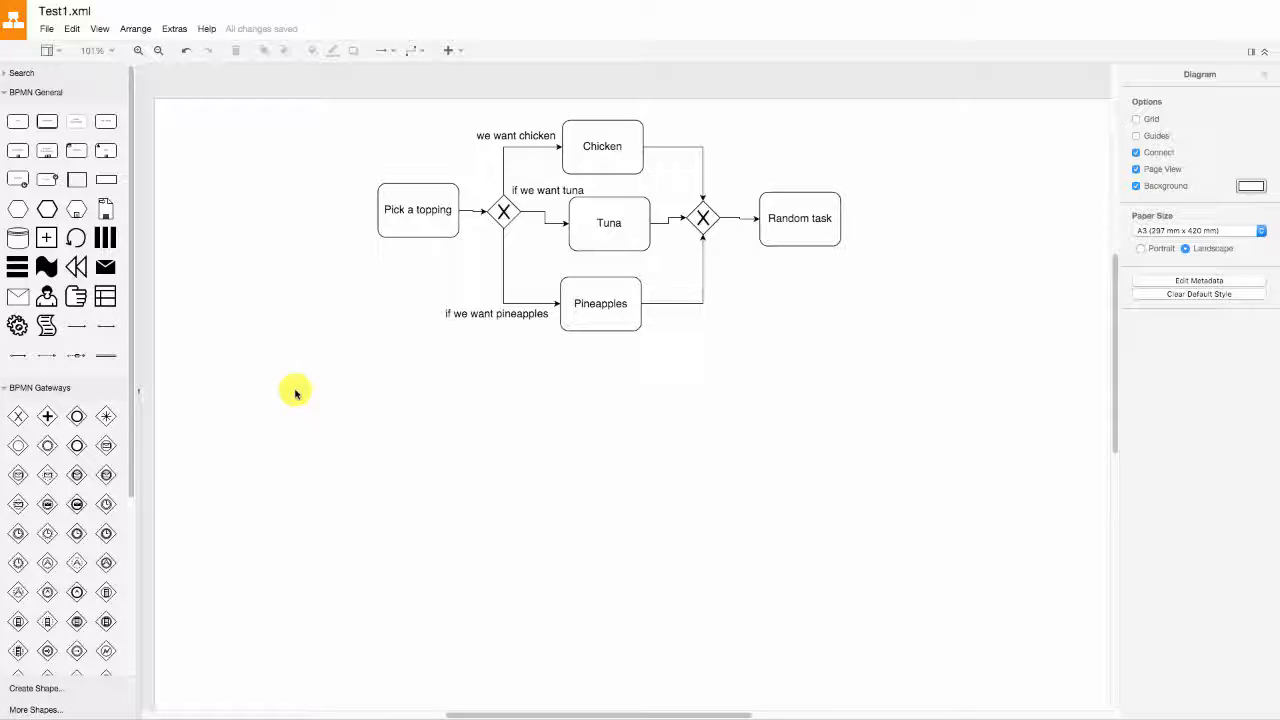
{"action": "mouse_move", "coordinate": [304, 388]}
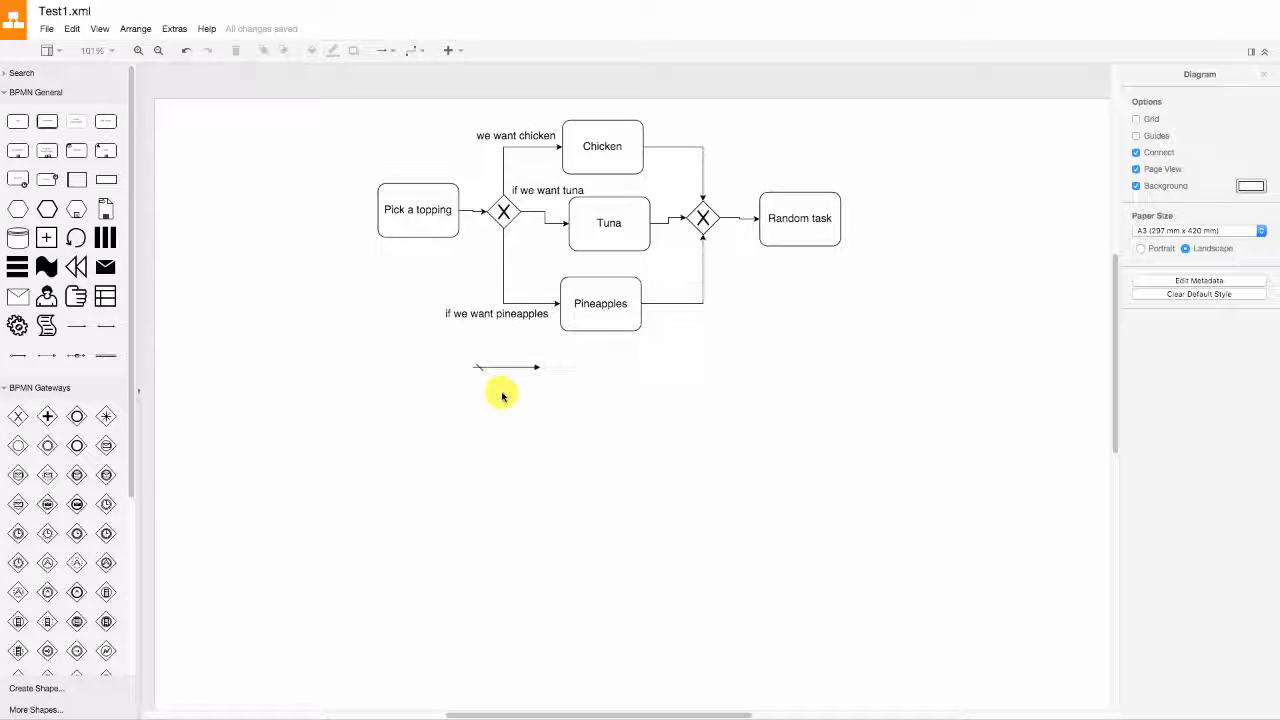
Reattach the loose connector so it runs from the gateway down into Pineapples.
{"action": "left_click", "coordinate": [504, 284]}
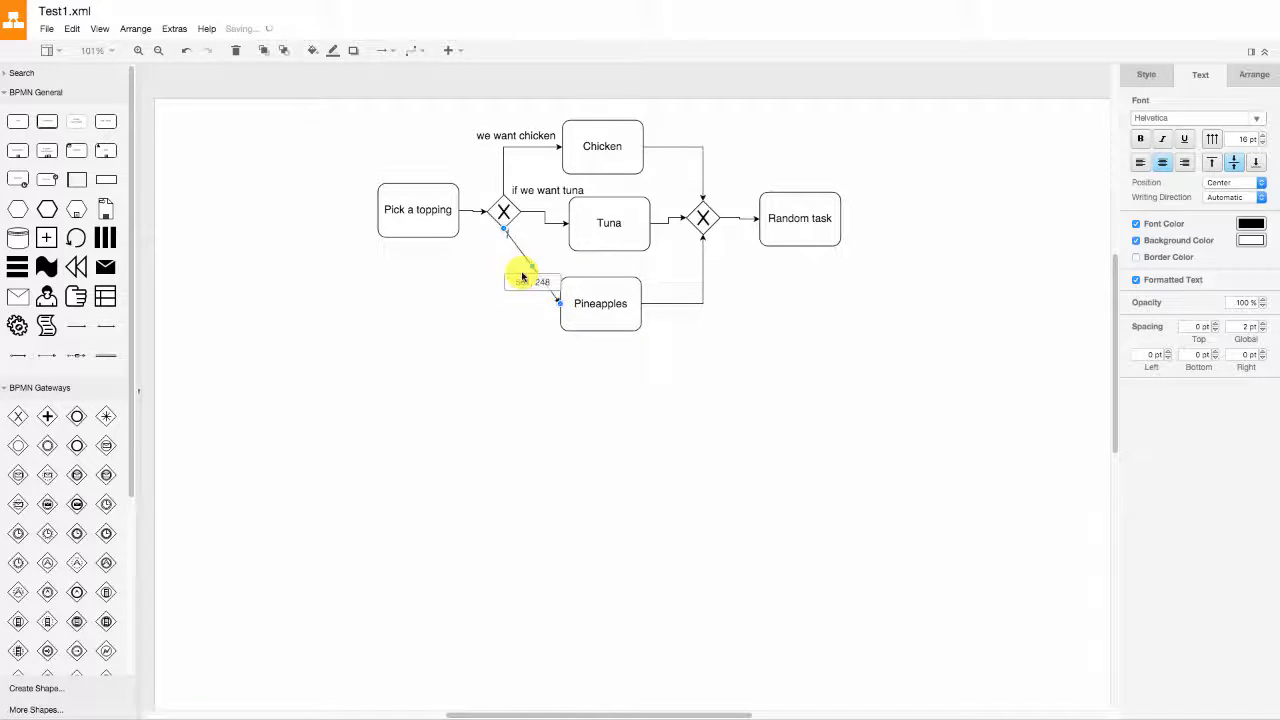
{"action": "left_click", "coordinate": [530, 350]}
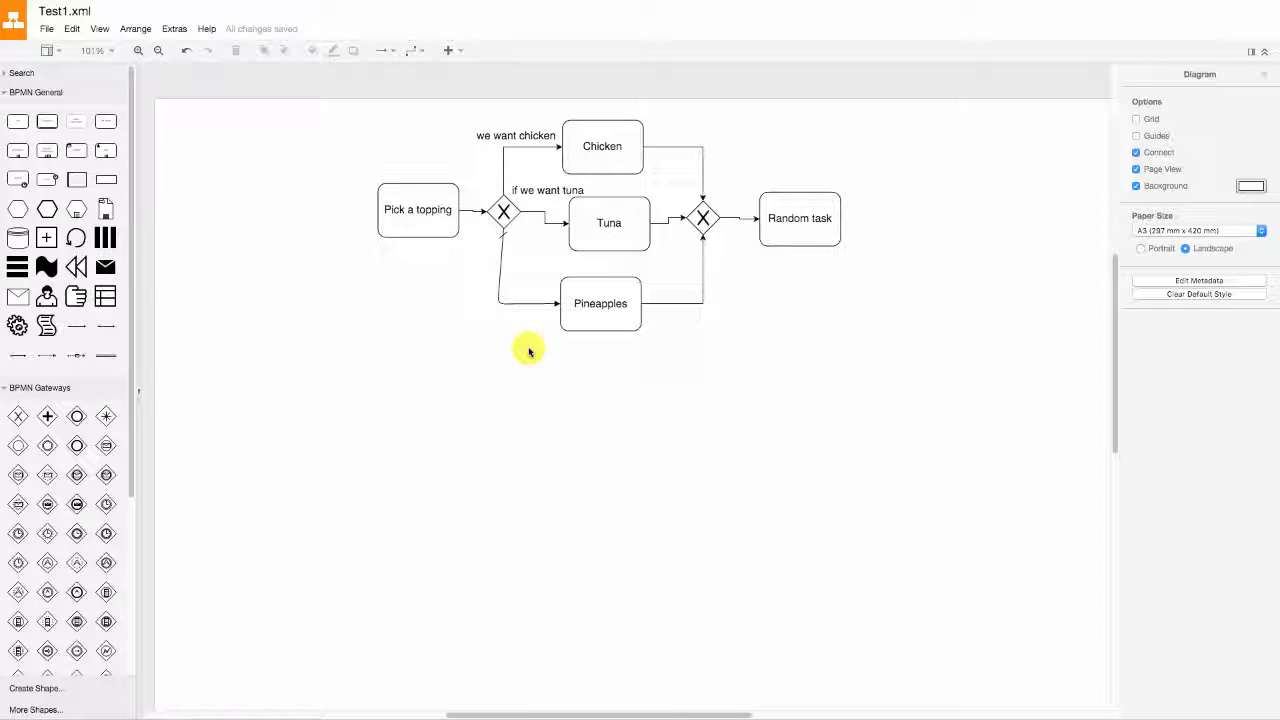
{"action": "mouse_move", "coordinate": [522, 272]}
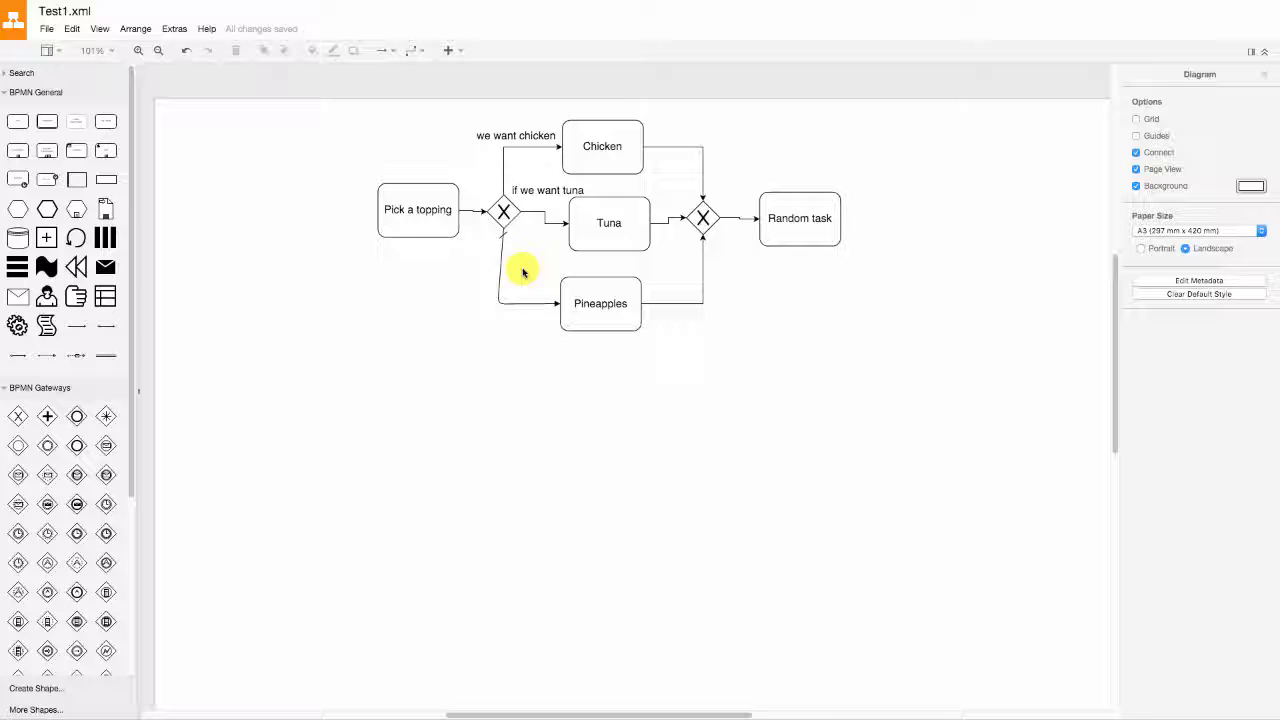
{"action": "mouse_move", "coordinate": [484, 156]}
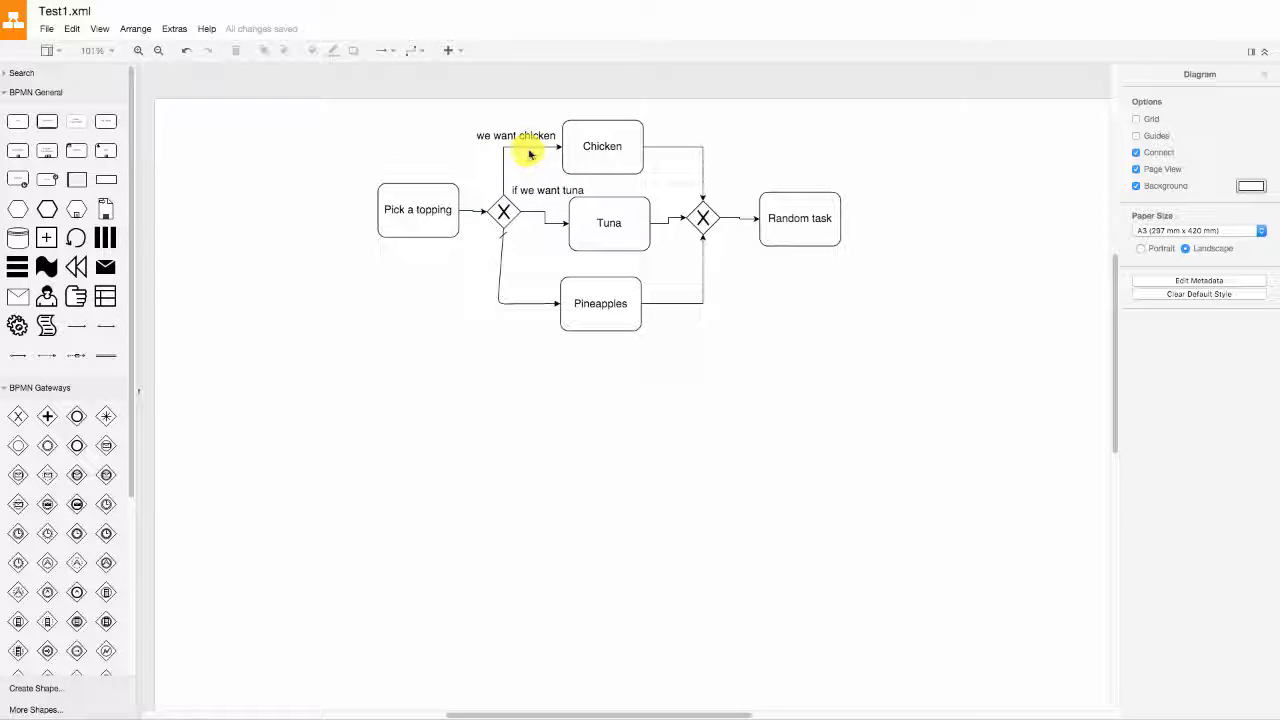
{"action": "mouse_move", "coordinate": [504, 284]}
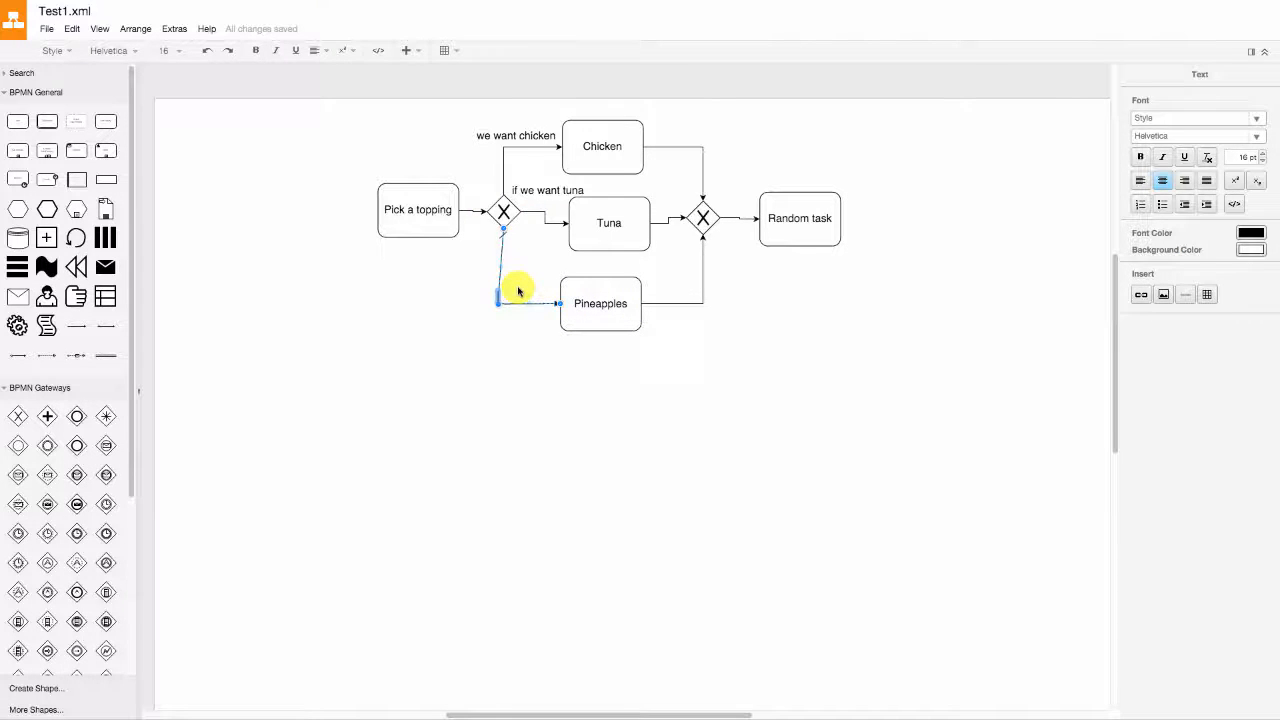
Put the 'if we want pineapples' label back on the Pineapples branch, clear of the line.
{"action": "left_click", "coordinate": [520, 344]}
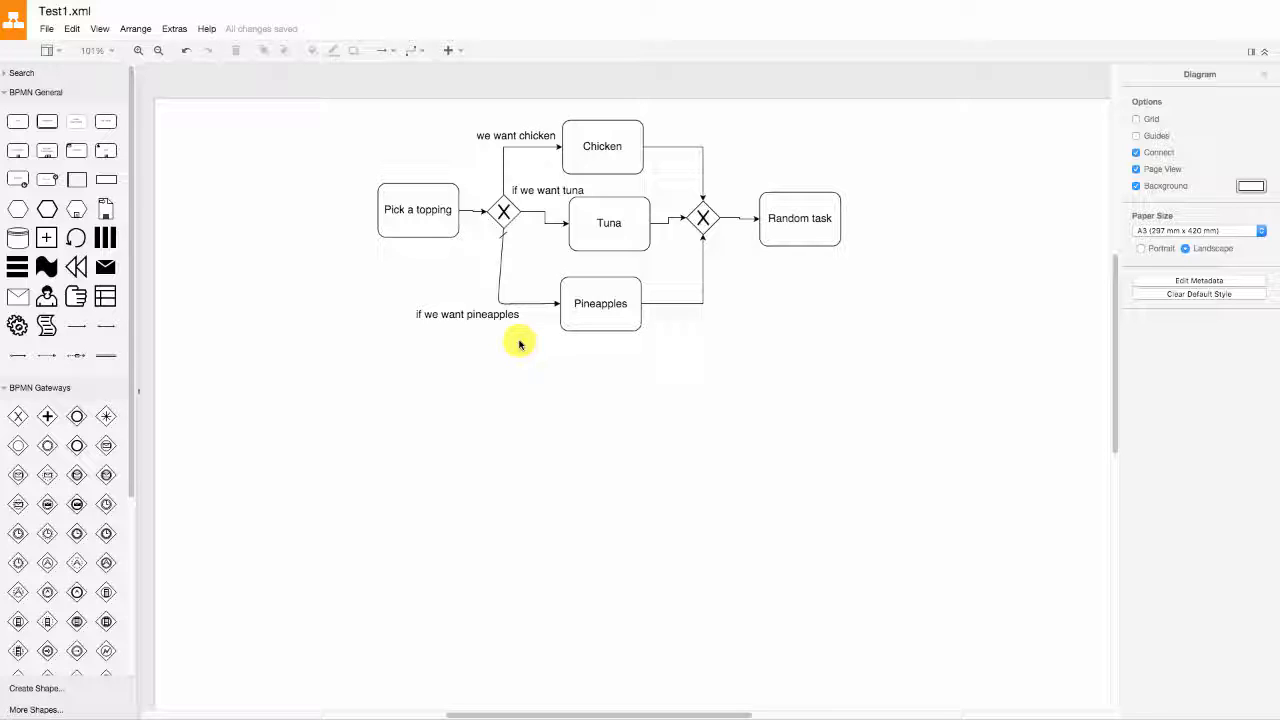
{"action": "mouse_move", "coordinate": [764, 308]}
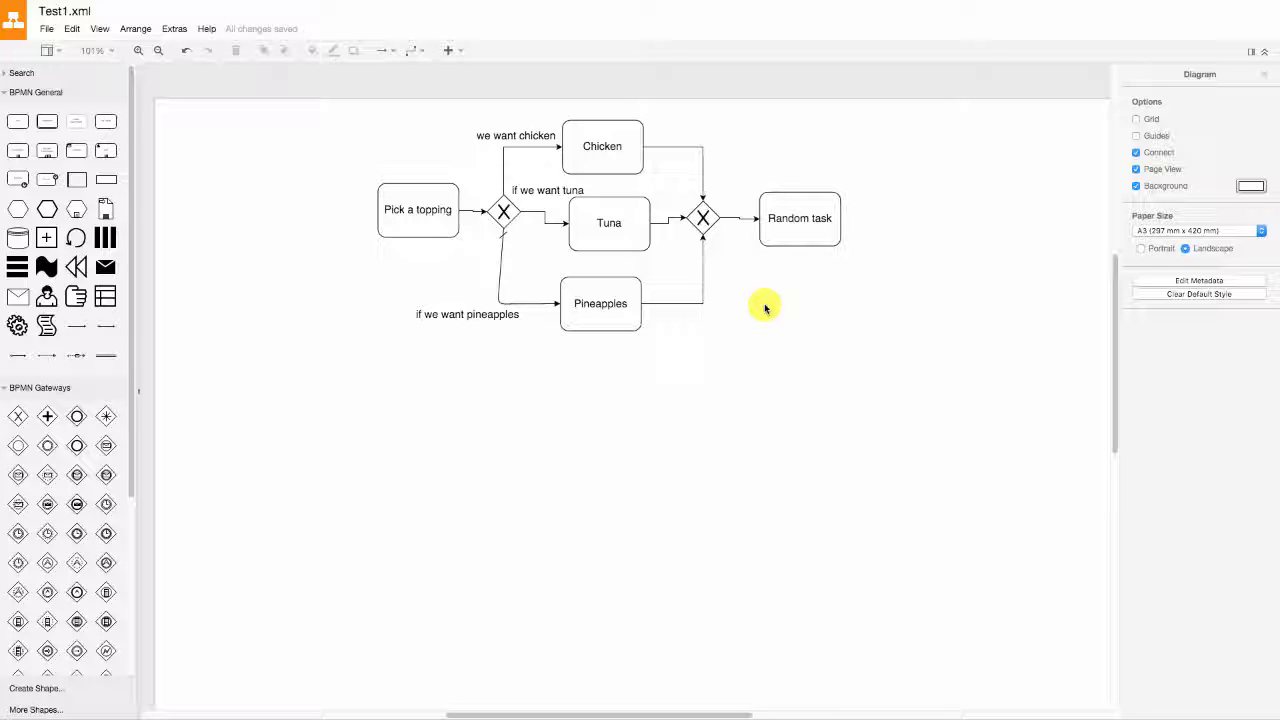
{"action": "mouse_move", "coordinate": [750, 308]}
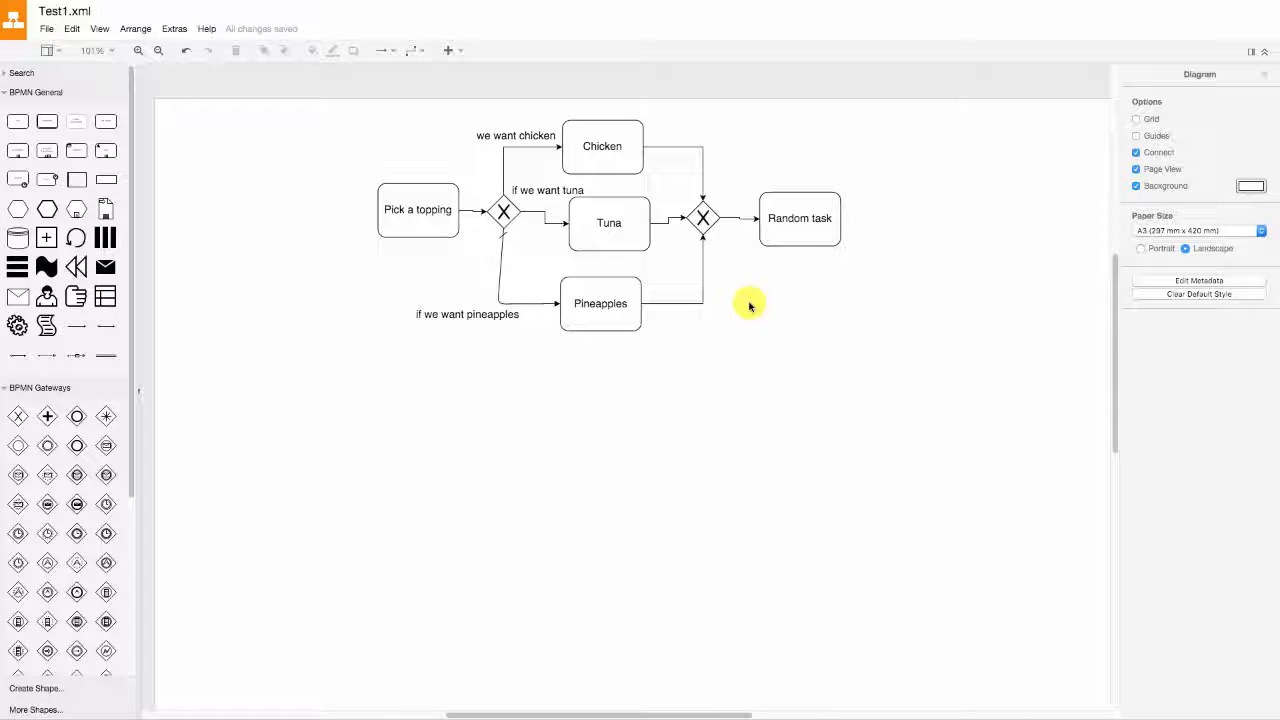
{"action": "mouse_move", "coordinate": [716, 250]}
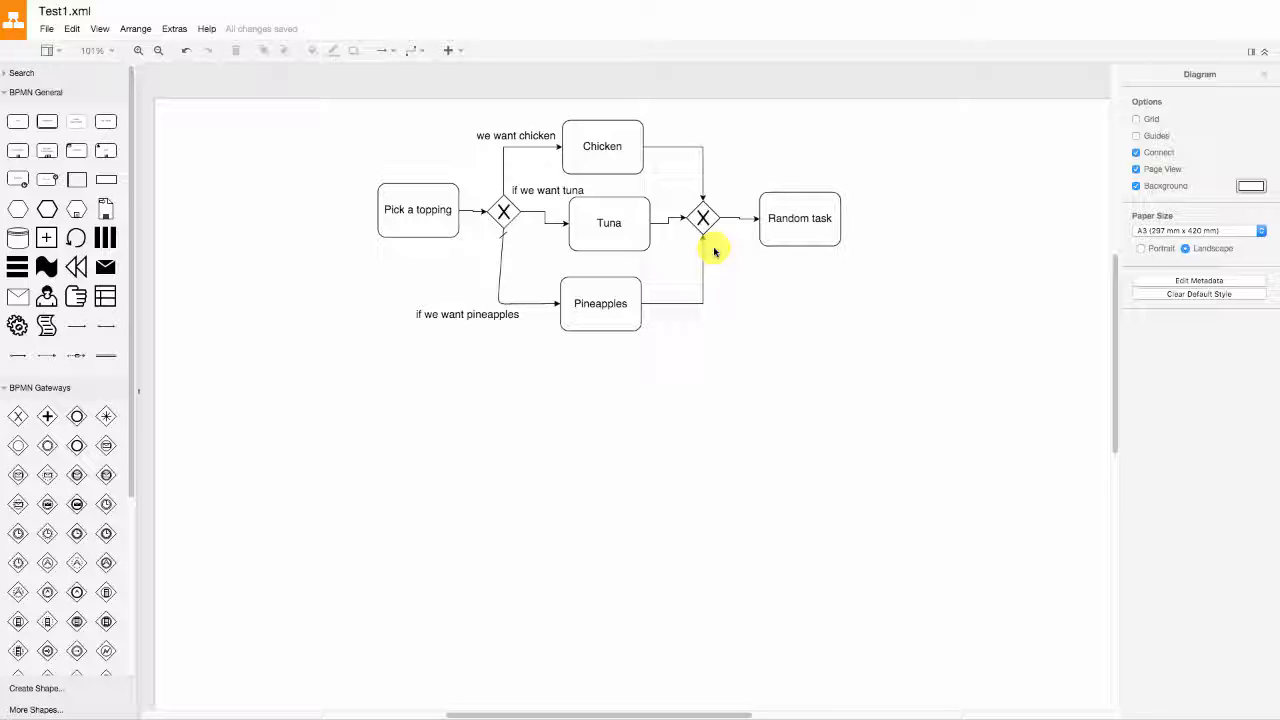
{"action": "mouse_move", "coordinate": [716, 254]}
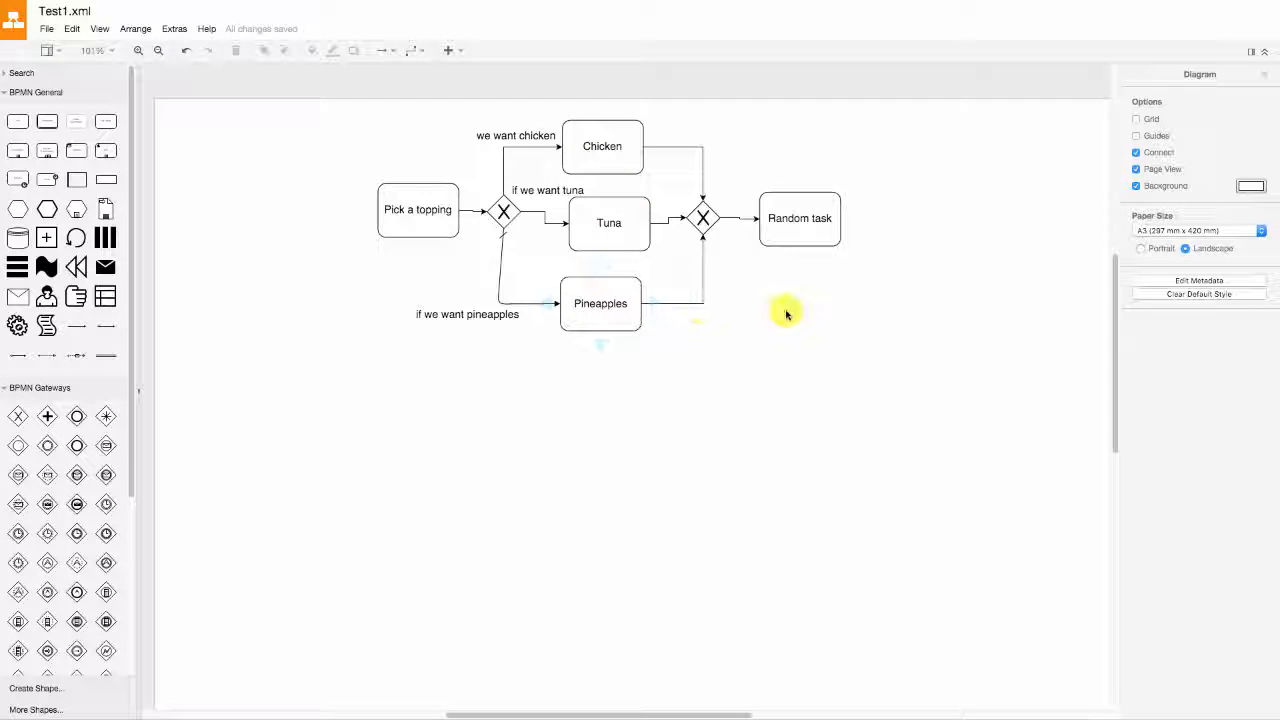
Drop the merging gateway and connect Chicken, Tuna and Pineapples straight into Random task.
{"action": "left_click", "coordinate": [704, 218]}
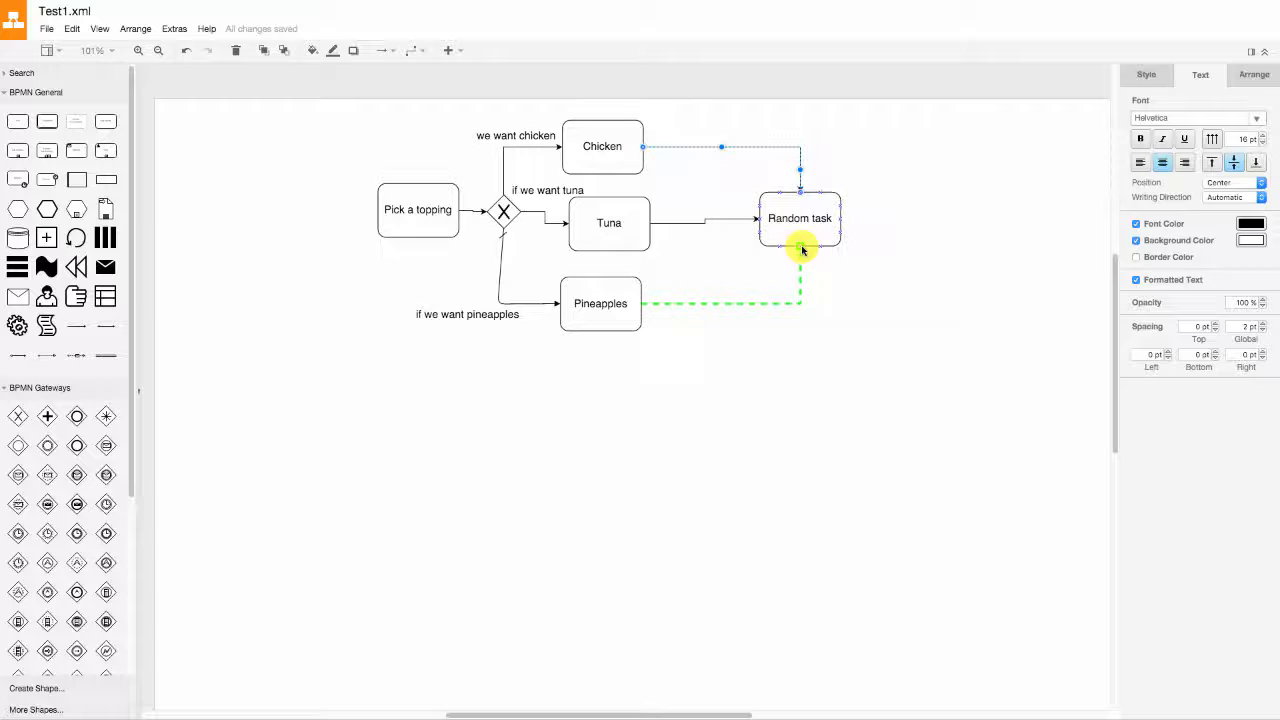
{"action": "left_click", "coordinate": [866, 348]}
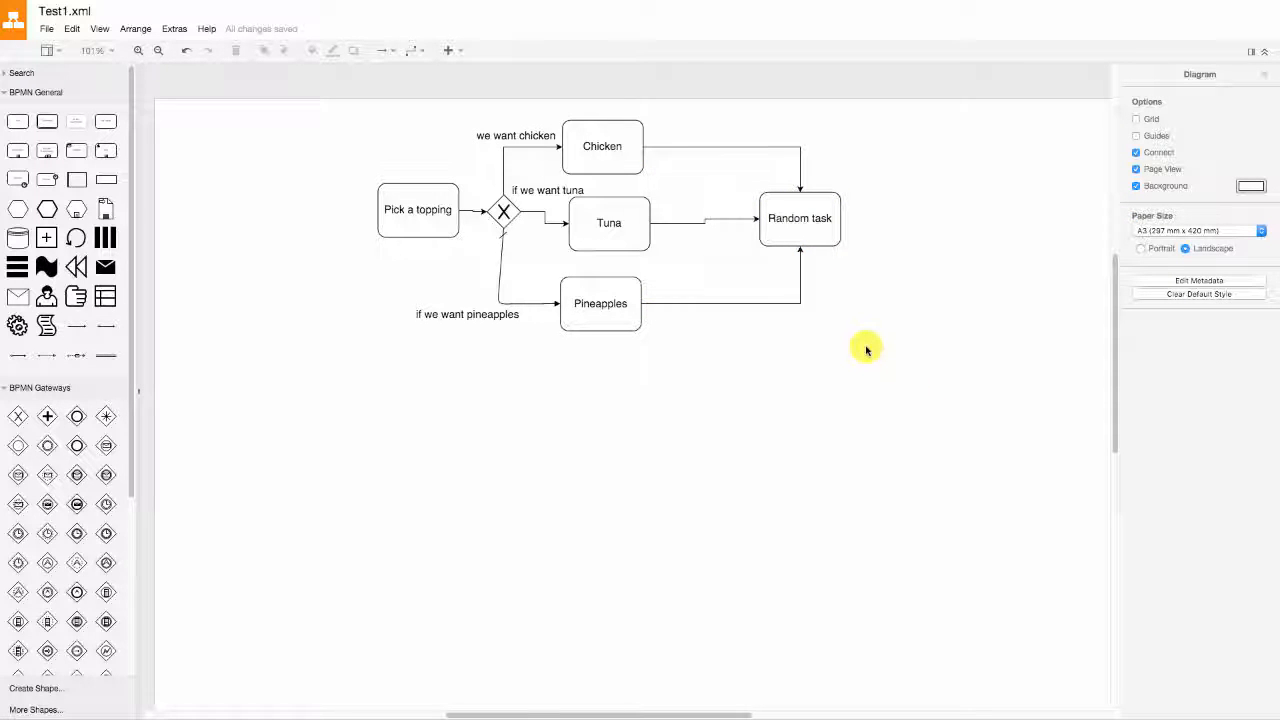
{"action": "mouse_move", "coordinate": [846, 324]}
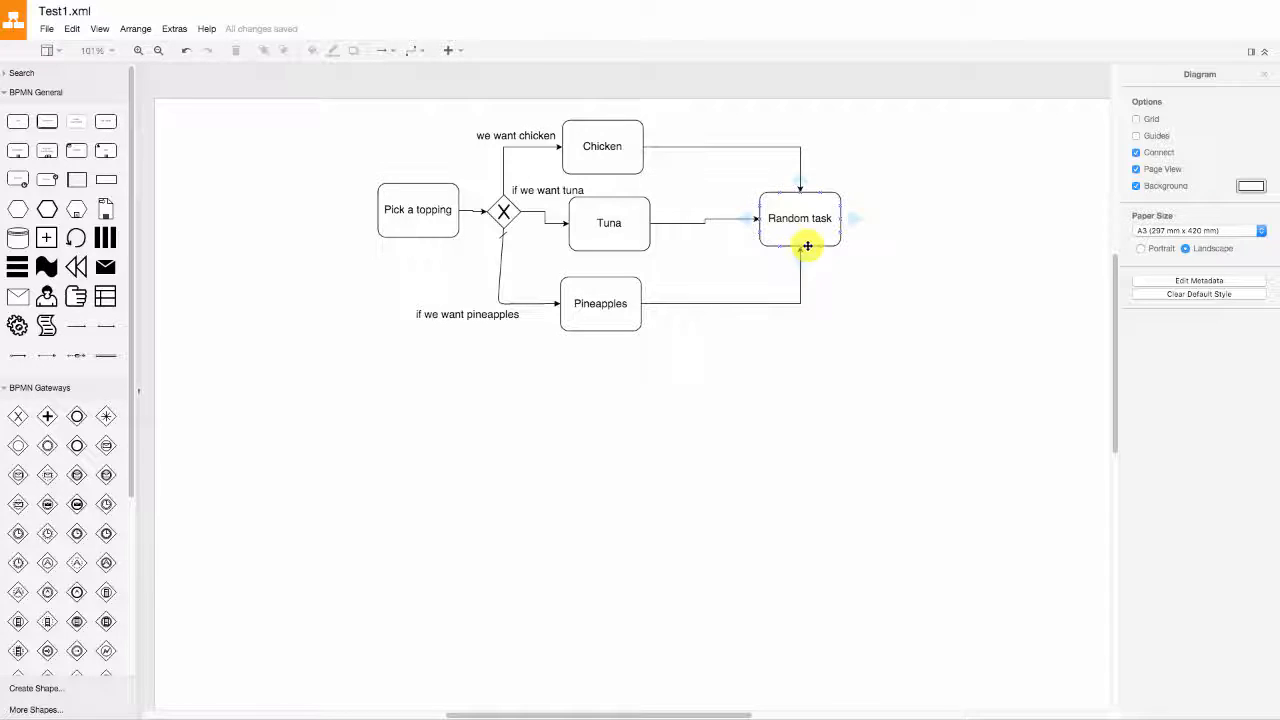
{"action": "mouse_move", "coordinate": [766, 148]}
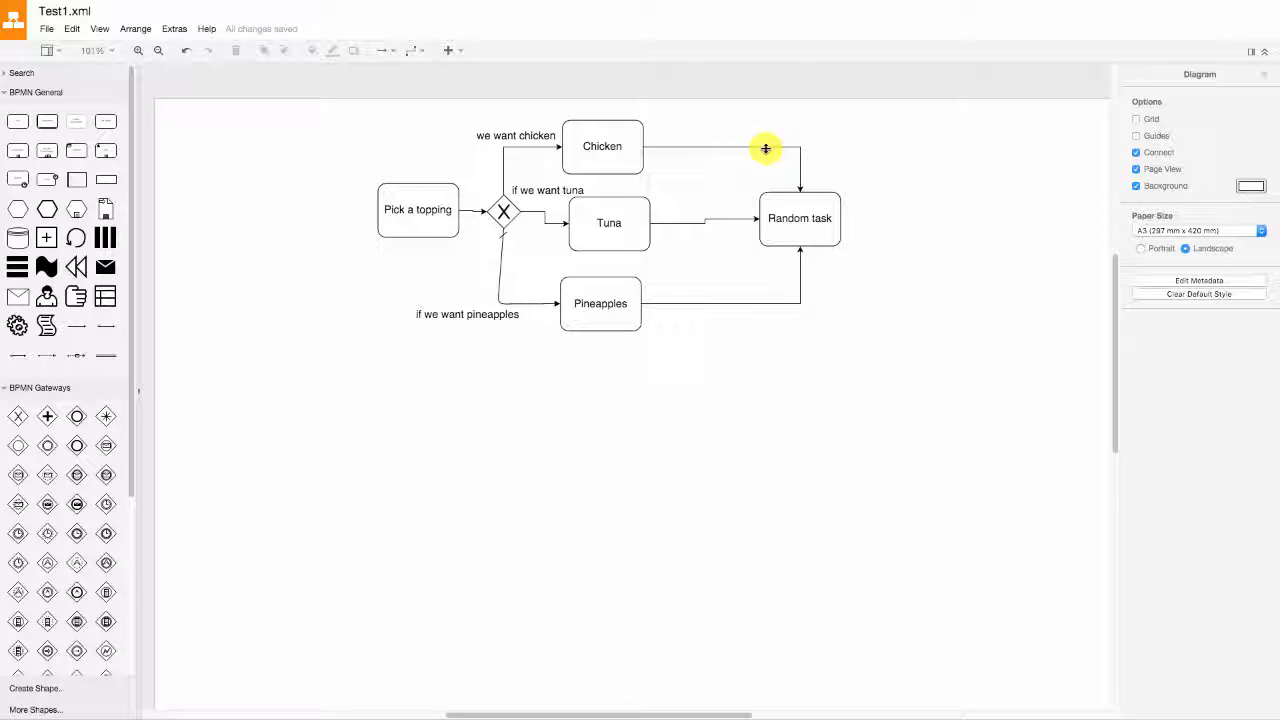
{"action": "left_click", "coordinate": [800, 218]}
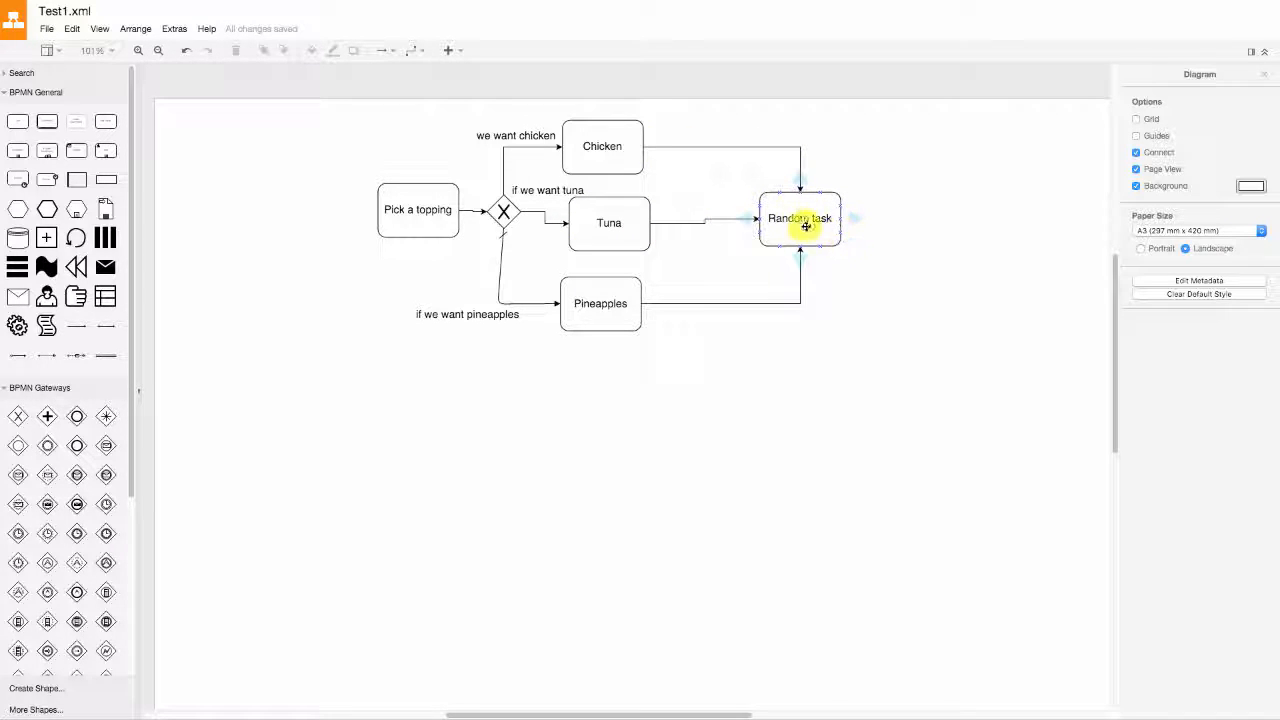
{"action": "left_click", "coordinate": [608, 218]}
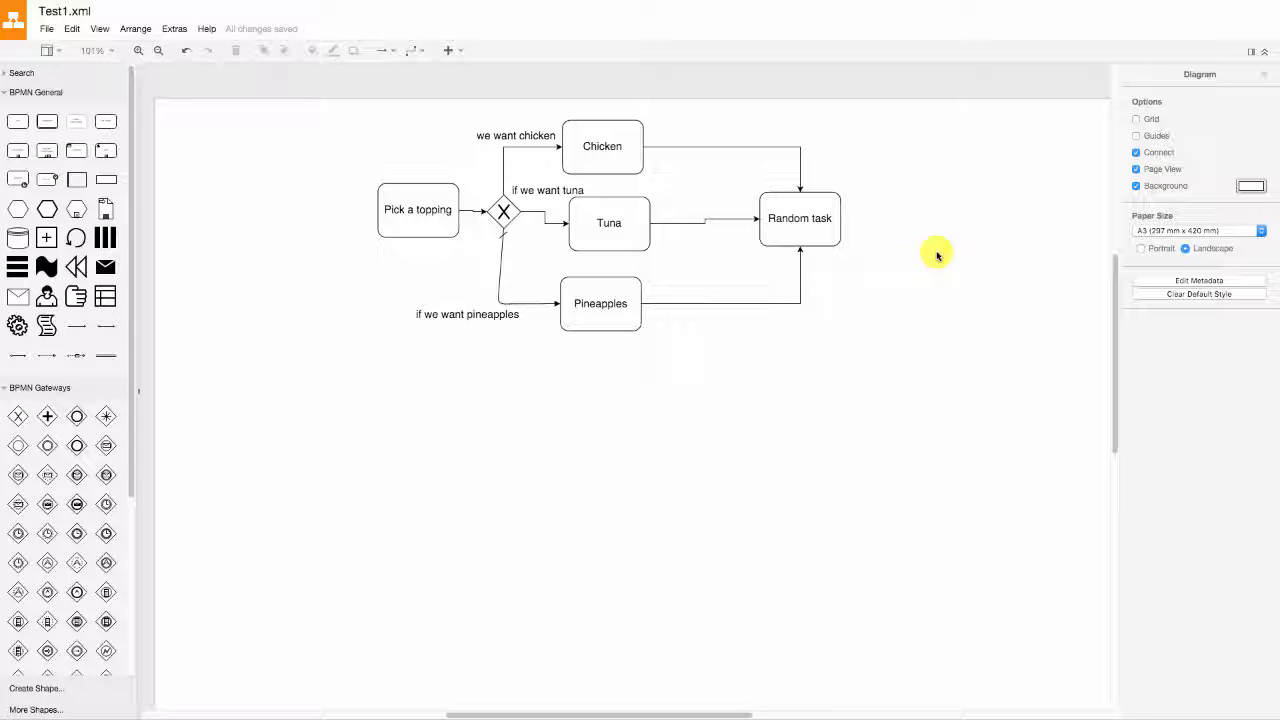
{"action": "mouse_move", "coordinate": [730, 276]}
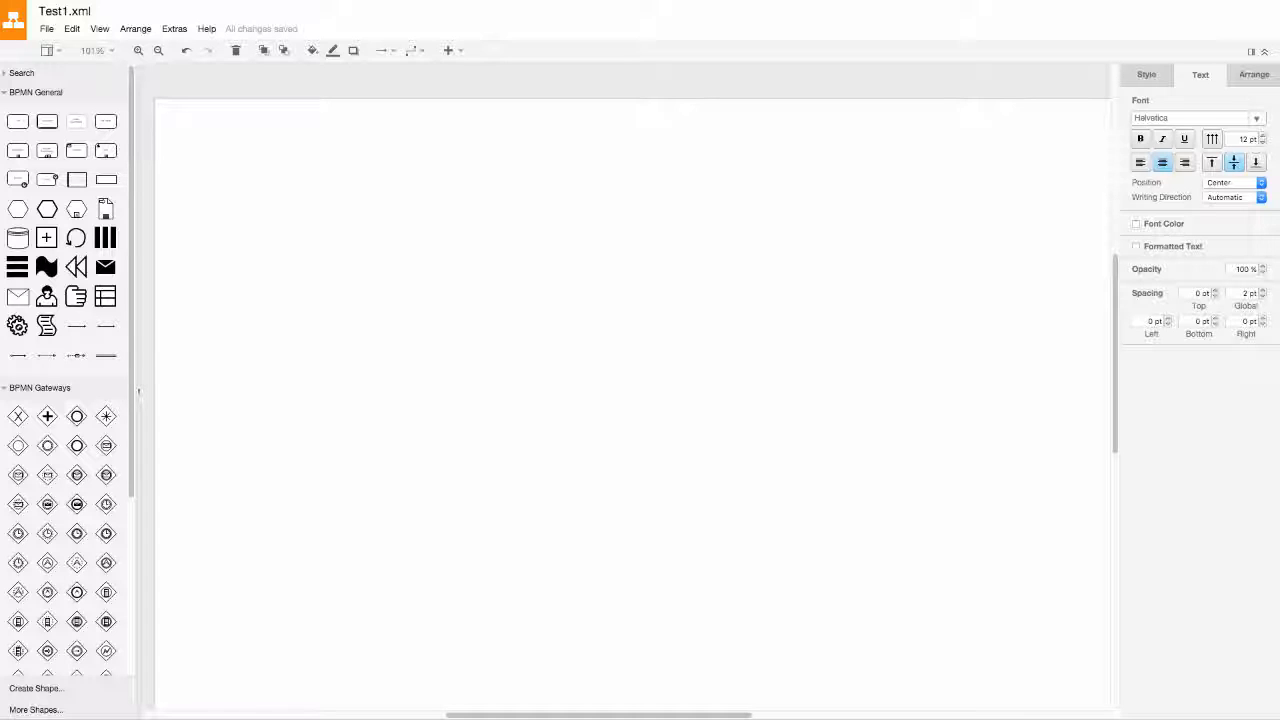
{"action": "mouse_move", "coordinate": [660, 188]}
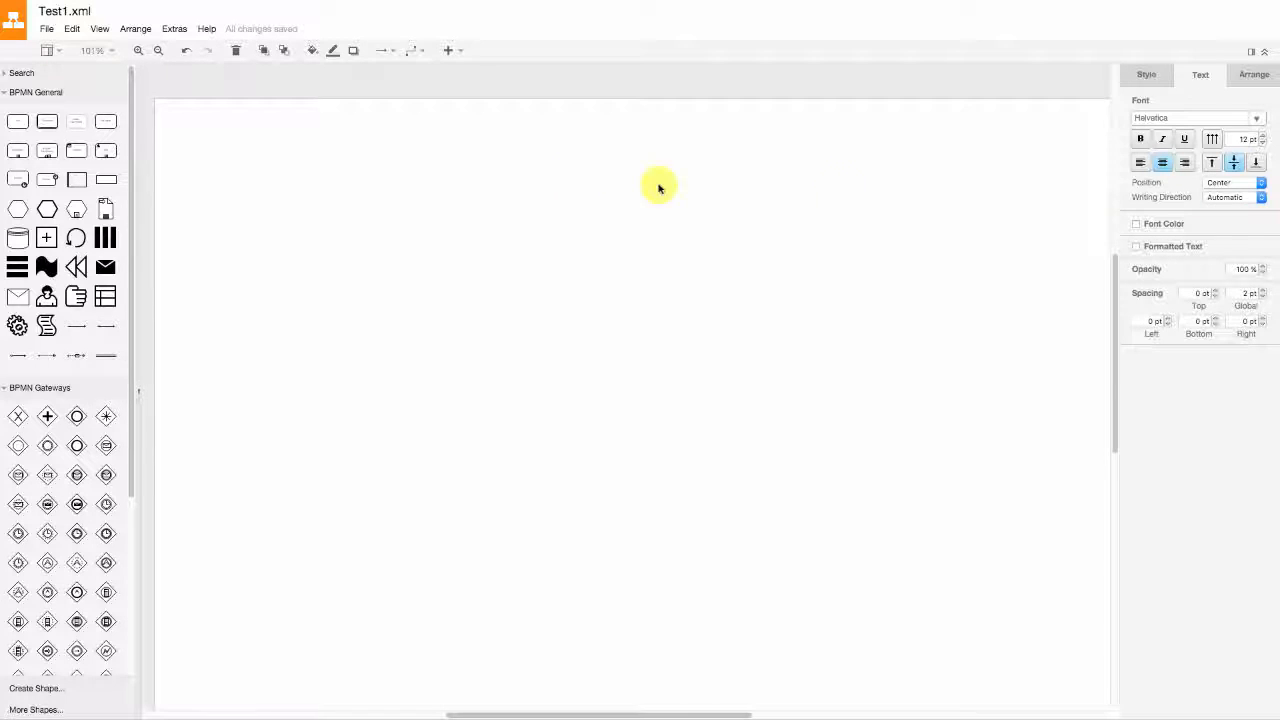
{"action": "mouse_move", "coordinate": [444, 172]}
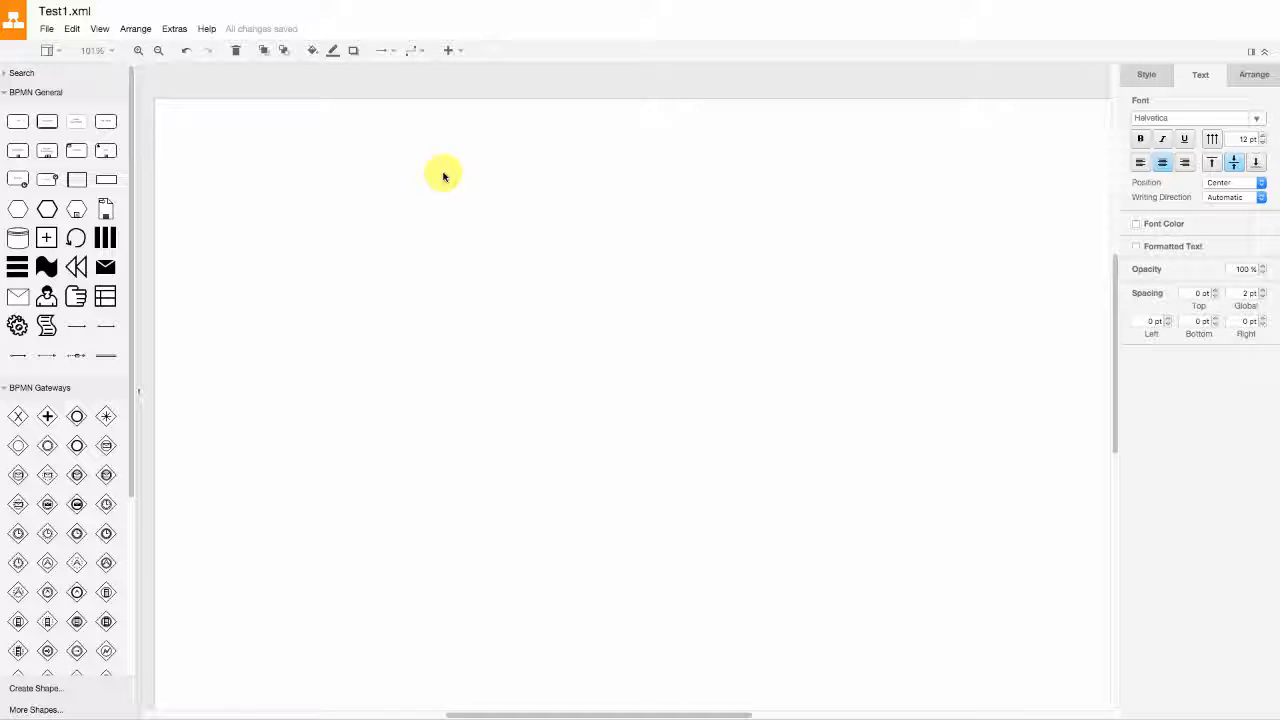
{"action": "mouse_move", "coordinate": [432, 160]}
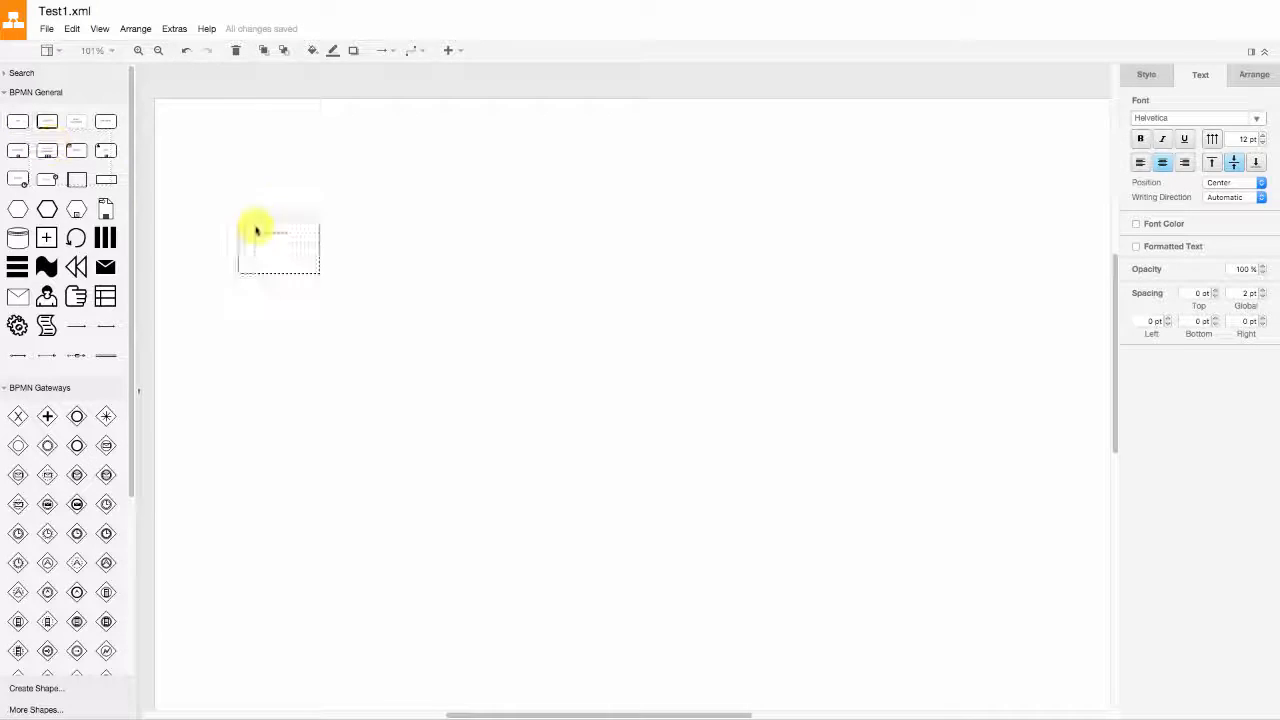
Add the outcome tasks after the gateway and label them 'Win a car' and 'Lose everything'.
{"action": "left_click_drag", "start_coordinate": [278, 244], "coordinate": [370, 228]}
{"action": "type", "text": "Win"}
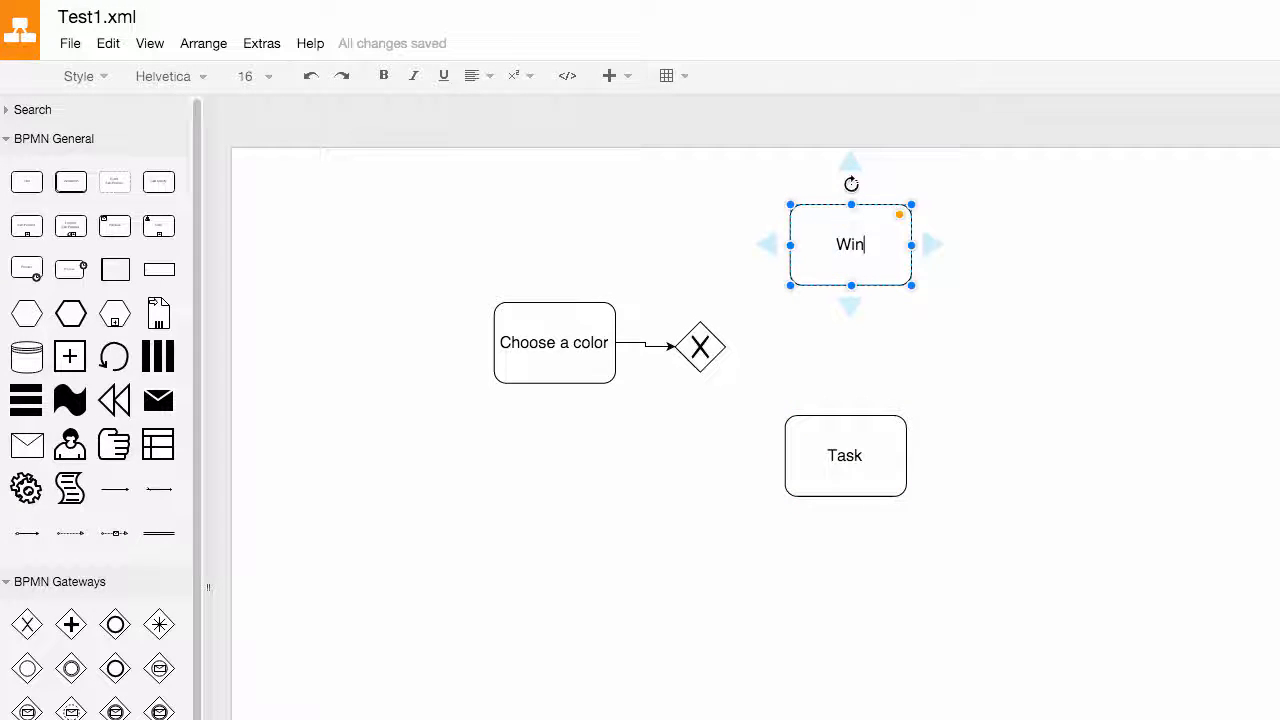
{"action": "type", "text": "a car"}
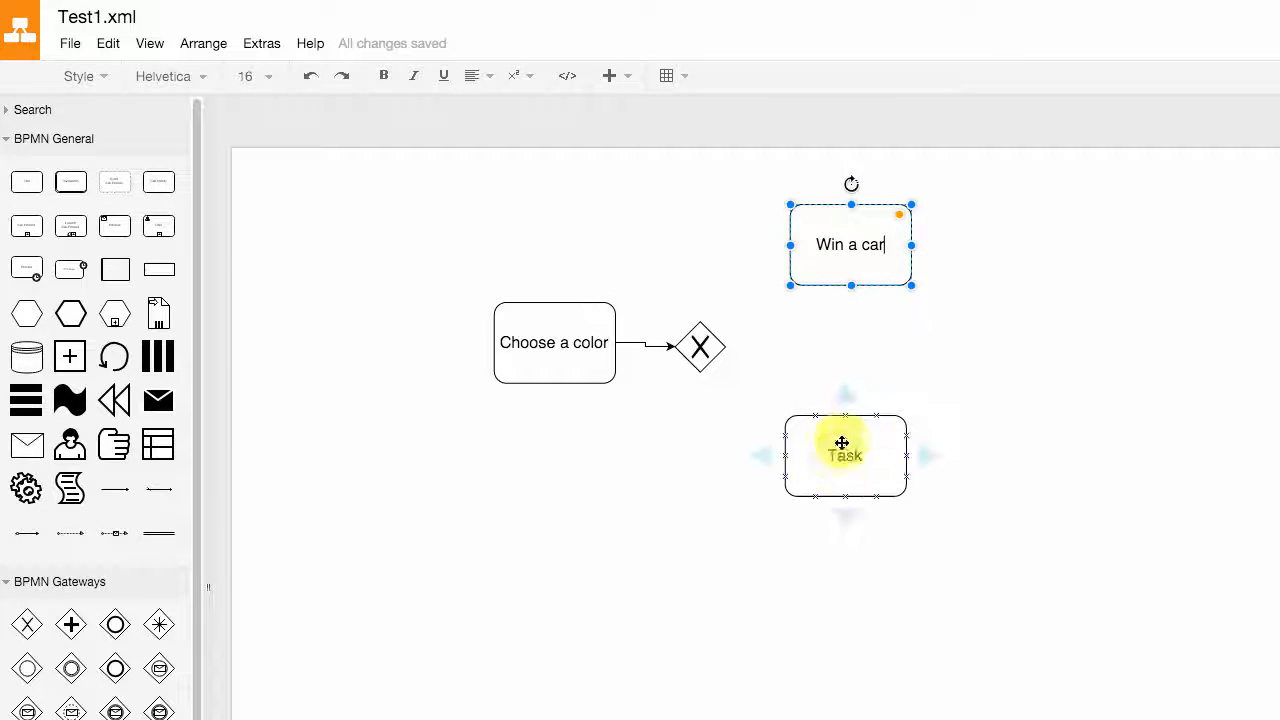
{"action": "left_click", "coordinate": [844, 456]}
{"action": "type", "text": "Lose every"}
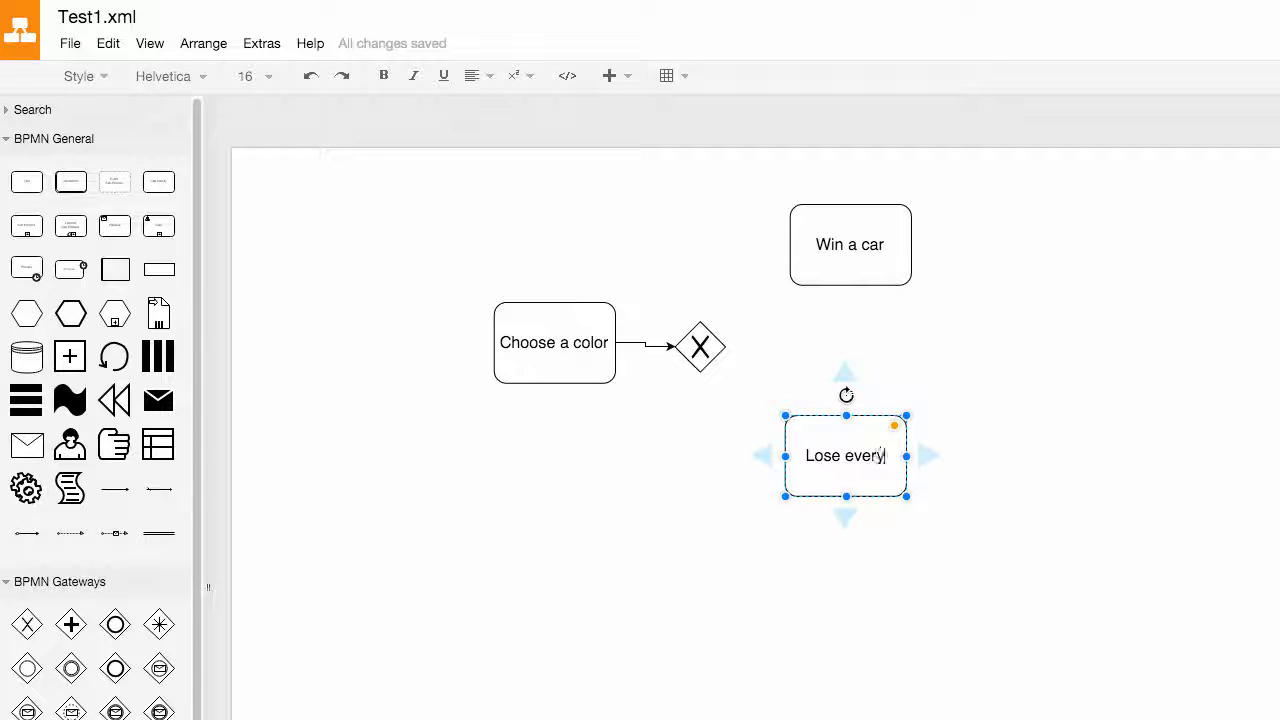
{"action": "left_click", "coordinate": [700, 376]}
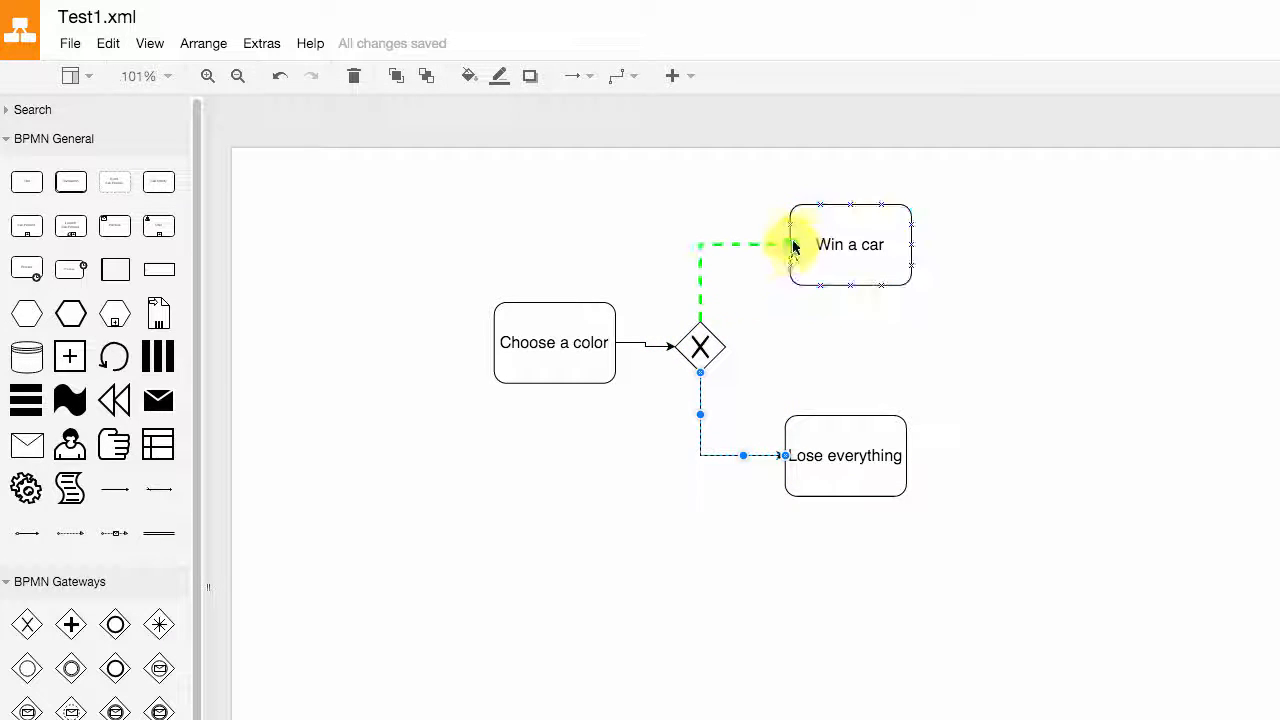
Label the gateway branches 'Red' to Win a car and 'Blue' to Lose everything.
{"action": "double_click", "coordinate": [718, 244]}
{"action": "type", "text": "Red"}
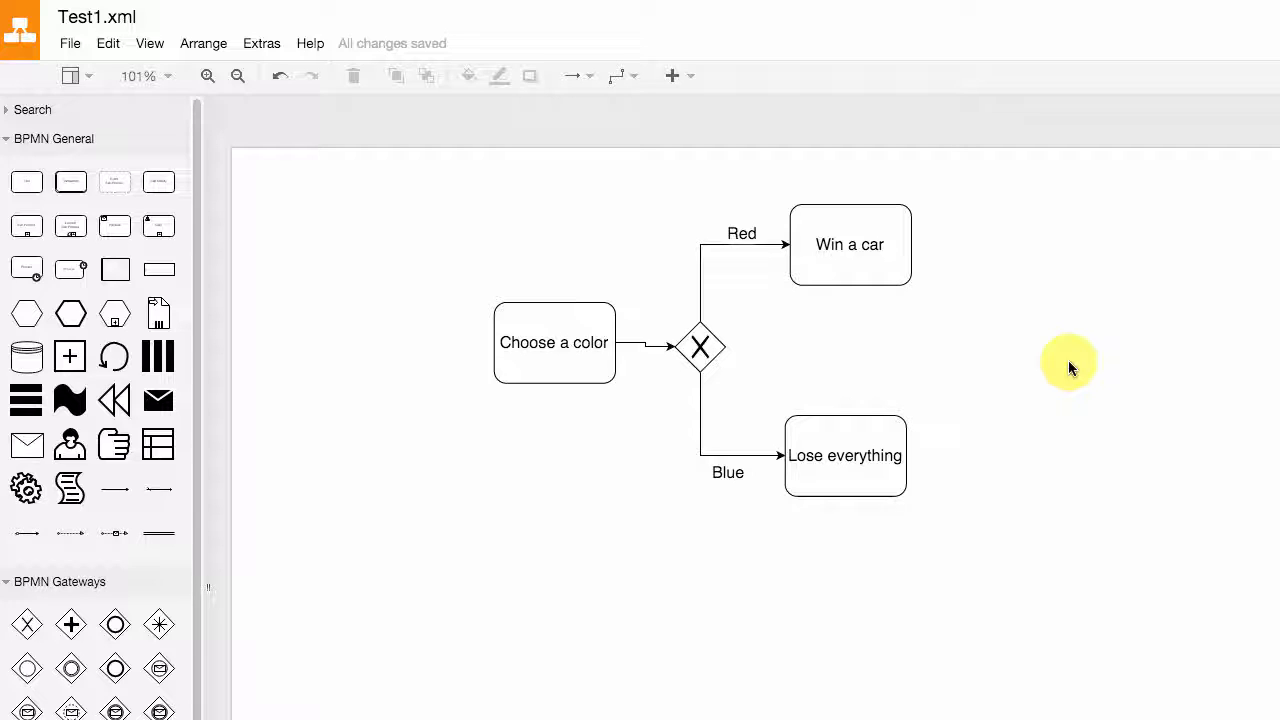
{"action": "mouse_move", "coordinate": [1038, 360]}
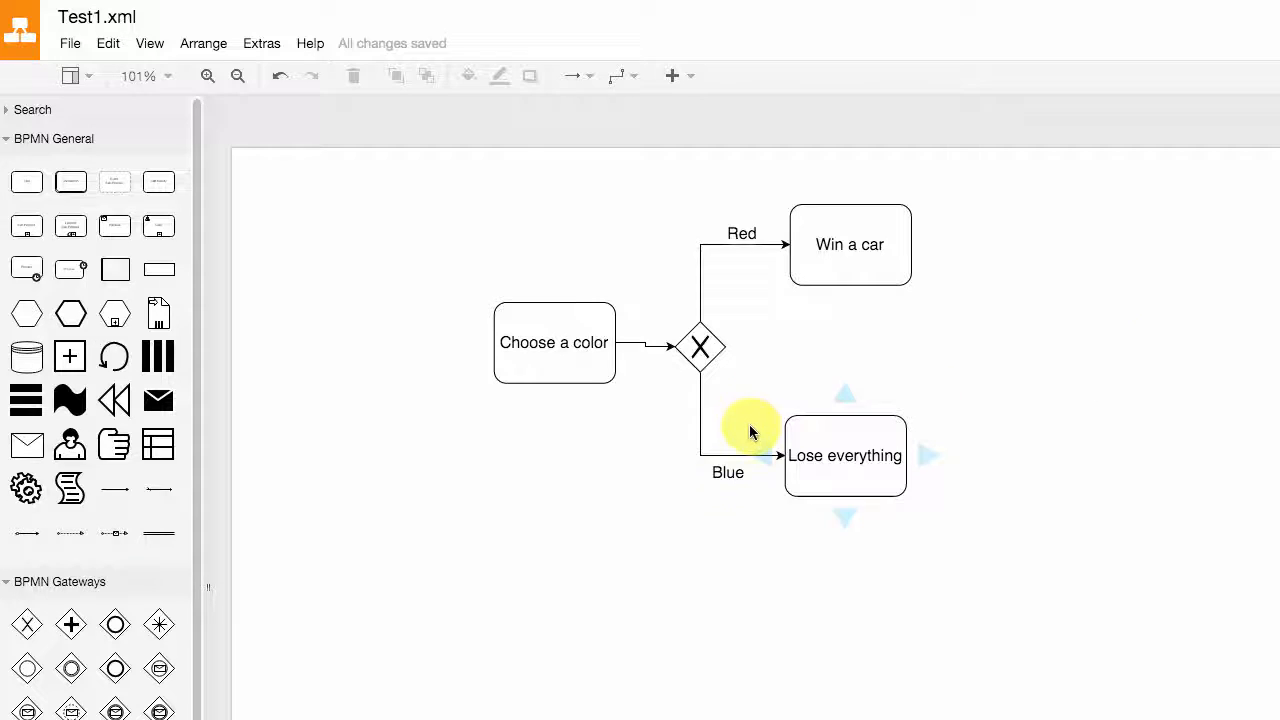
{"action": "left_click", "coordinate": [850, 244]}
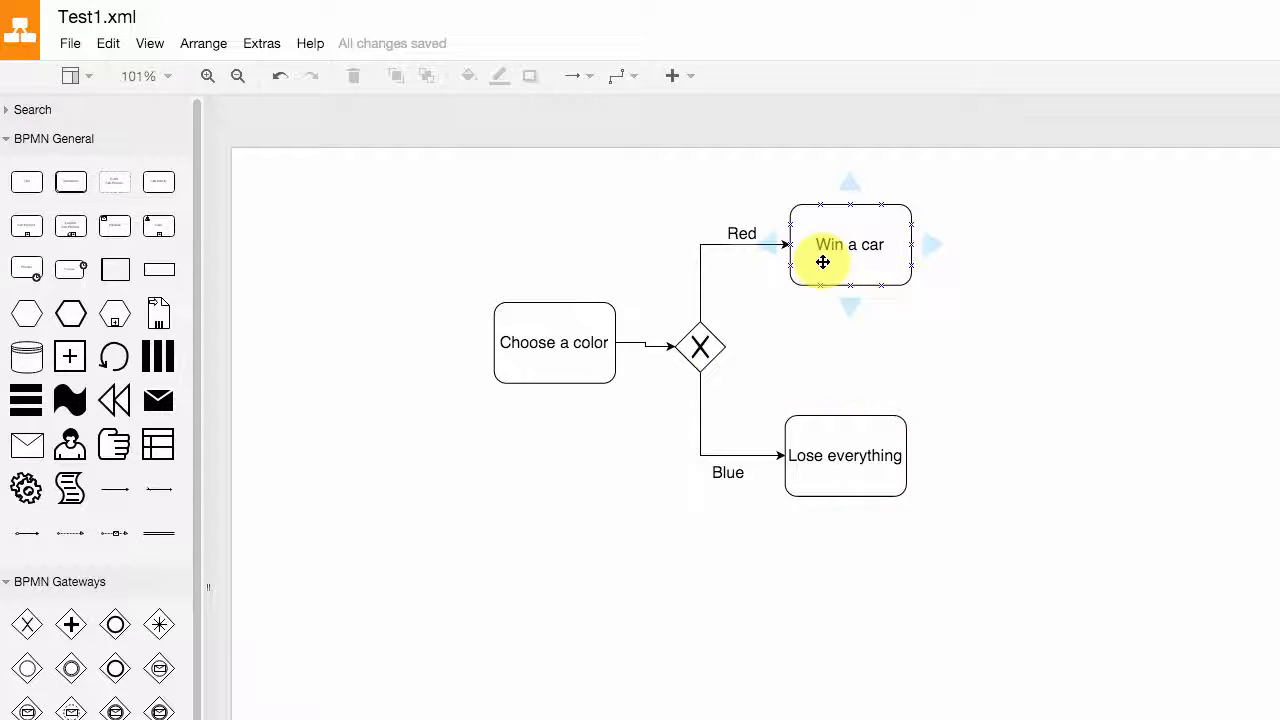
{"action": "left_click", "coordinate": [1068, 364]}
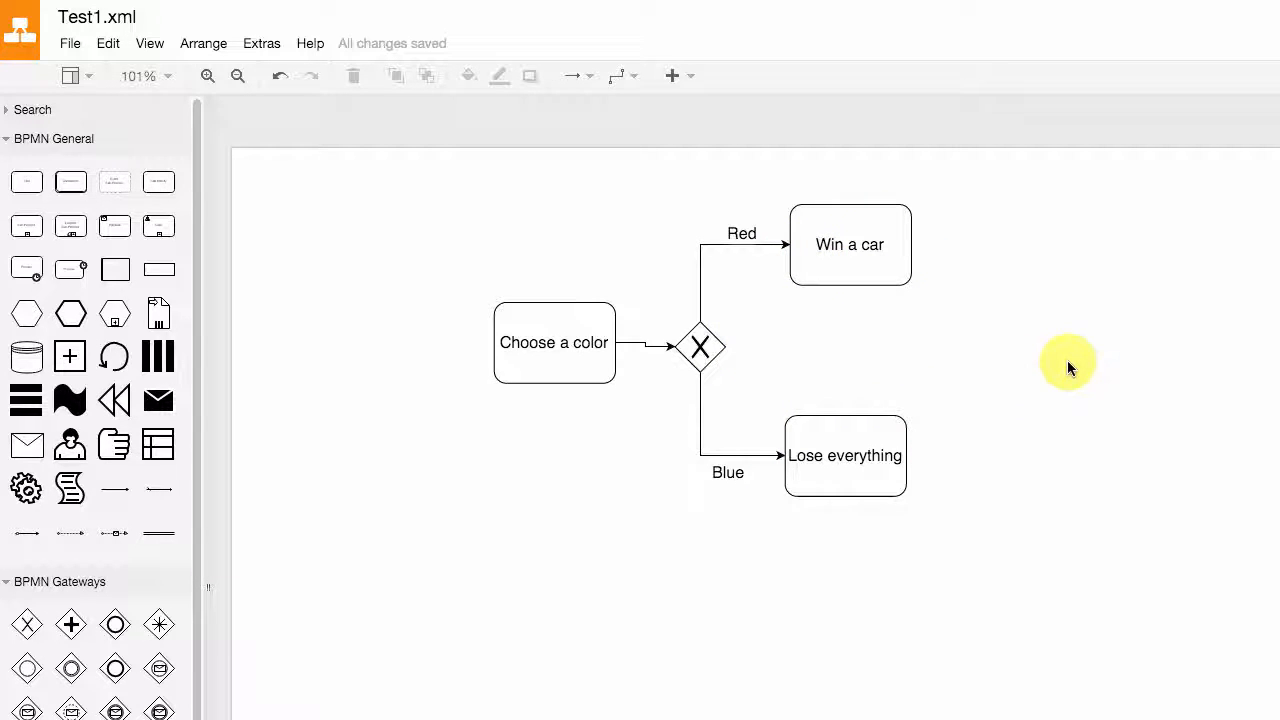
{"action": "mouse_move", "coordinate": [716, 392]}
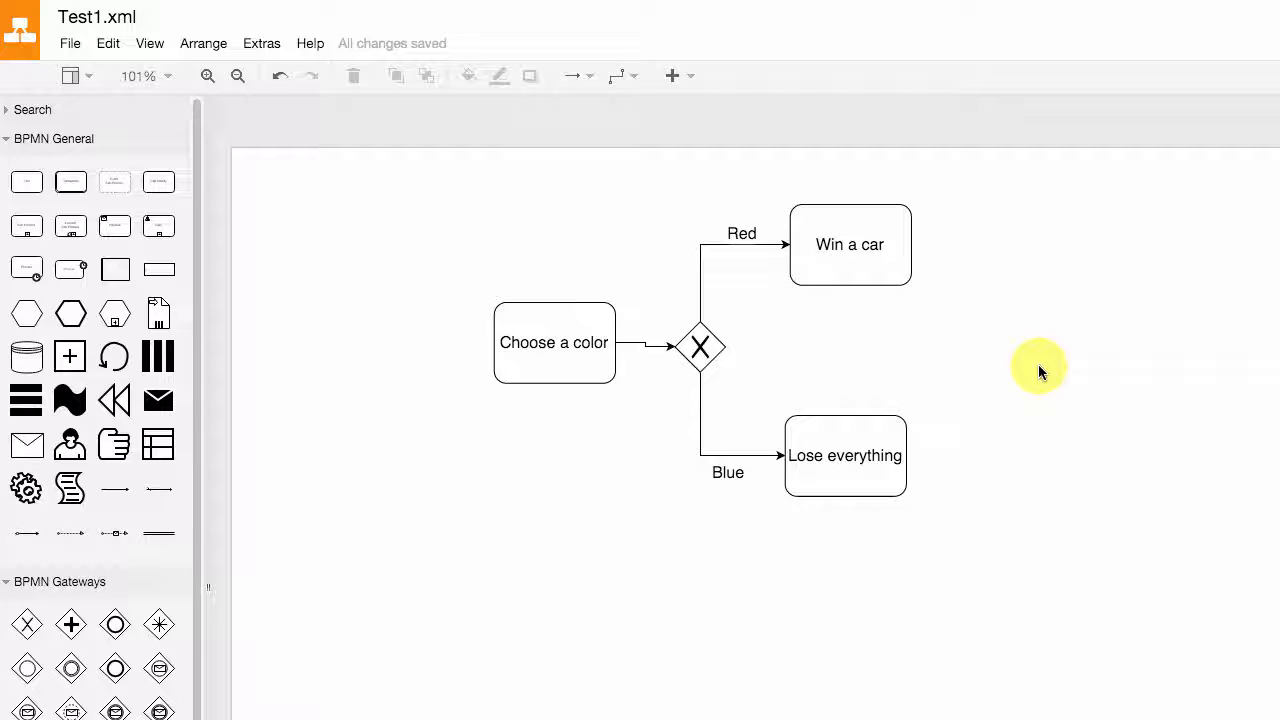
{"action": "mouse_move", "coordinate": [1010, 424]}
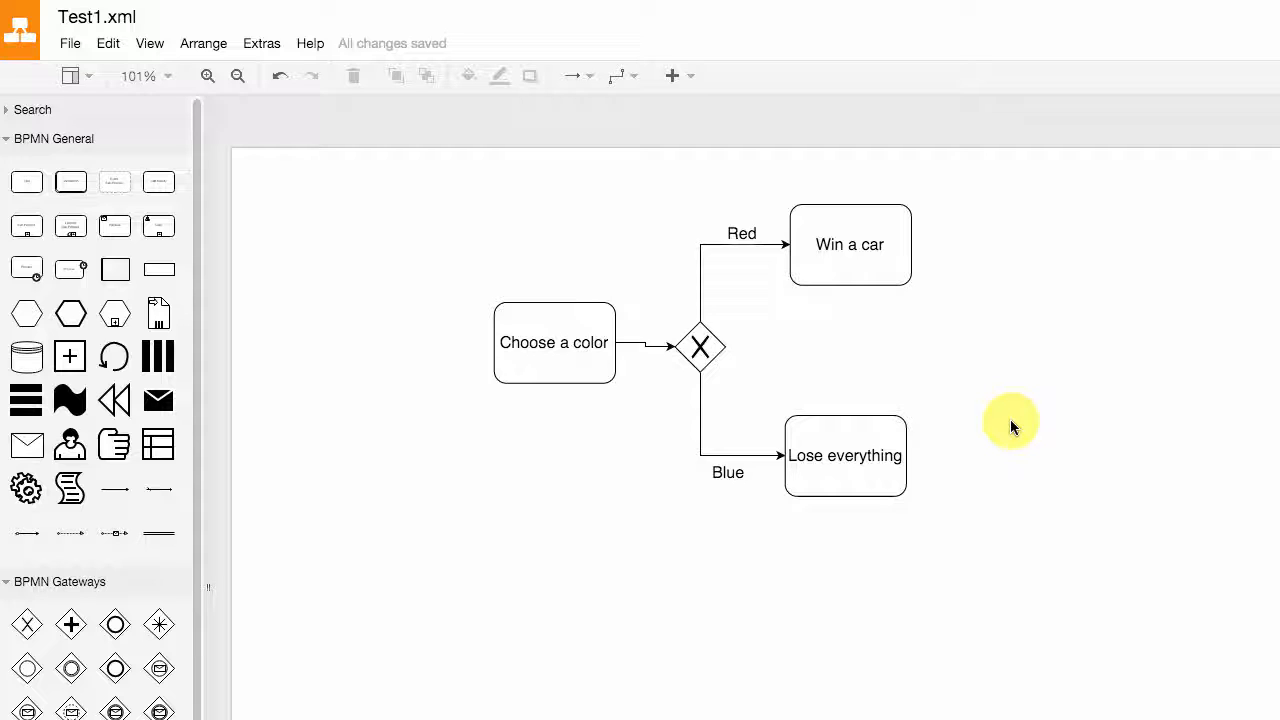
{"action": "mouse_move", "coordinate": [996, 436]}
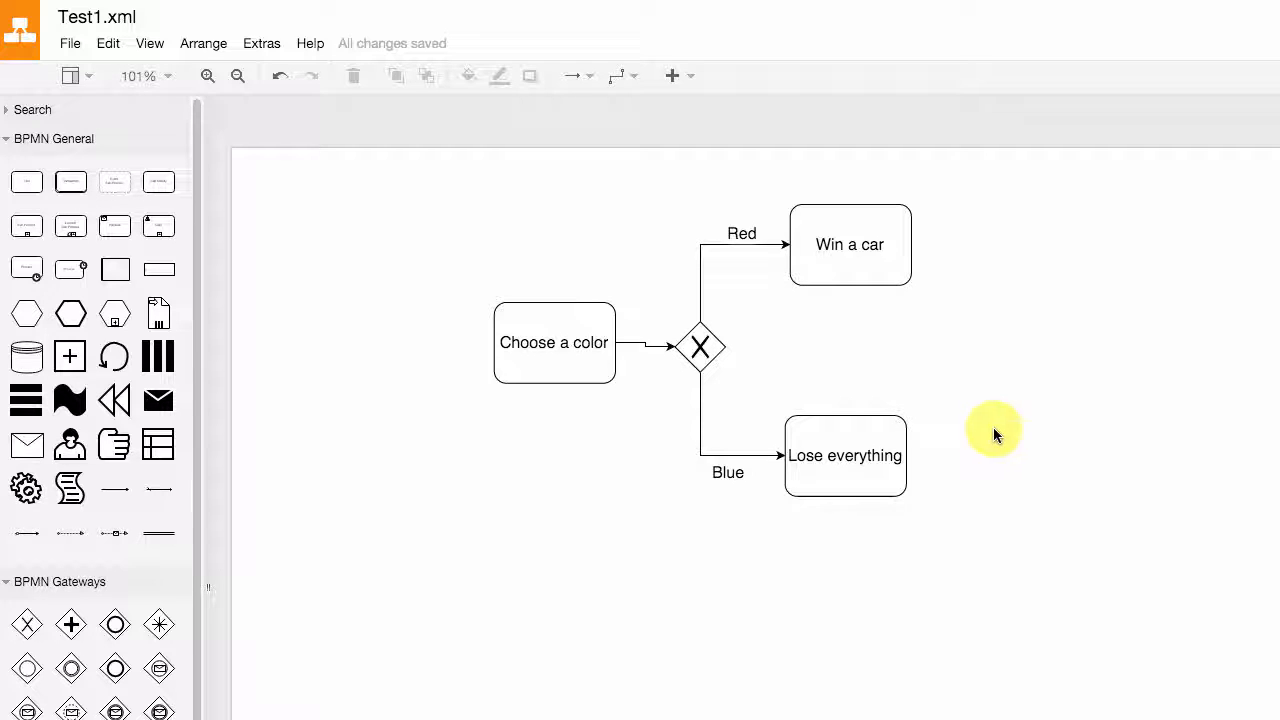
{"action": "mouse_move", "coordinate": [984, 420]}
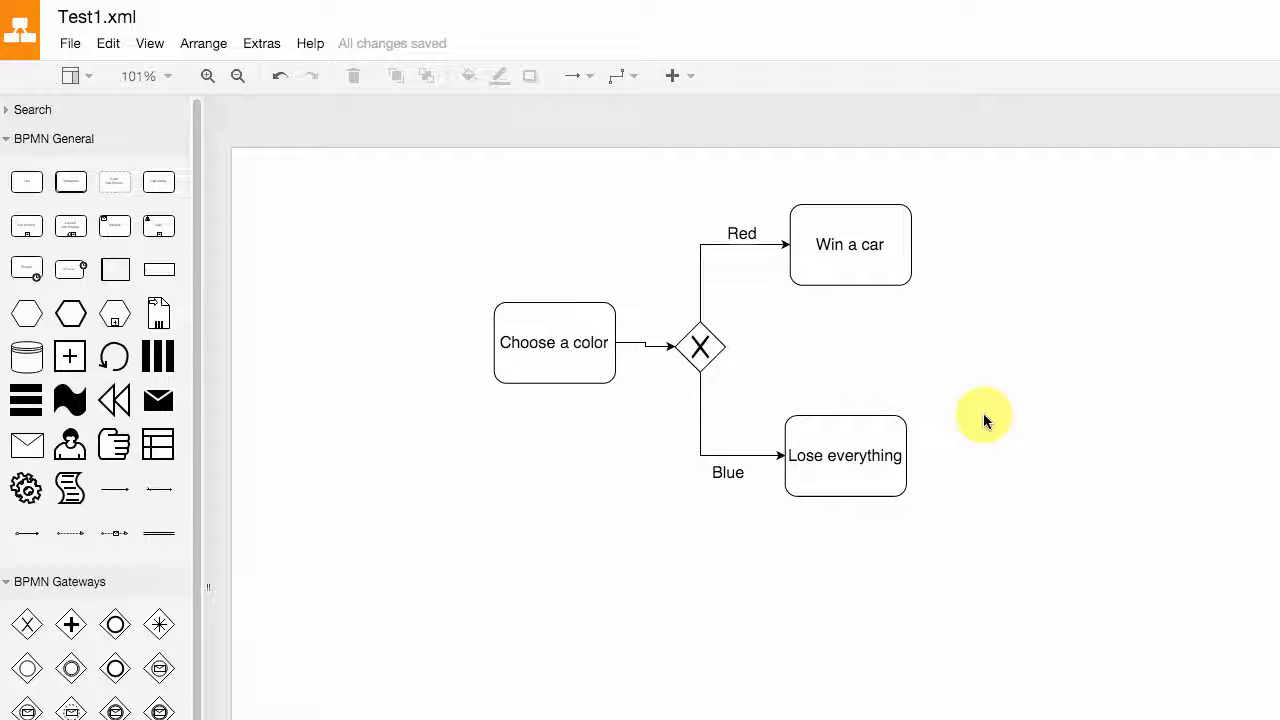
{"action": "mouse_move", "coordinate": [990, 424]}
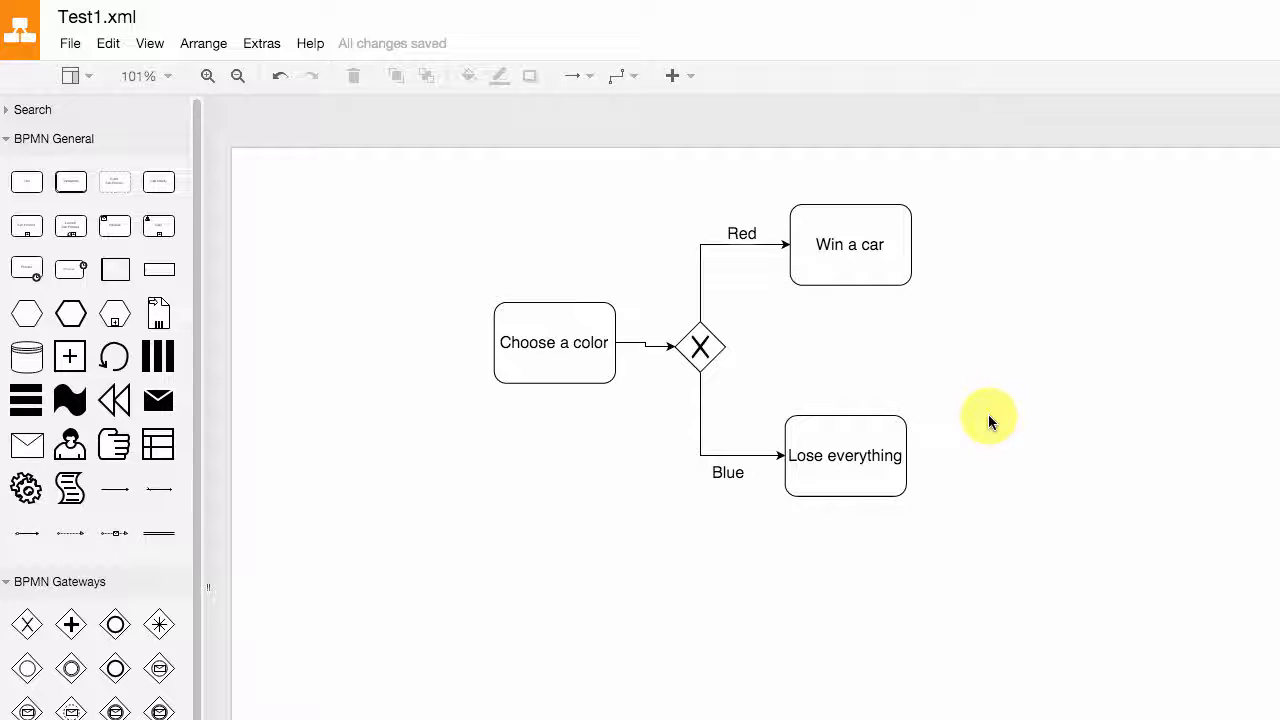
{"action": "mouse_move", "coordinate": [1024, 468]}
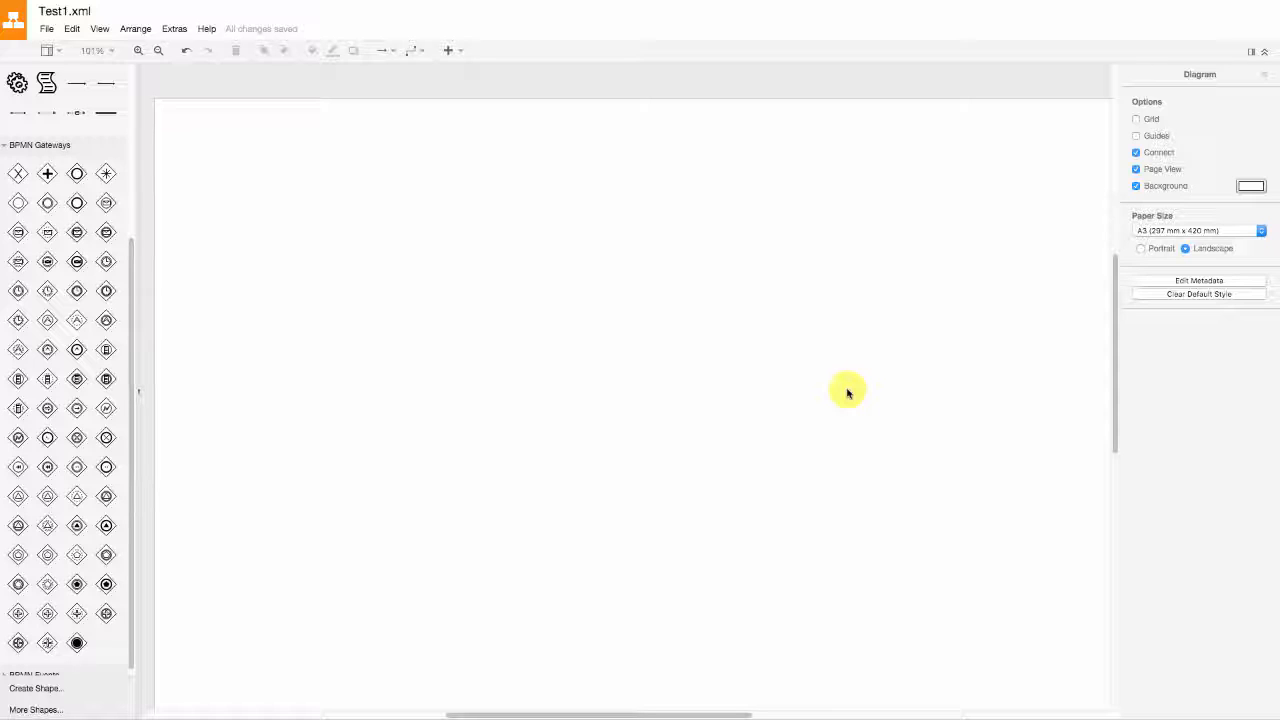
{"action": "mouse_move", "coordinate": [792, 408]}
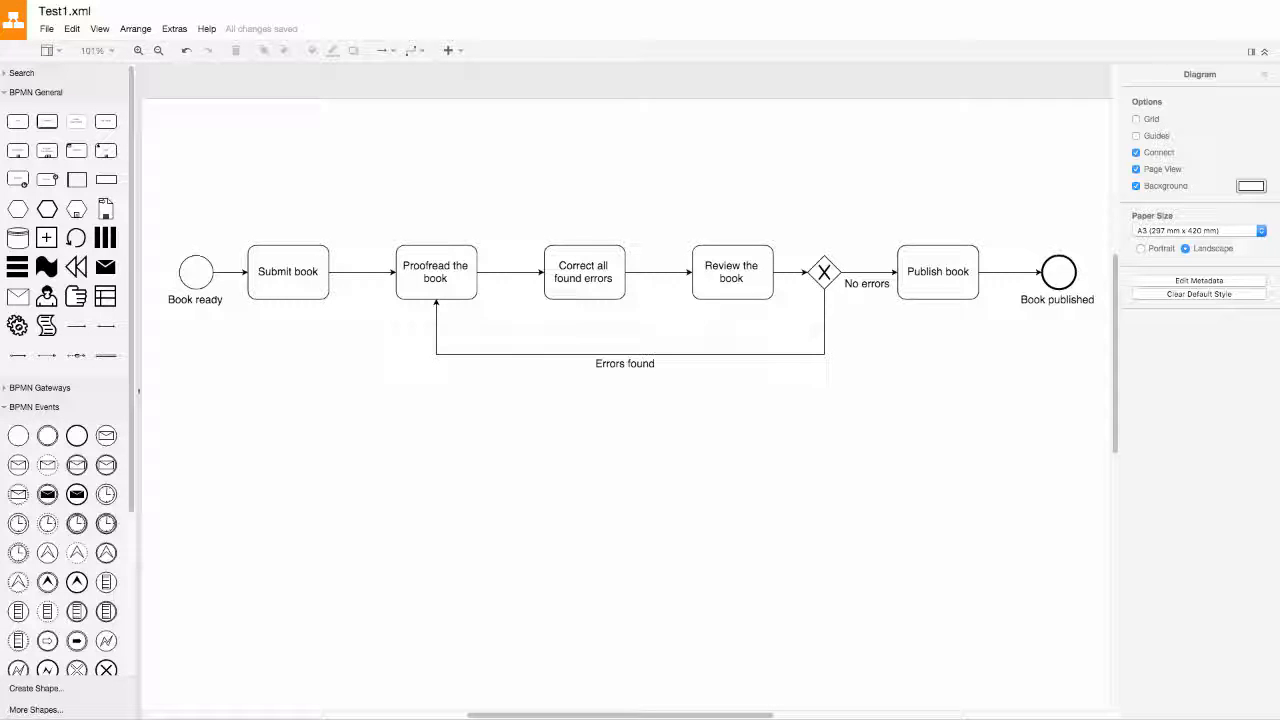
{"action": "mouse_move", "coordinate": [1052, 408]}
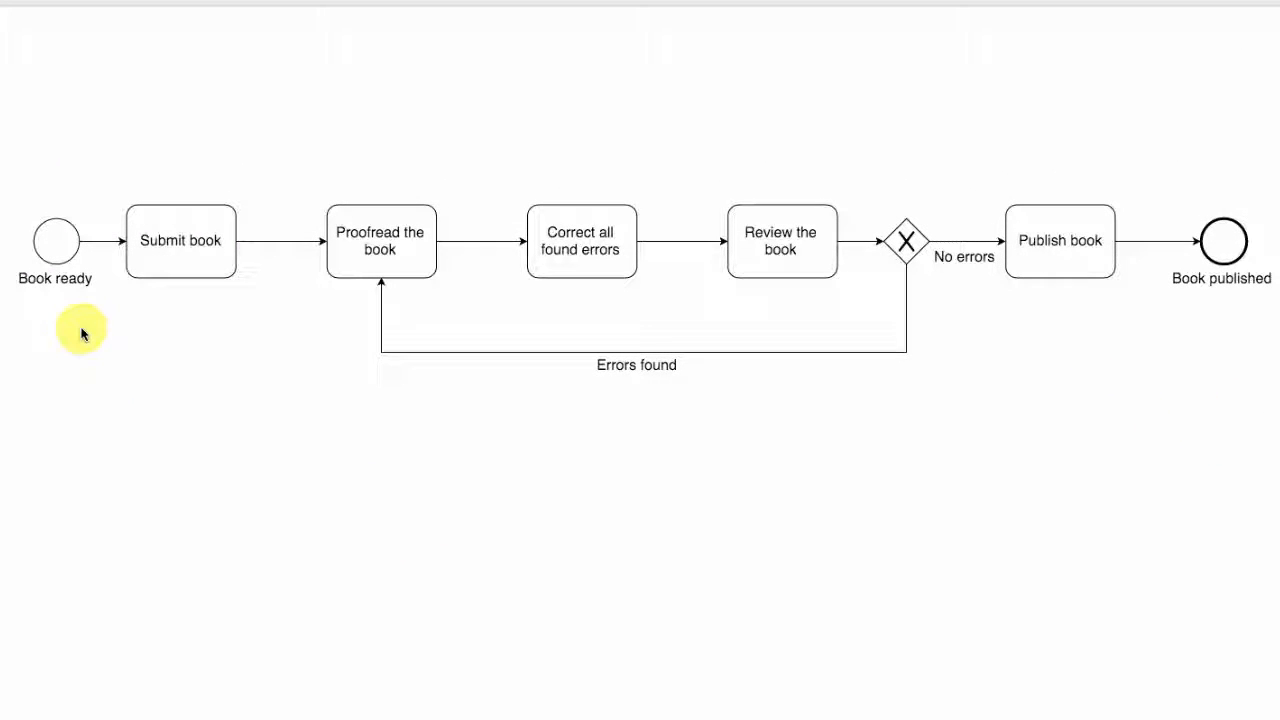
{"action": "mouse_move", "coordinate": [208, 324]}
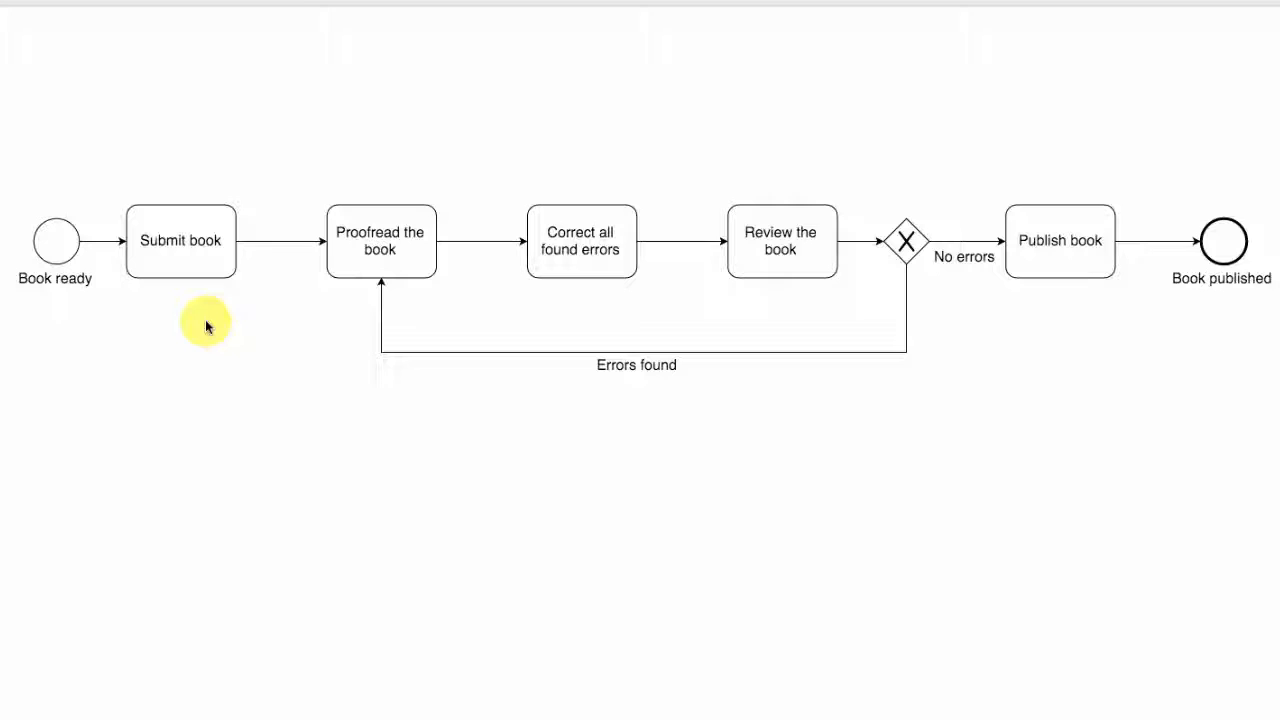
{"action": "mouse_move", "coordinate": [584, 328]}
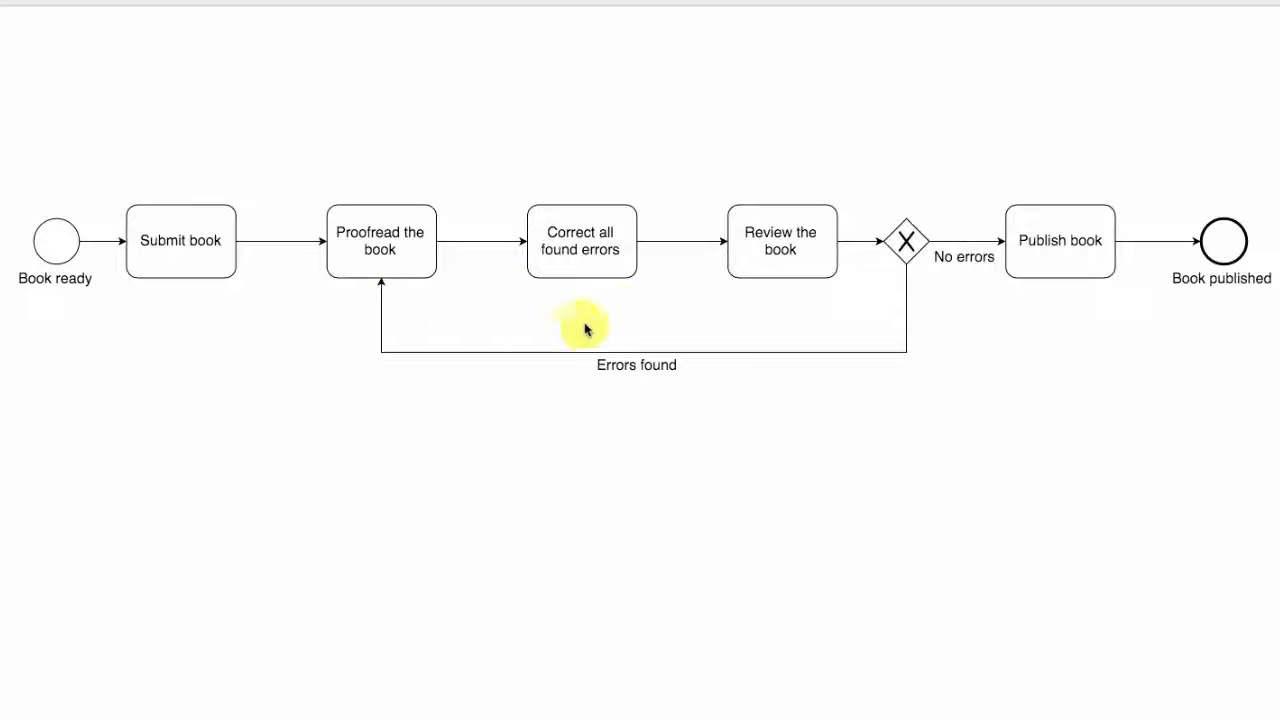
{"action": "mouse_move", "coordinate": [838, 308]}
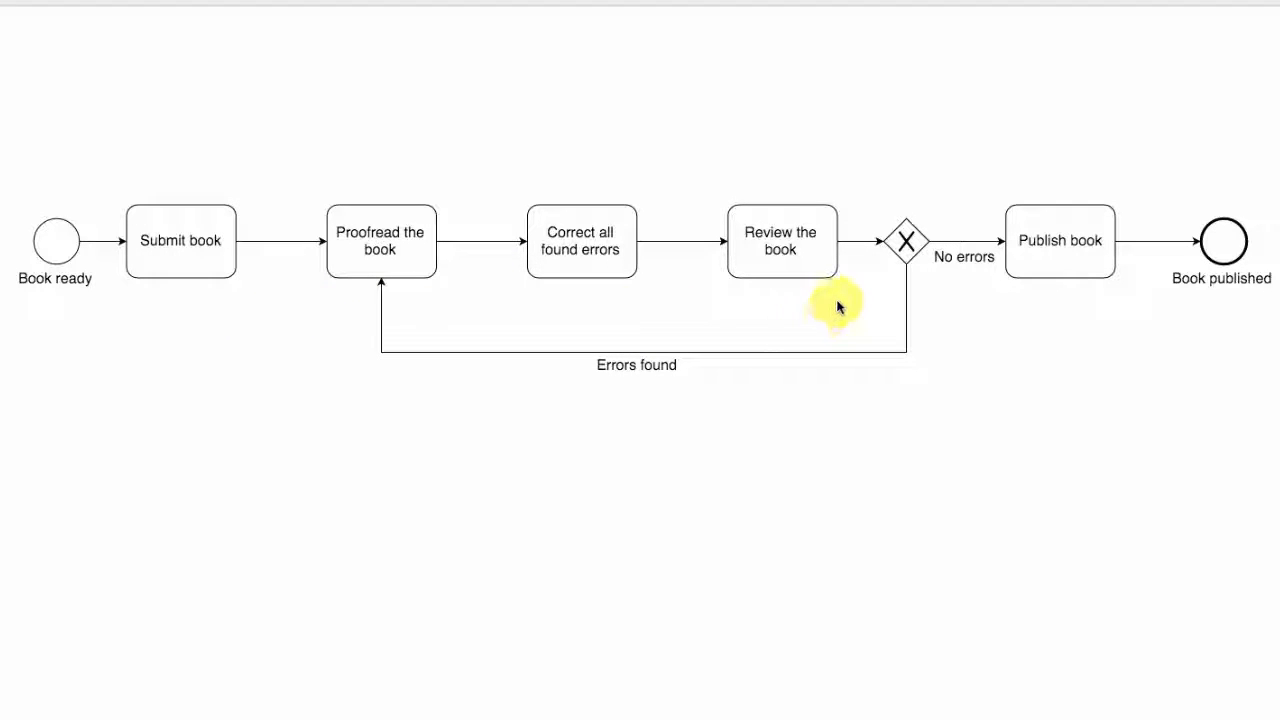
{"action": "mouse_move", "coordinate": [904, 244]}
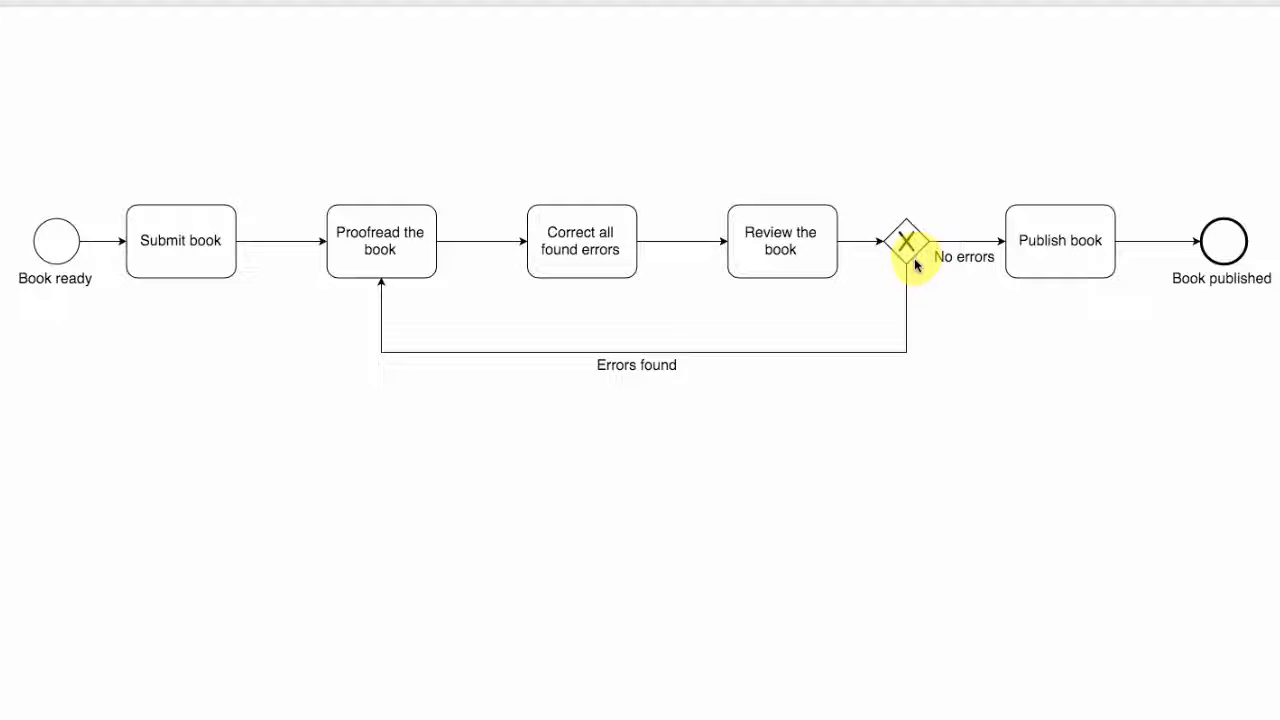
{"action": "mouse_move", "coordinate": [410, 304]}
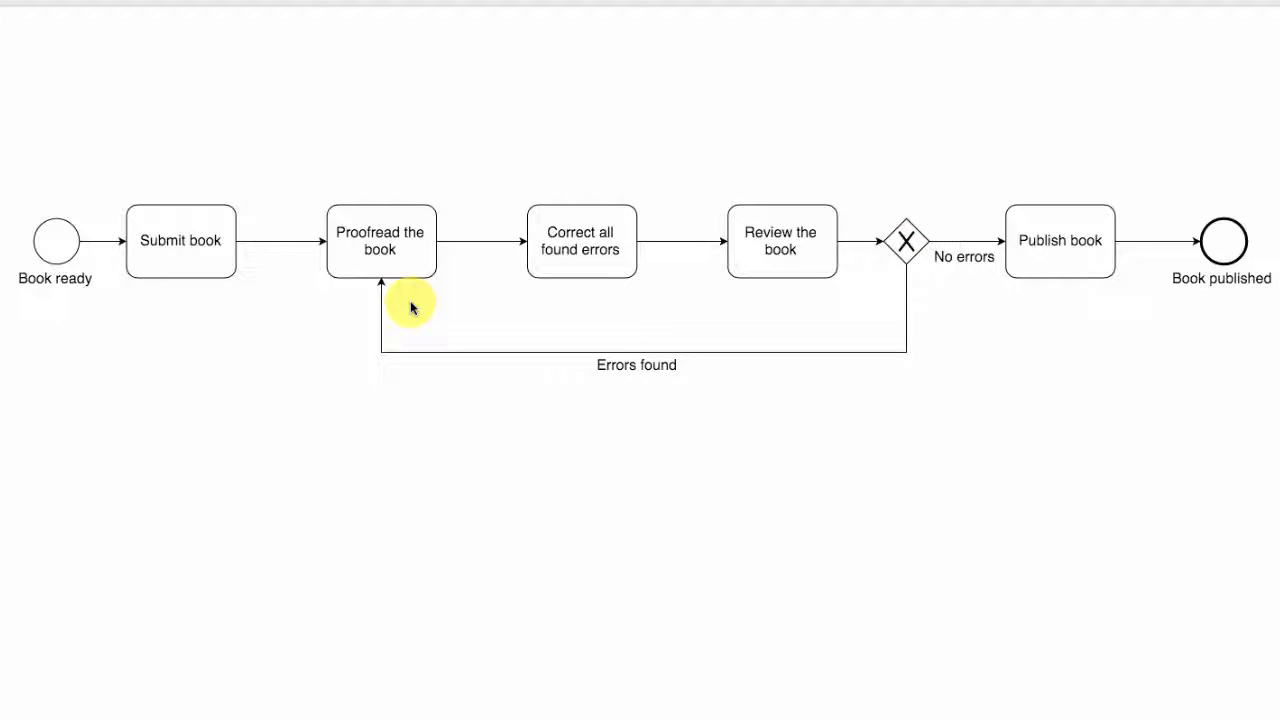
{"action": "mouse_move", "coordinate": [630, 316]}
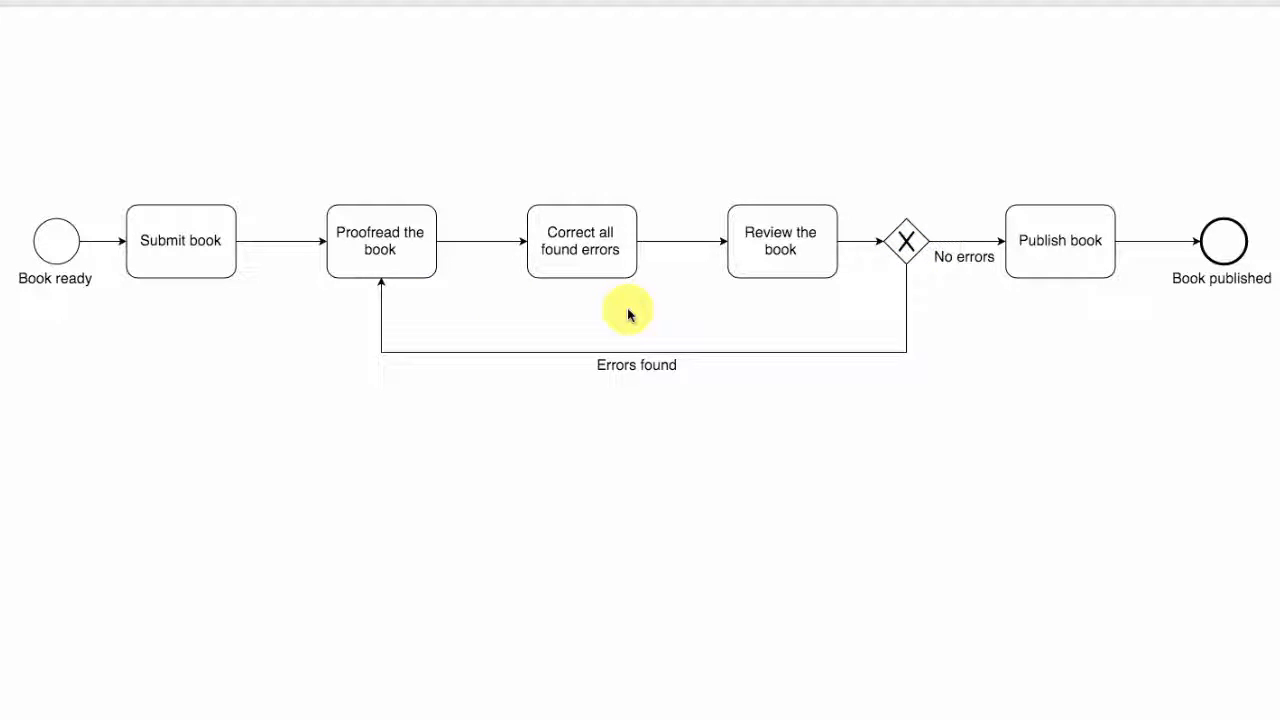
{"action": "mouse_move", "coordinate": [904, 260]}
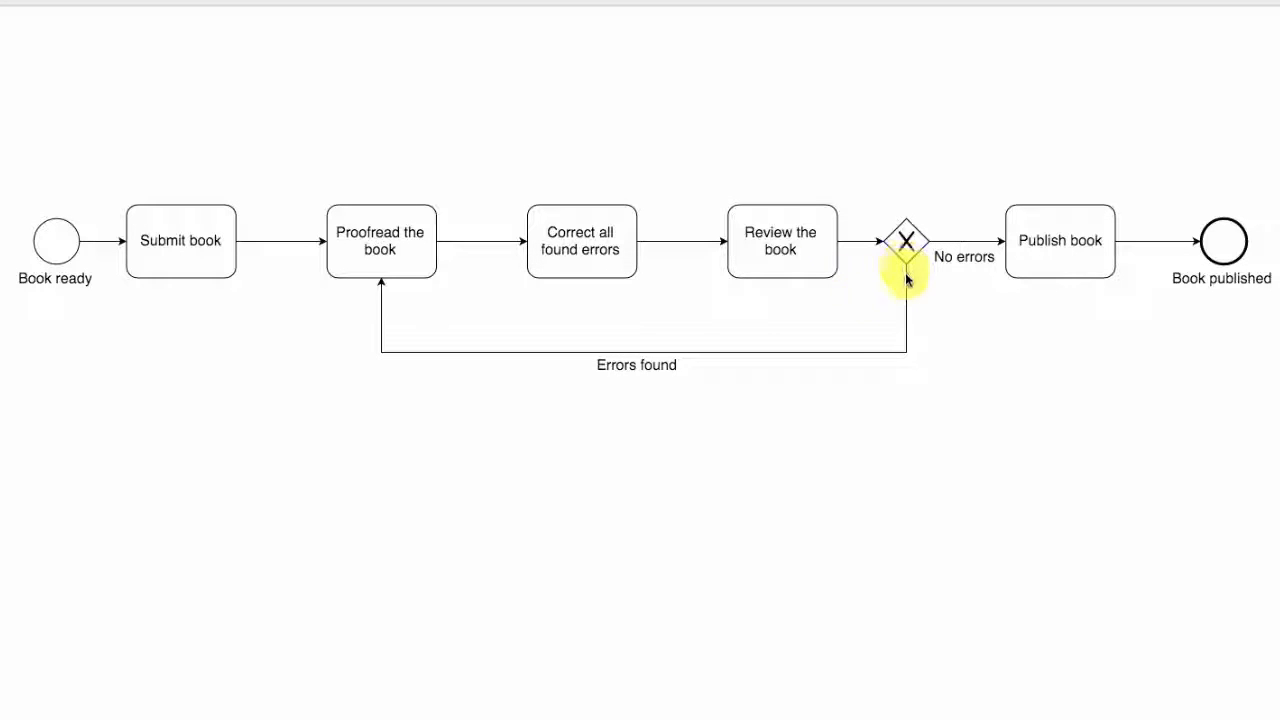
{"action": "mouse_move", "coordinate": [948, 280]}
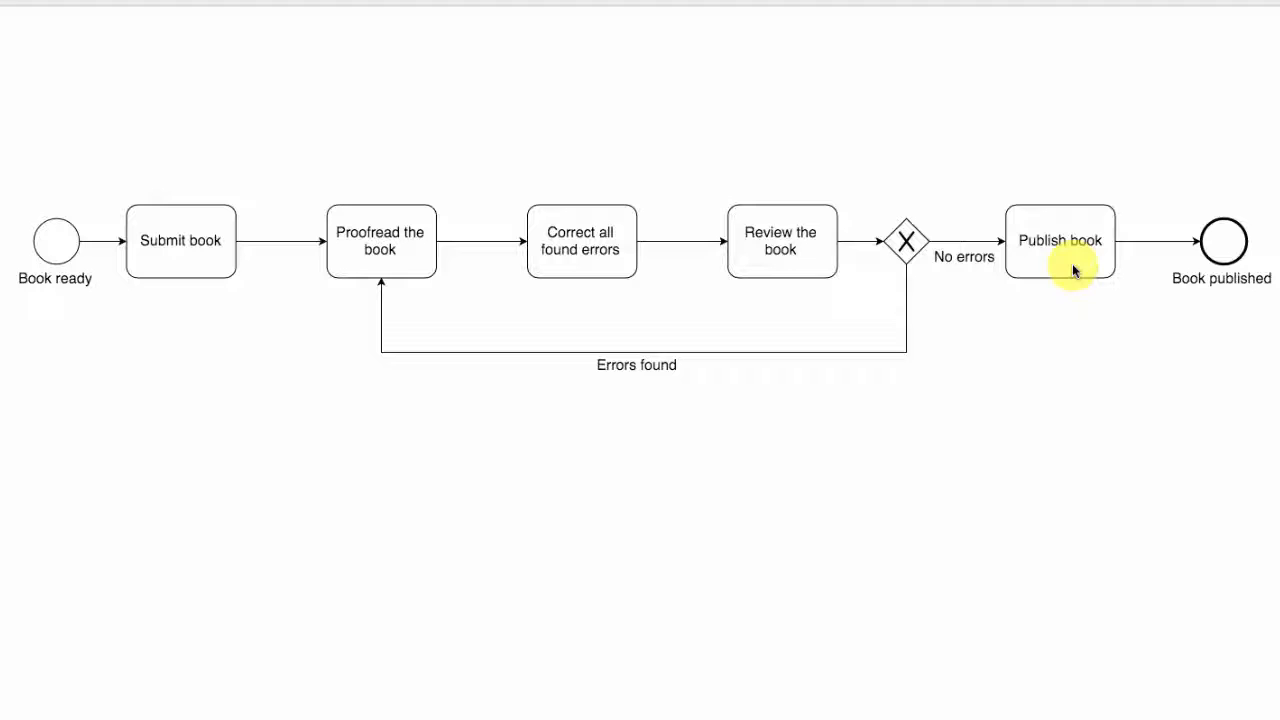
{"action": "mouse_move", "coordinate": [1224, 308]}
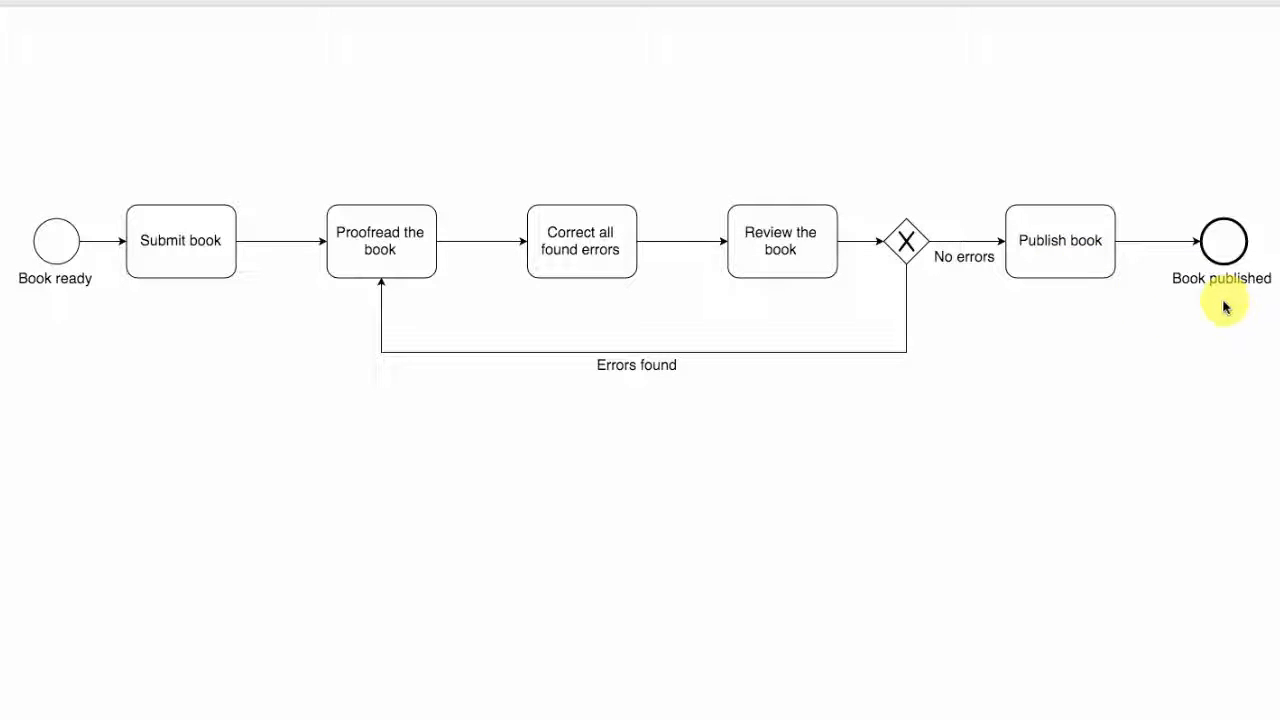
{"action": "mouse_move", "coordinate": [1108, 414]}
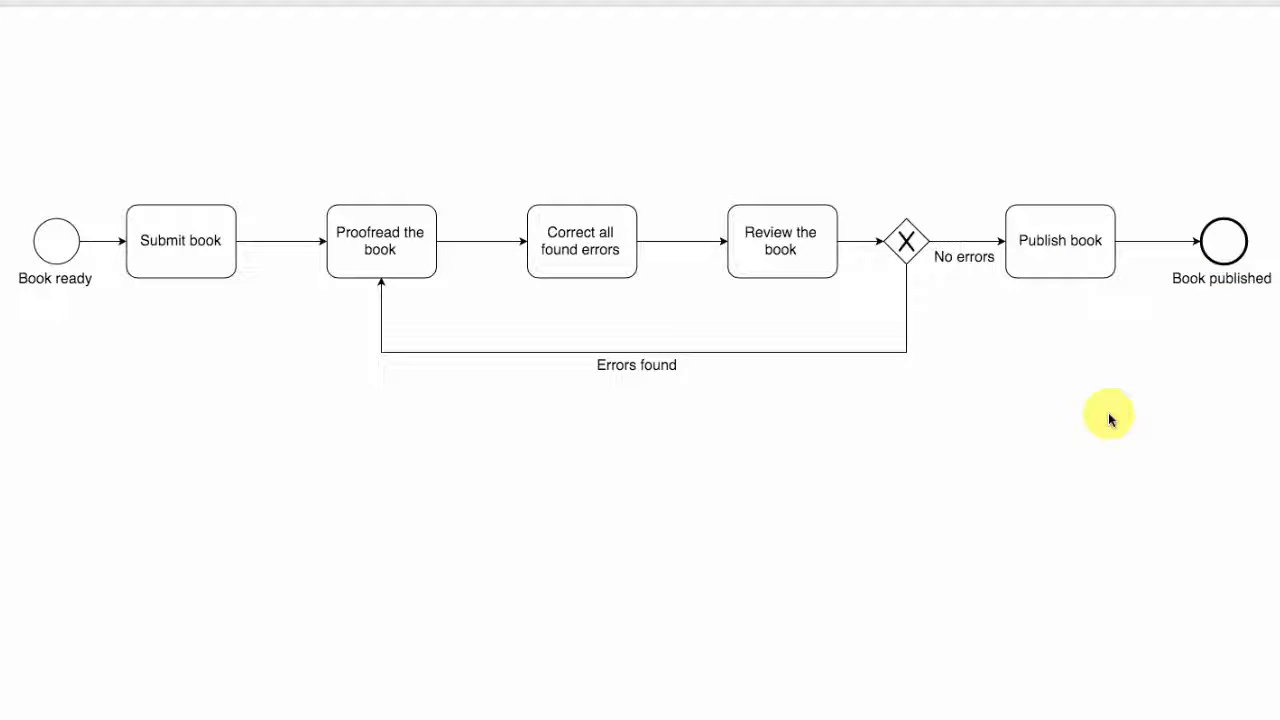
{"action": "mouse_move", "coordinate": [924, 330]}
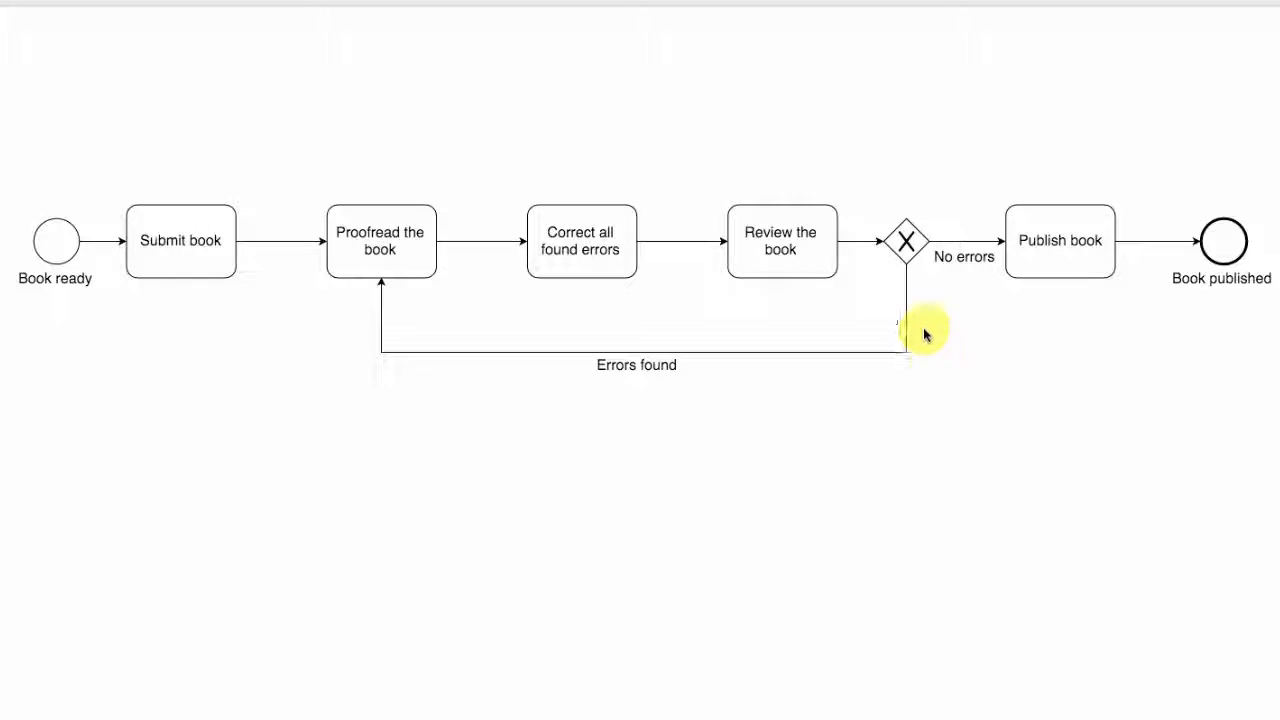
{"action": "mouse_move", "coordinate": [922, 276]}
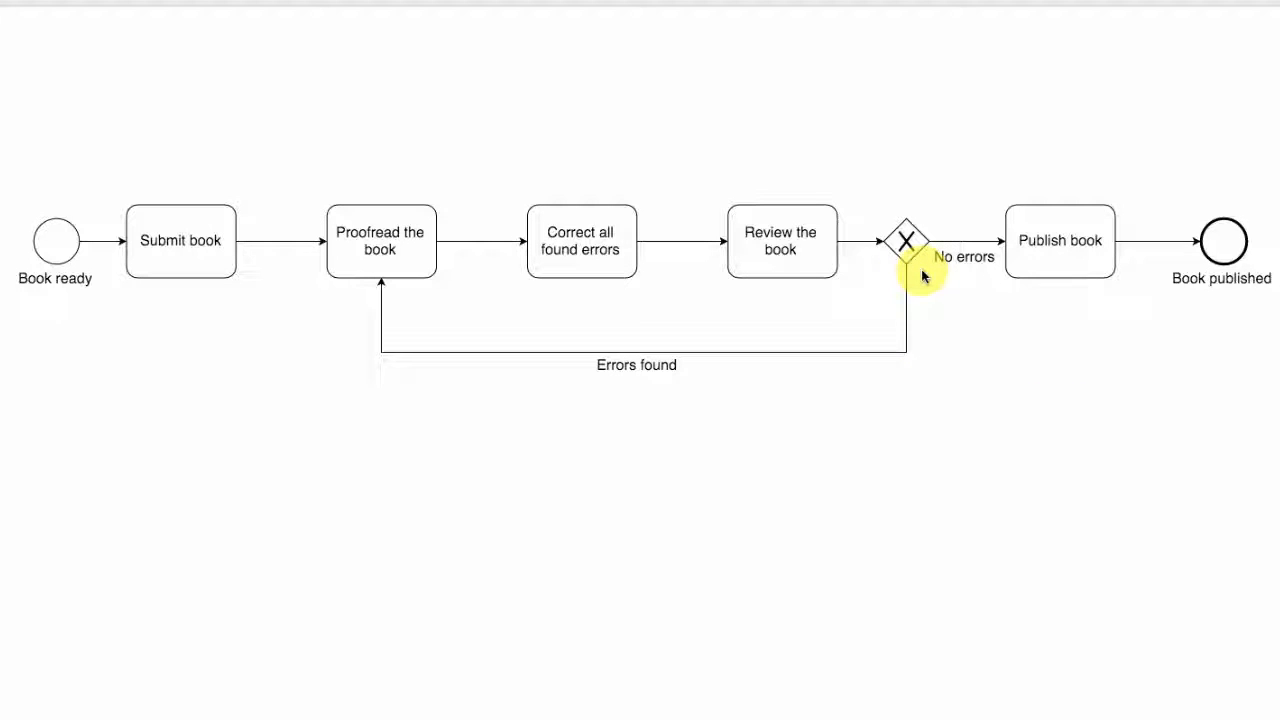
{"action": "mouse_move", "coordinate": [480, 278]}
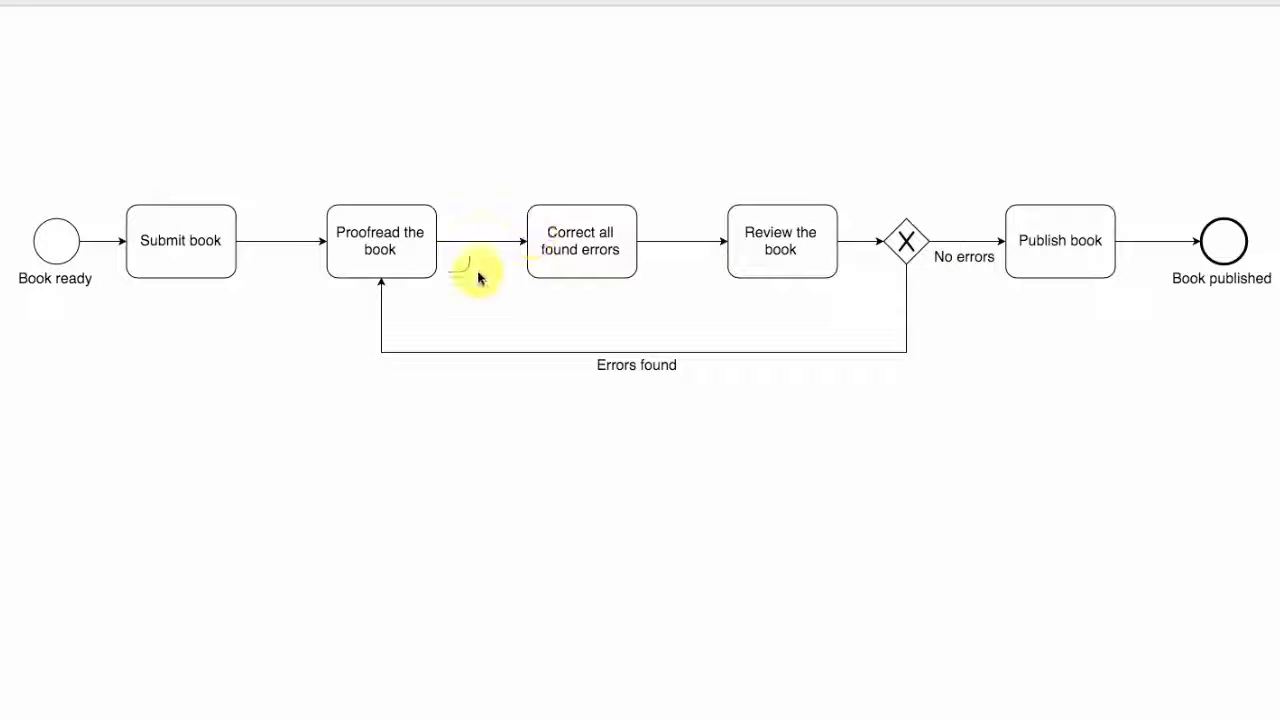
{"action": "mouse_move", "coordinate": [820, 296]}
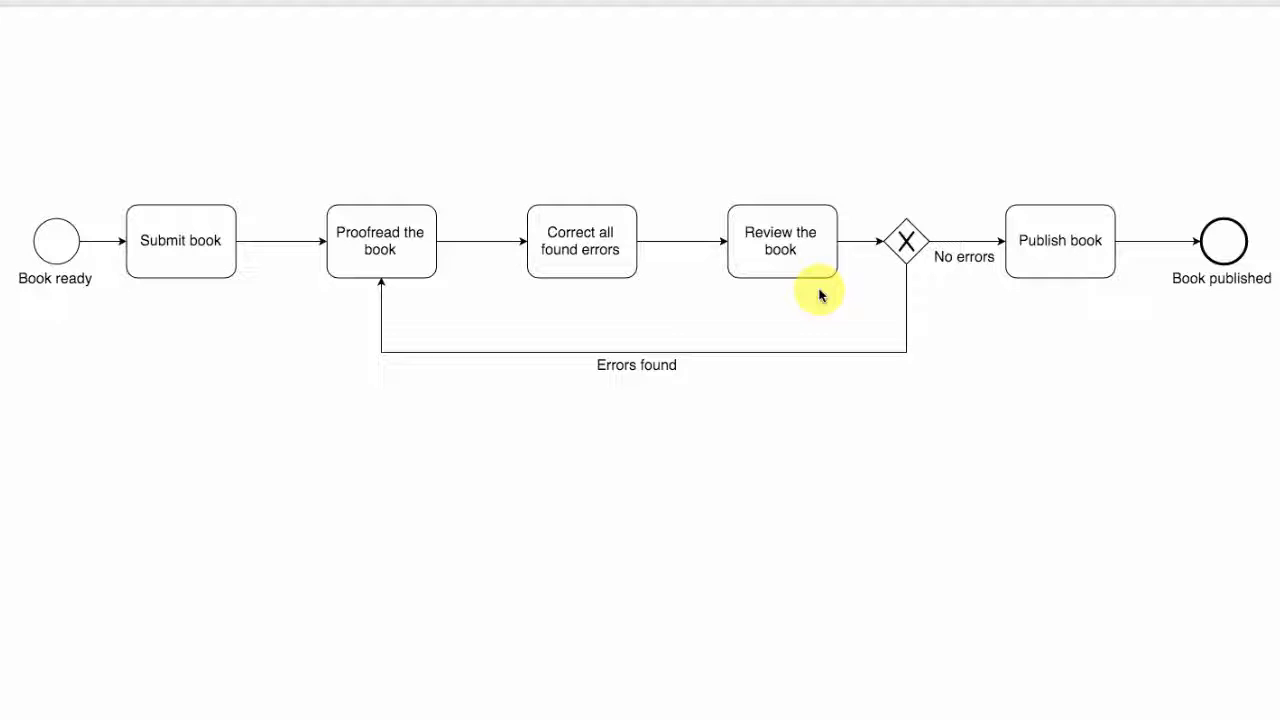
{"action": "mouse_move", "coordinate": [924, 300]}
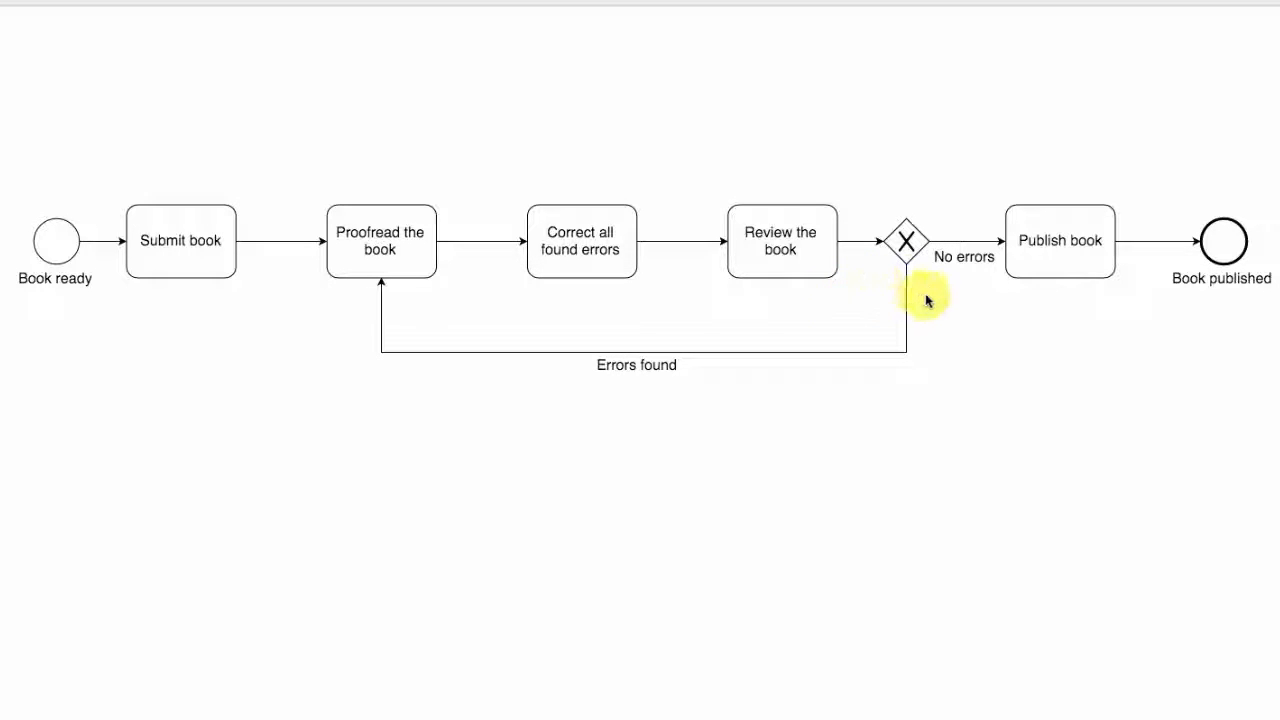
{"action": "mouse_move", "coordinate": [564, 310]}
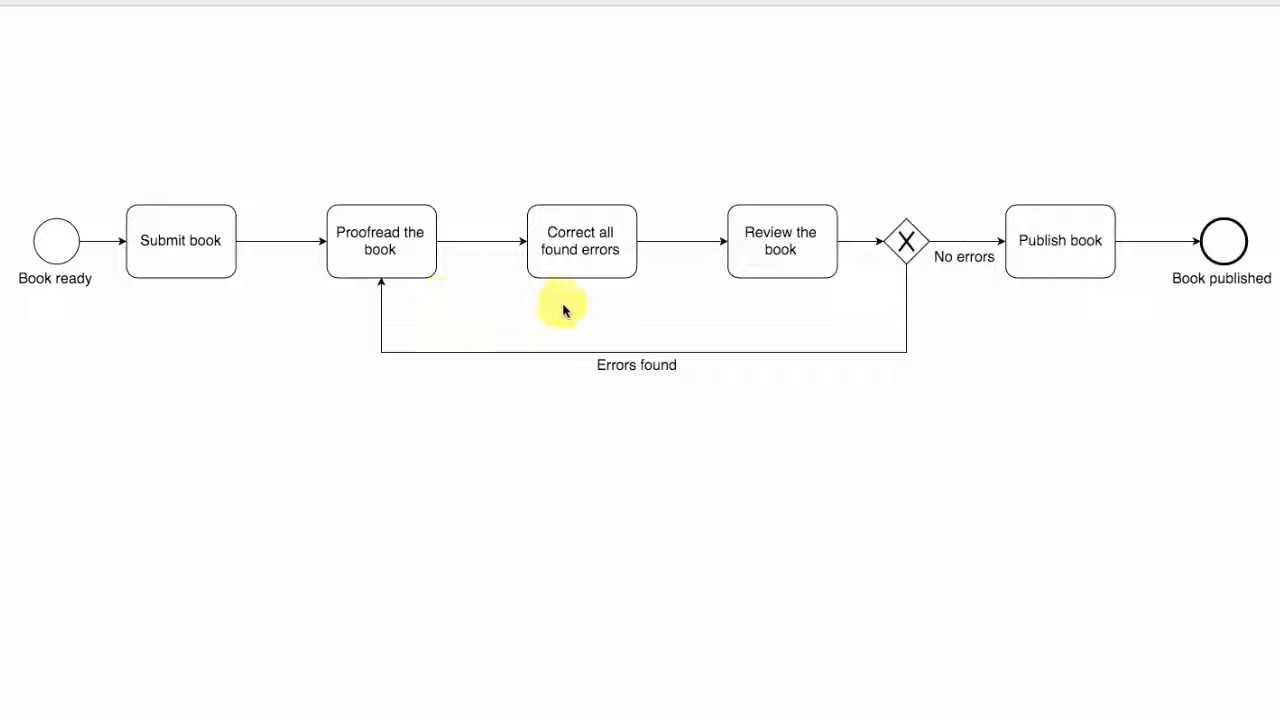
{"action": "mouse_move", "coordinate": [412, 292]}
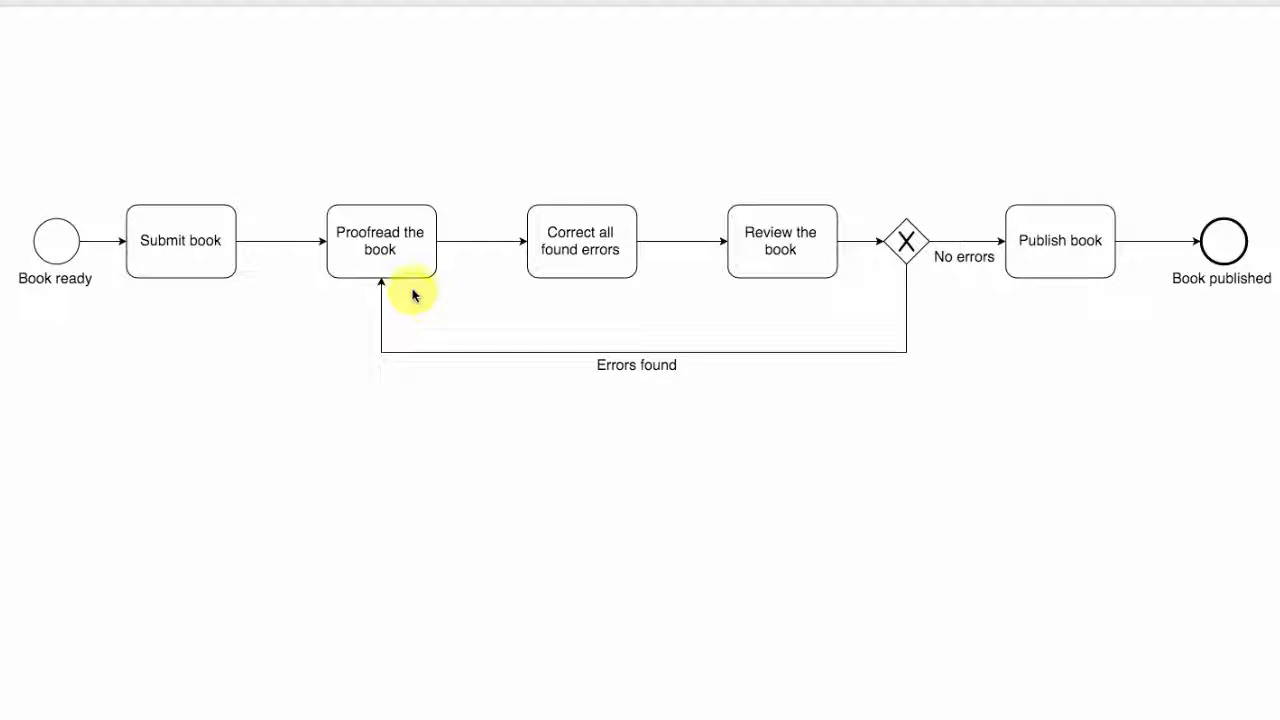
{"action": "mouse_move", "coordinate": [598, 300]}
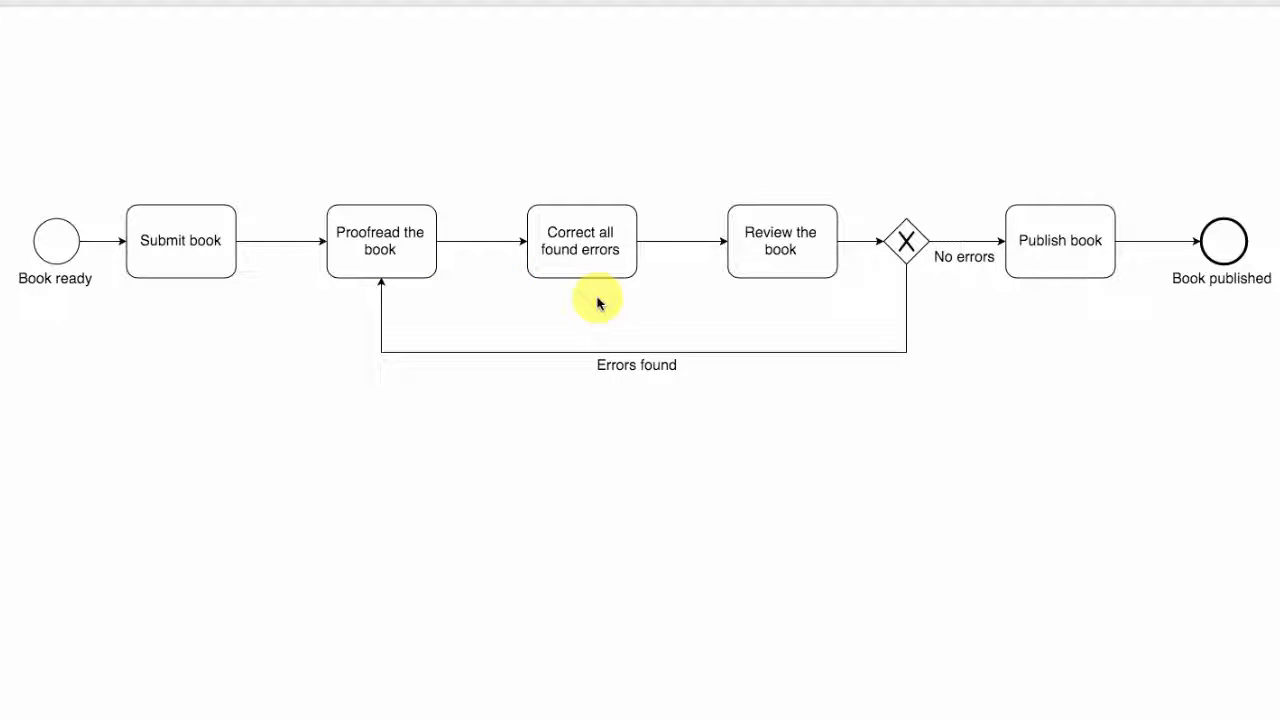
{"action": "mouse_move", "coordinate": [808, 300]}
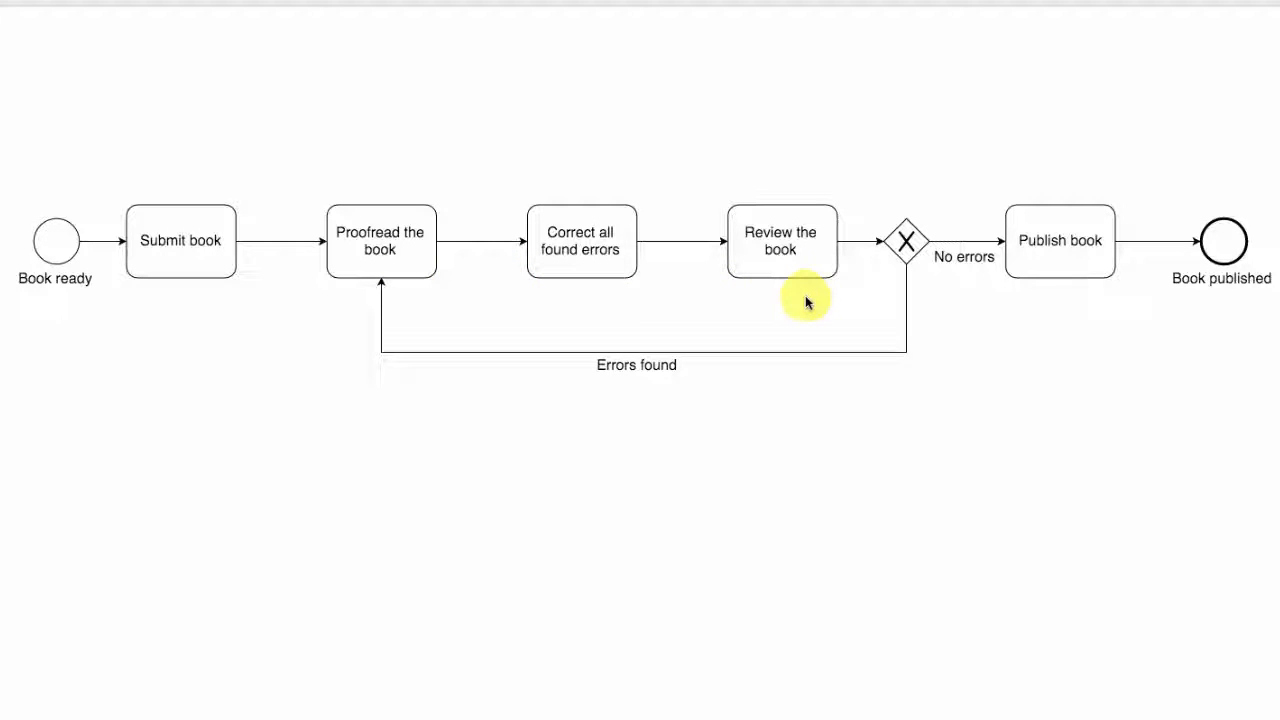
{"action": "mouse_move", "coordinate": [858, 318]}
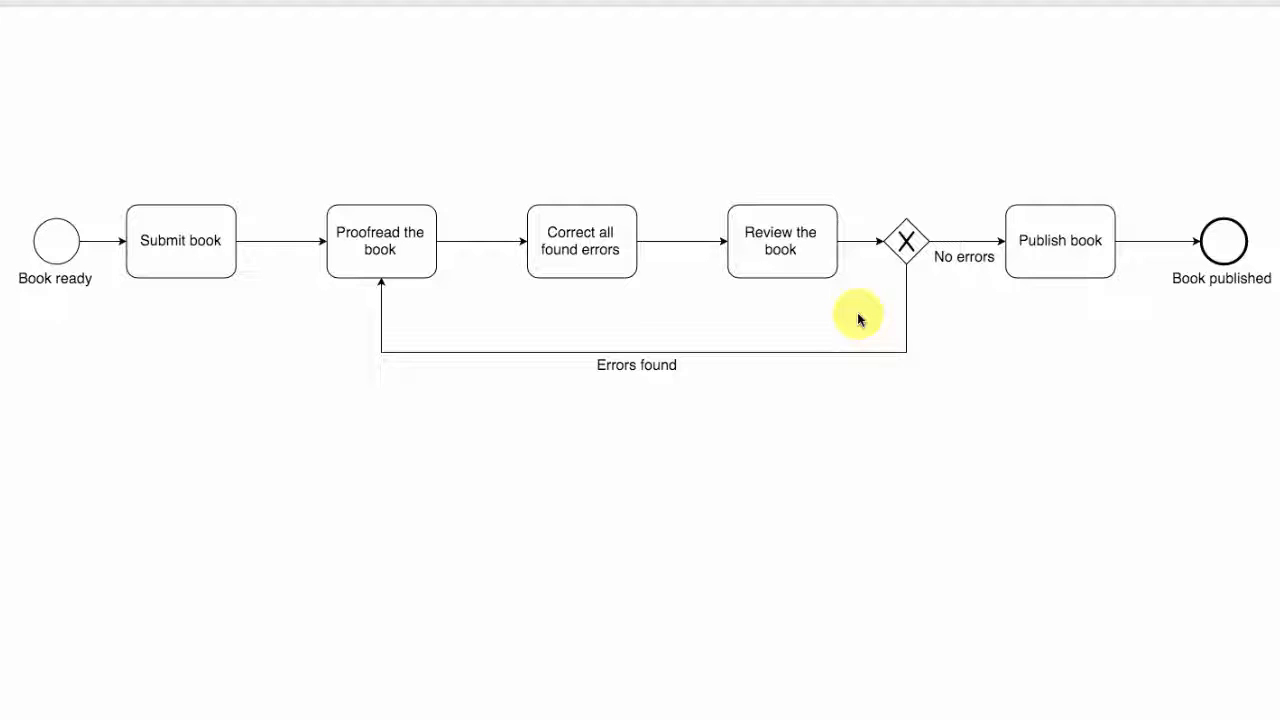
{"action": "mouse_move", "coordinate": [868, 322]}
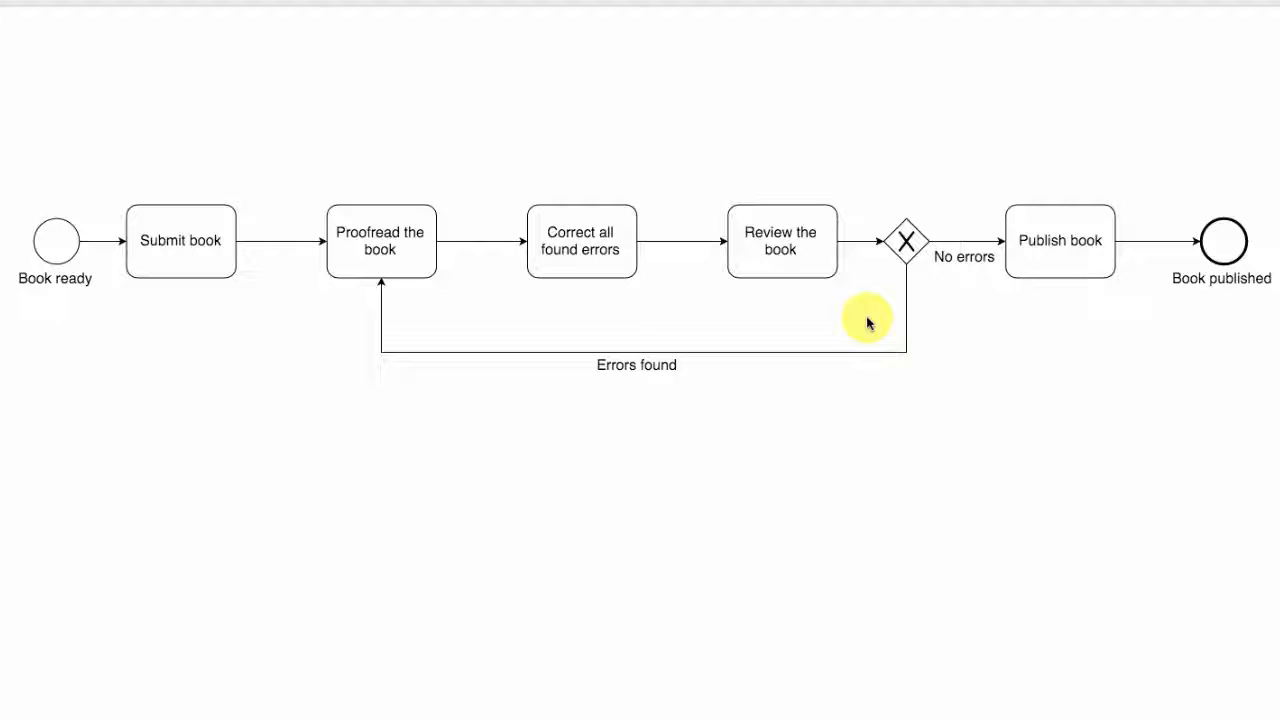
{"action": "mouse_move", "coordinate": [868, 320]}
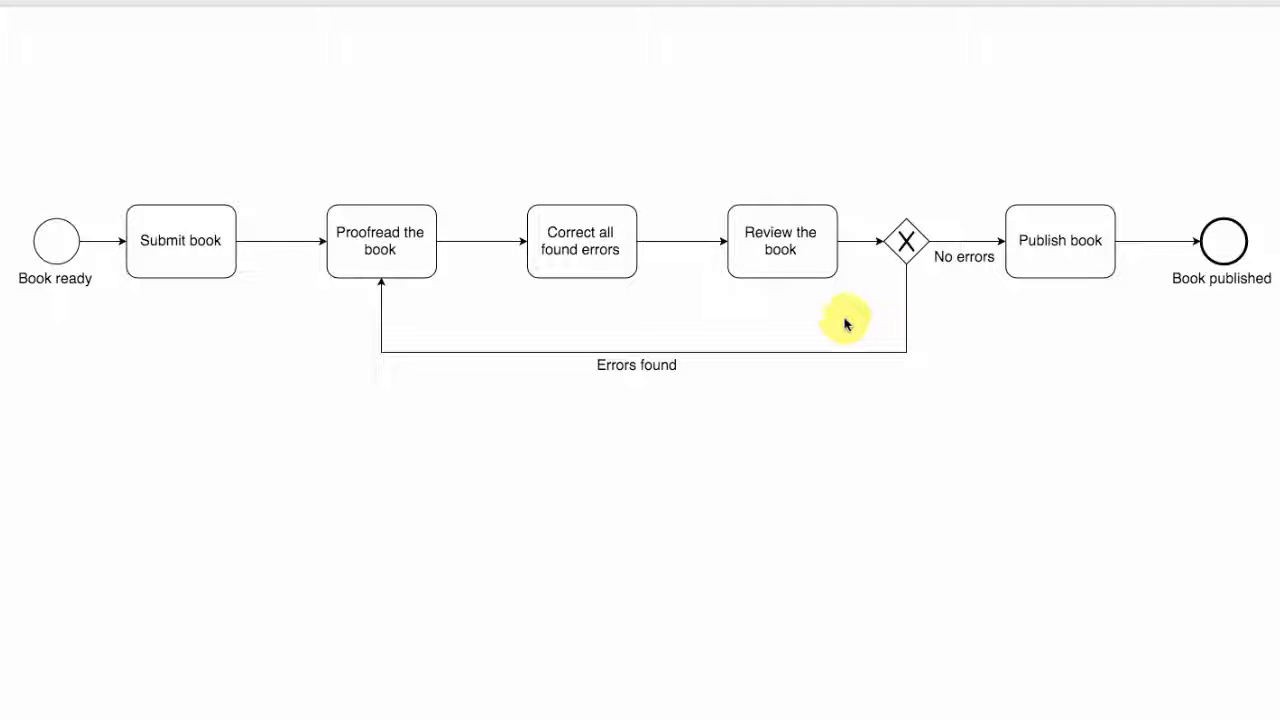
{"action": "mouse_move", "coordinate": [836, 316]}
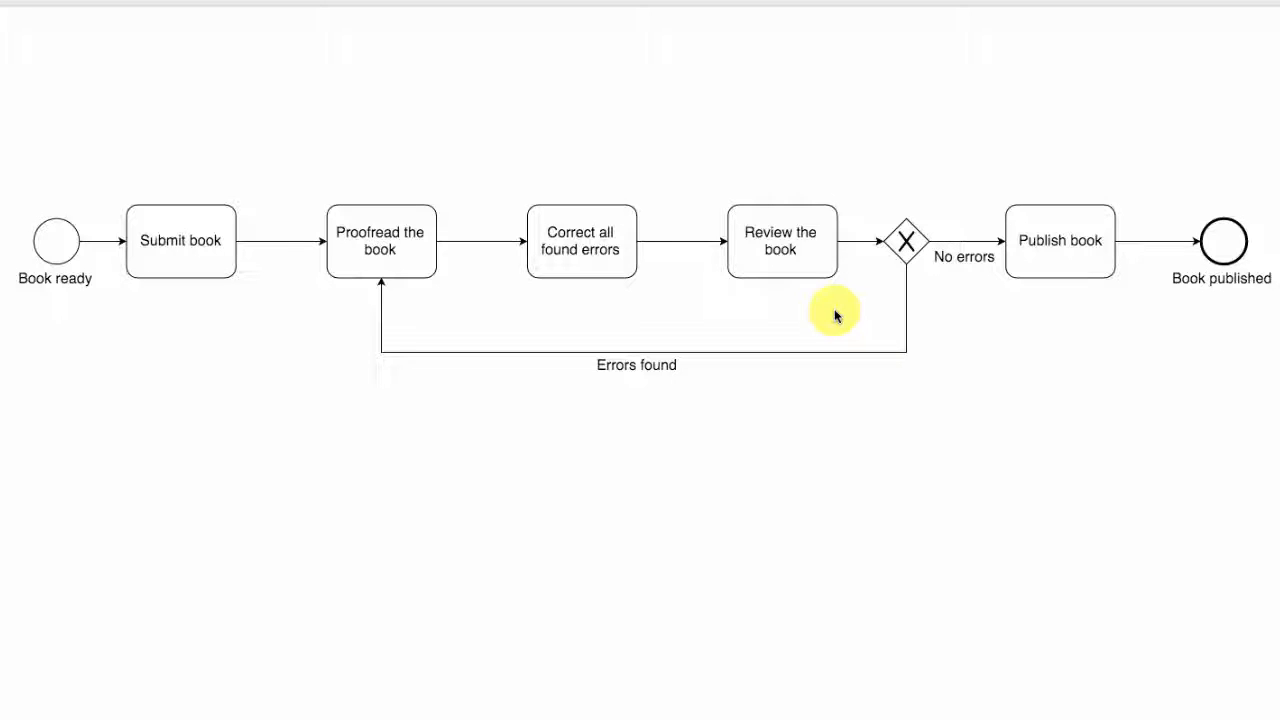
{"action": "mouse_move", "coordinate": [896, 272]}
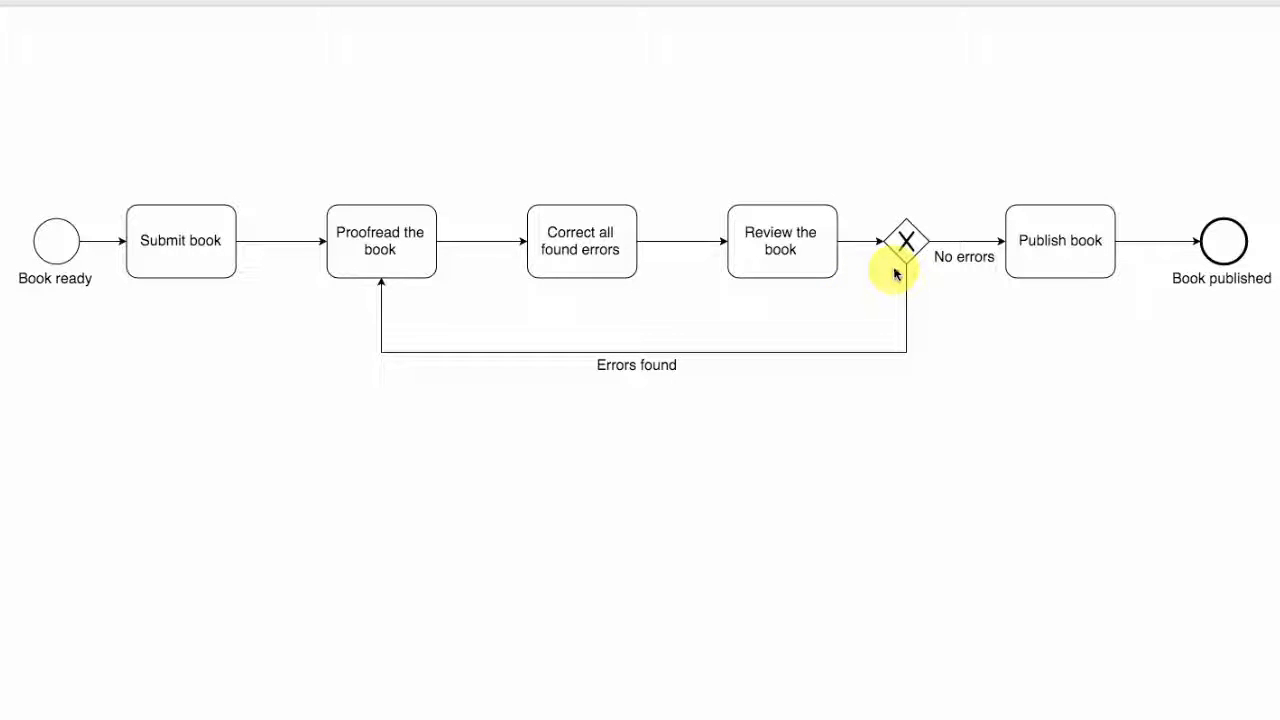
{"action": "mouse_move", "coordinate": [890, 132]}
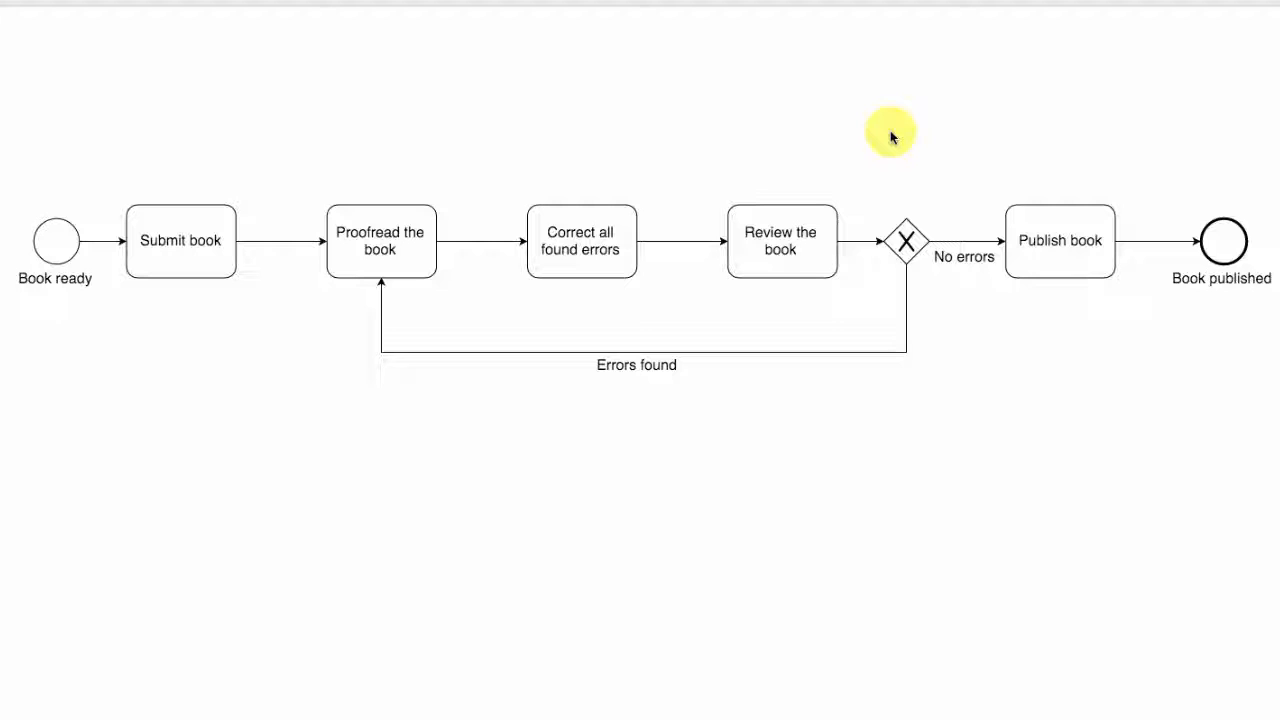
{"action": "mouse_move", "coordinate": [880, 124]}
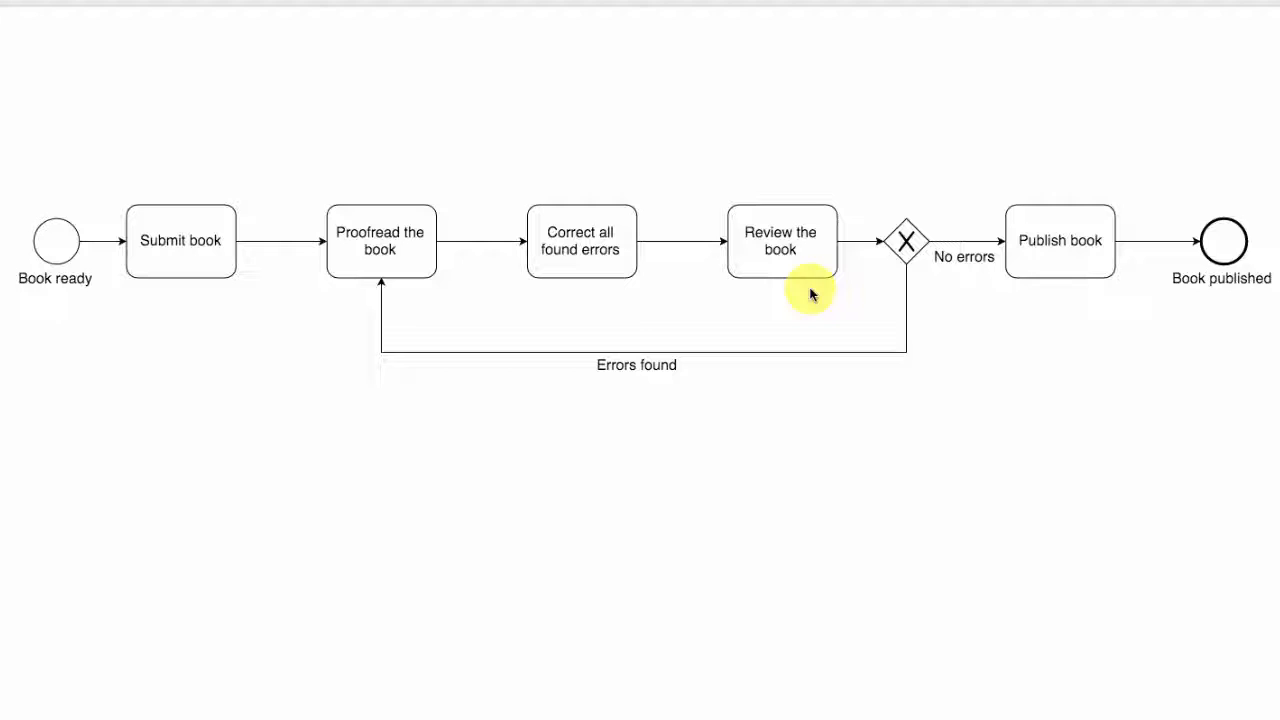
{"action": "mouse_move", "coordinate": [1056, 292]}
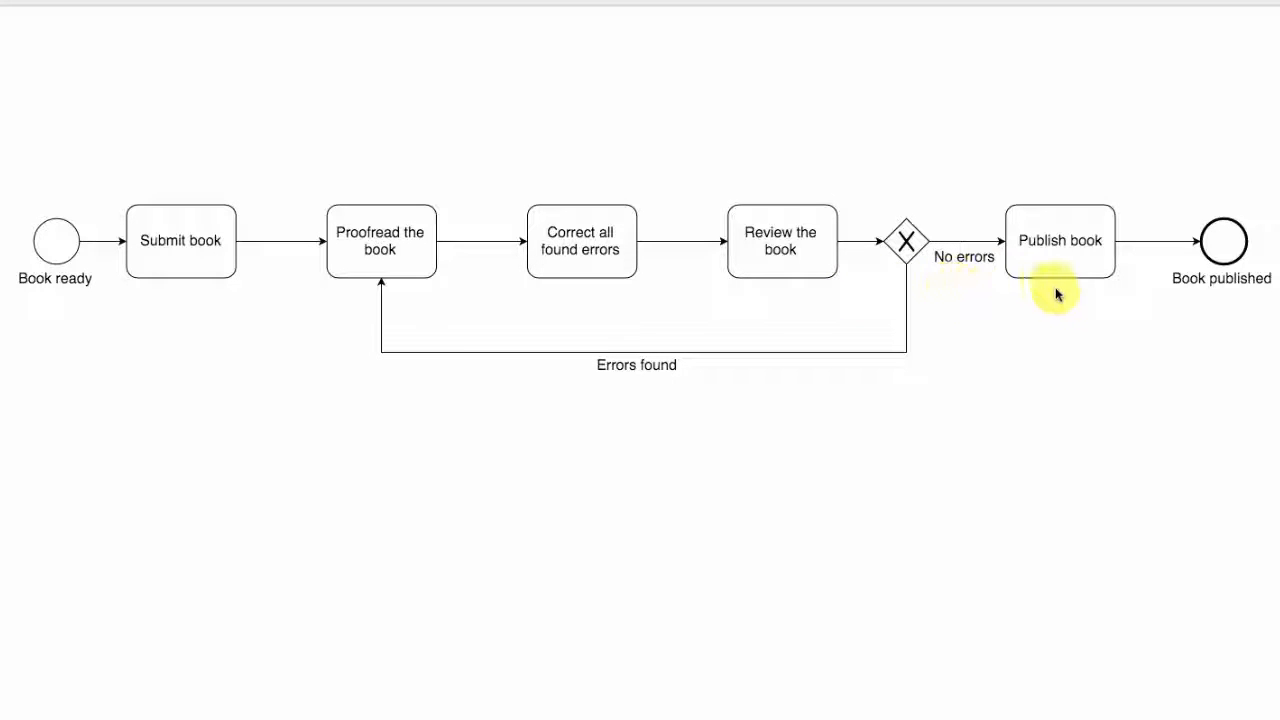
{"action": "mouse_move", "coordinate": [912, 414]}
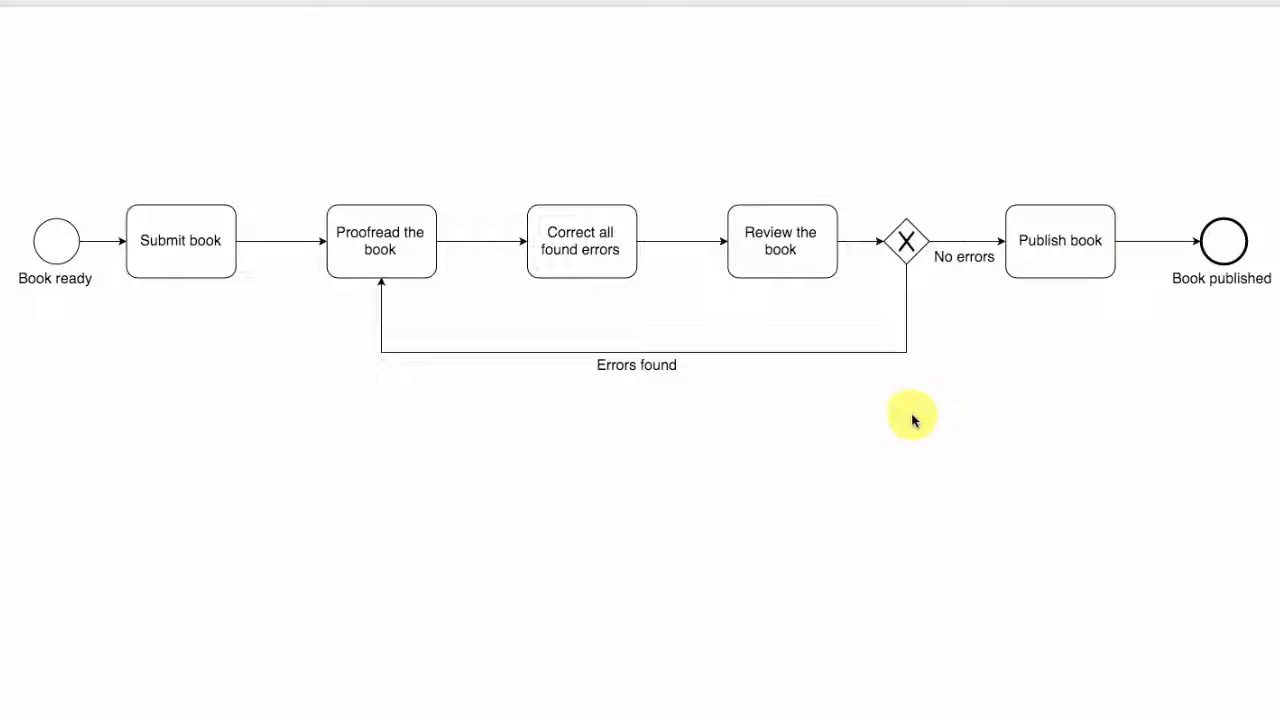
{"action": "mouse_move", "coordinate": [516, 418]}
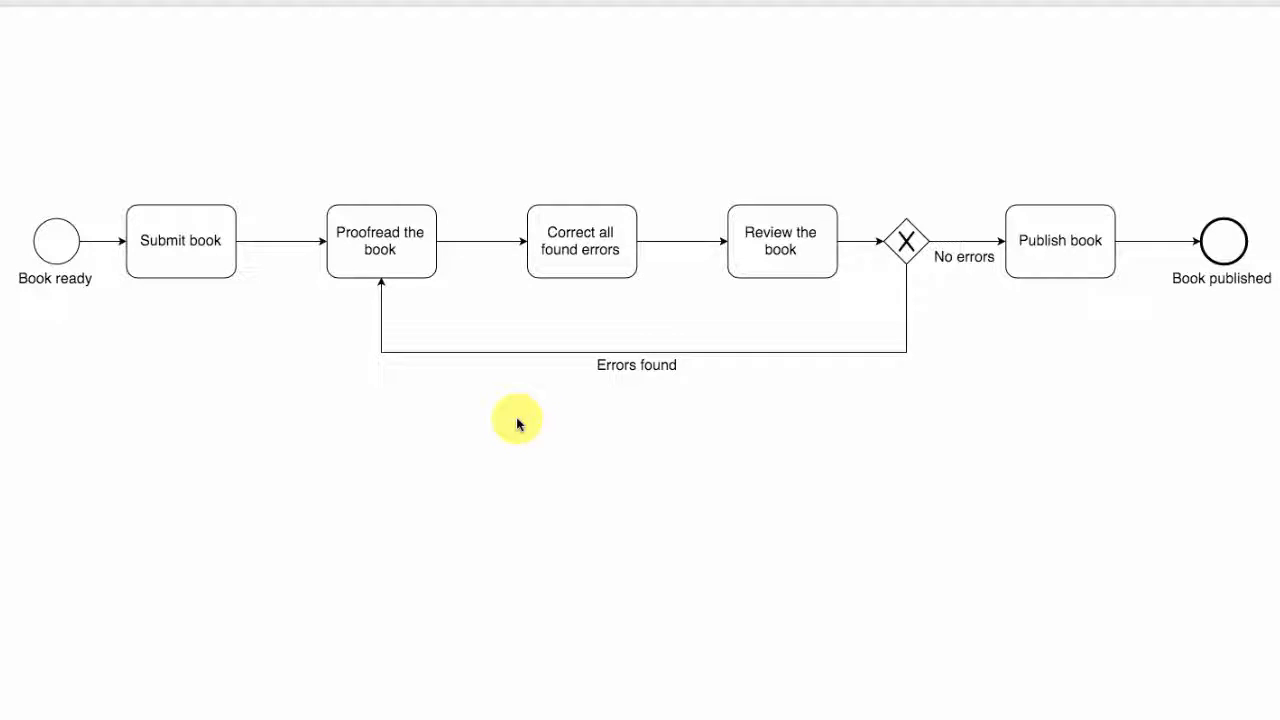
{"action": "mouse_move", "coordinate": [592, 428]}
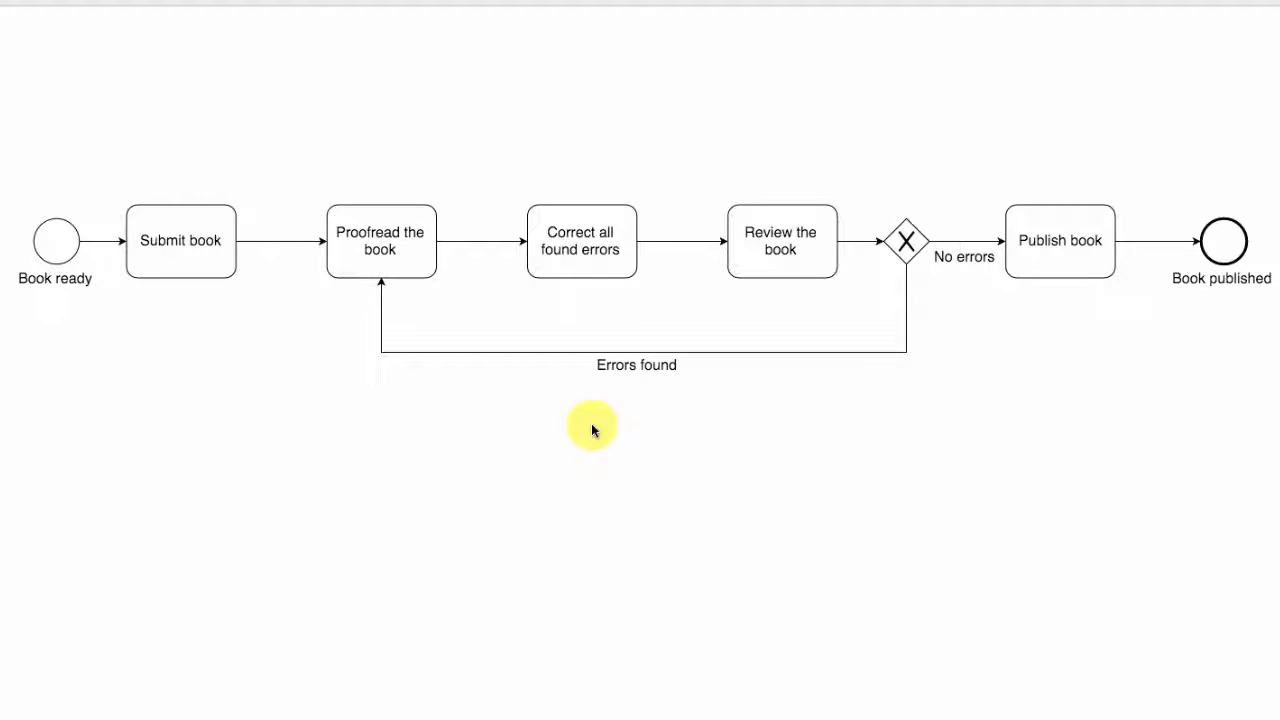
{"action": "mouse_move", "coordinate": [888, 392]}
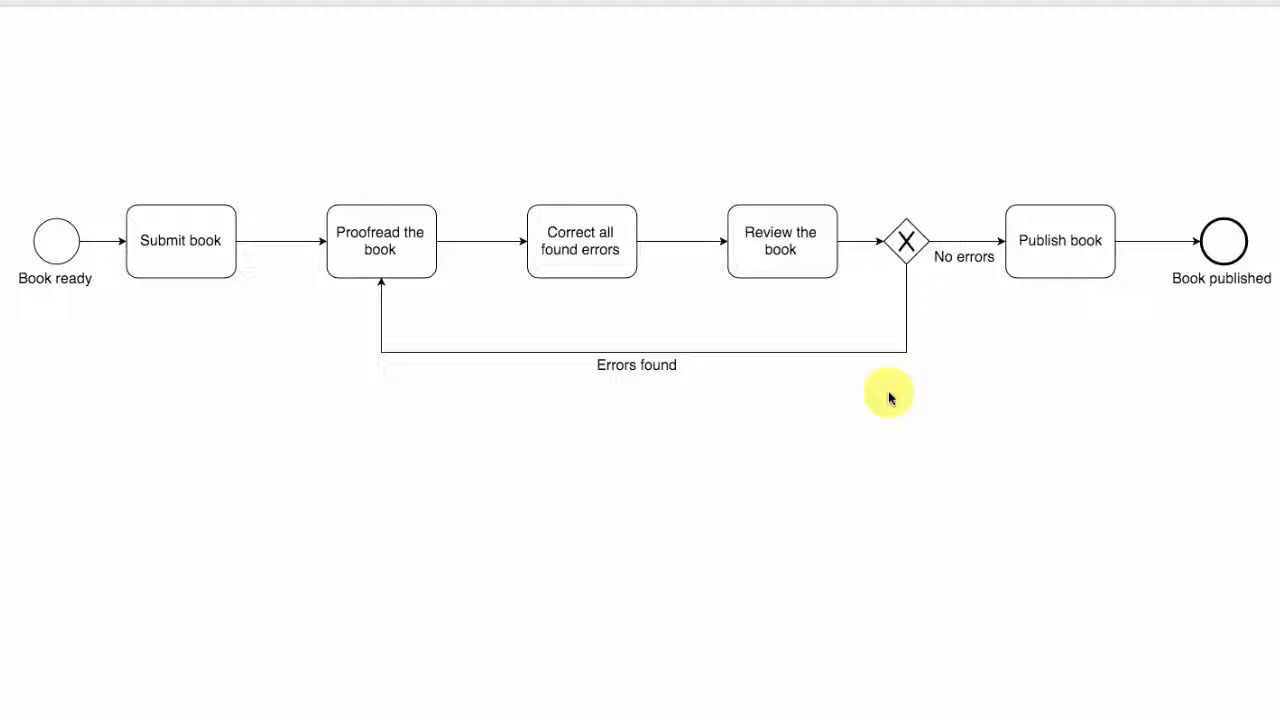
{"action": "mouse_move", "coordinate": [940, 536]}
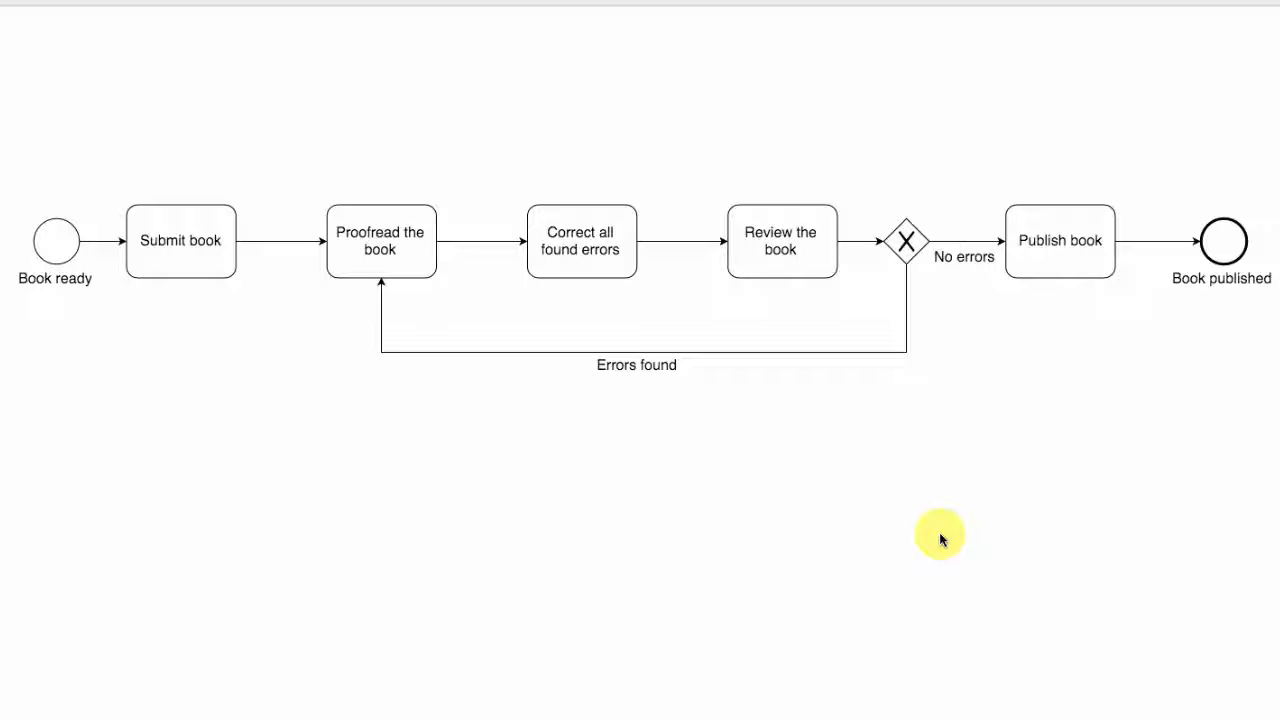